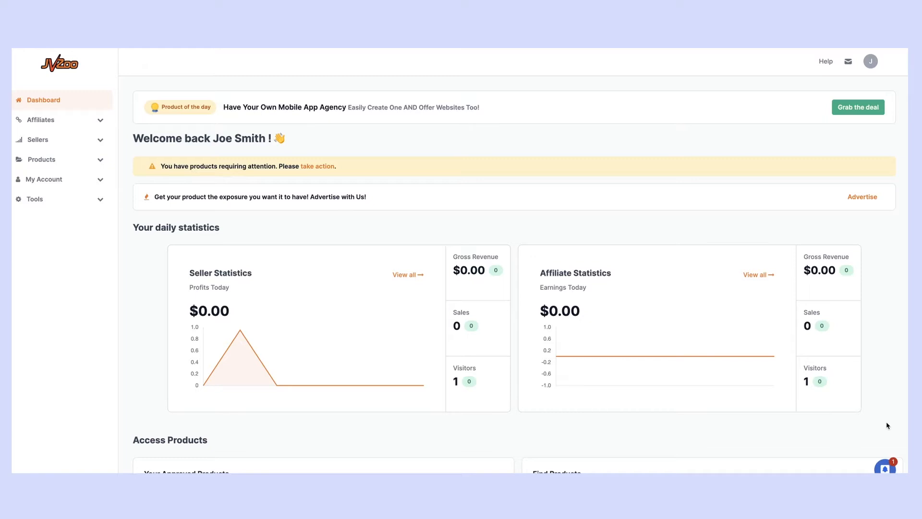
{"action": "mouse_move", "coordinate": [362, 295]}
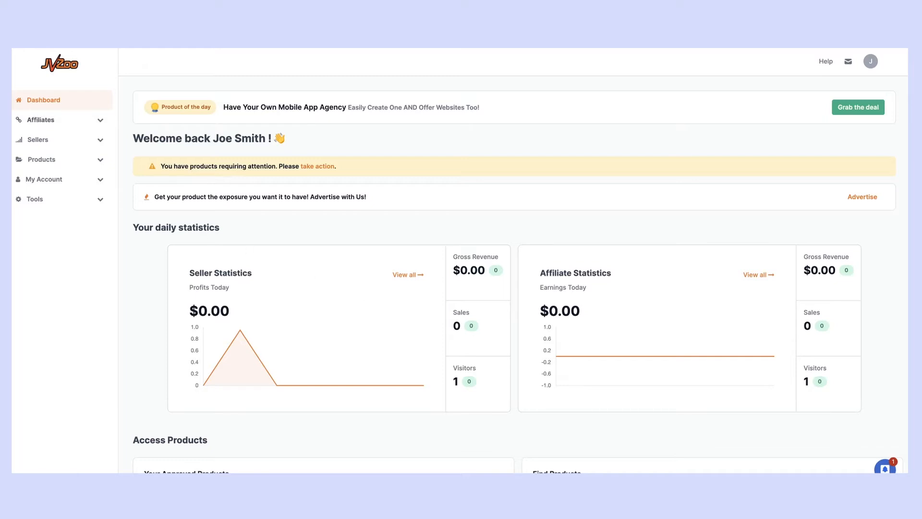
{"action": "mouse_move", "coordinate": [27, 154]}
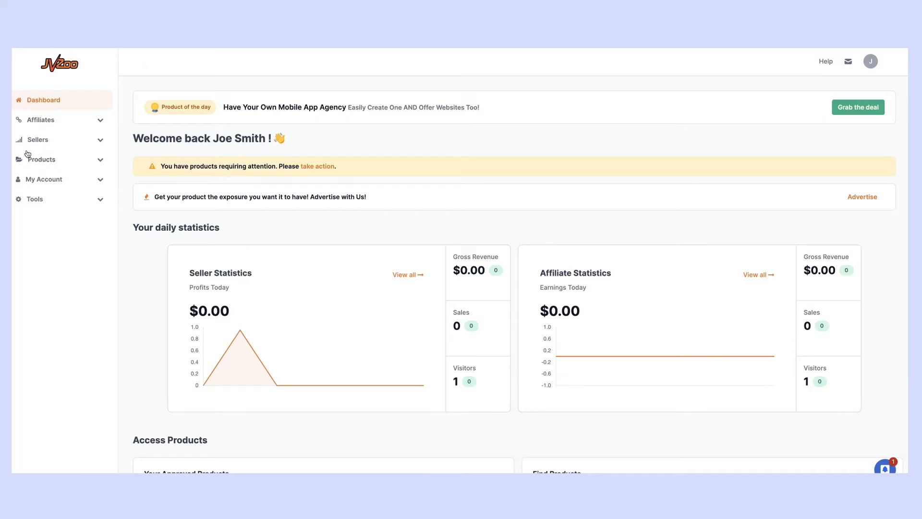
Open Products > Top Sellers to show today's ranking with AIWA22 Bundle at #1.
{"action": "left_click", "coordinate": [40, 158]}
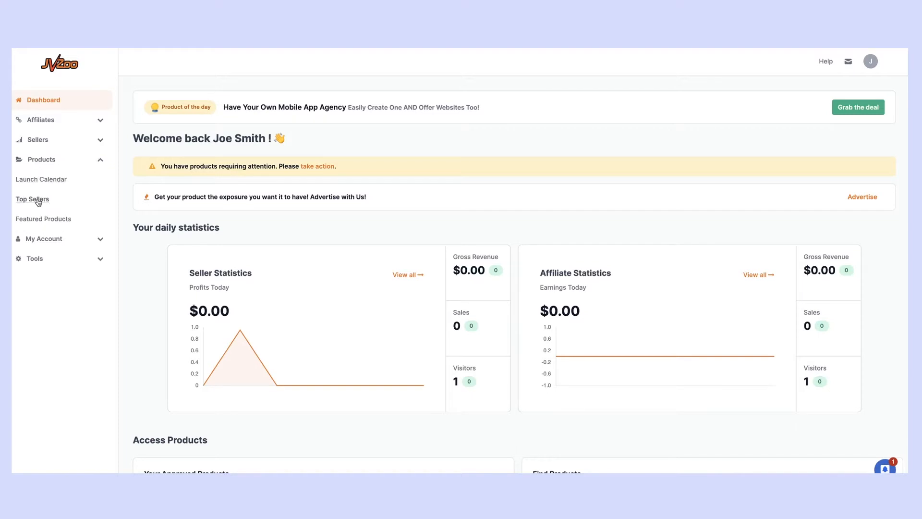
{"action": "left_click", "coordinate": [33, 199]}
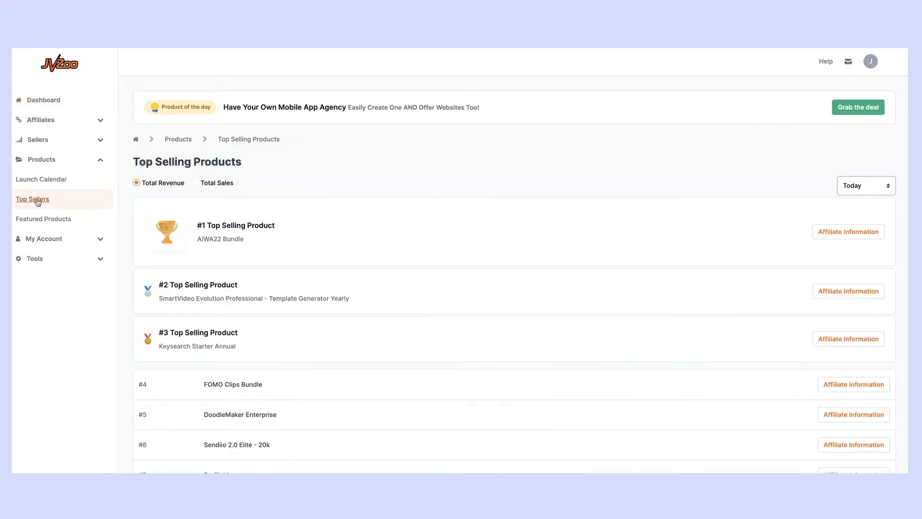
{"action": "scroll", "scroll_direction": "down", "scroll_amount": 3}
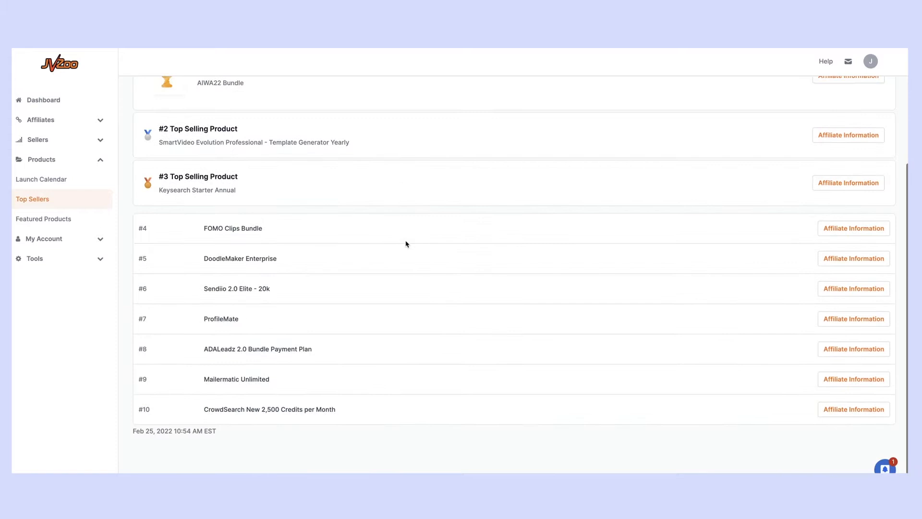
{"action": "scroll", "scroll_direction": "up", "scroll_amount": 3}
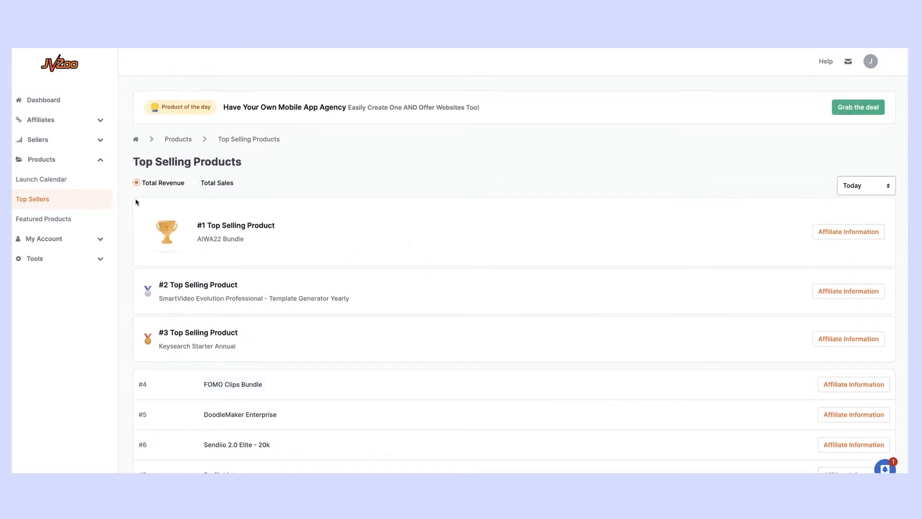
{"action": "mouse_move", "coordinate": [179, 195]}
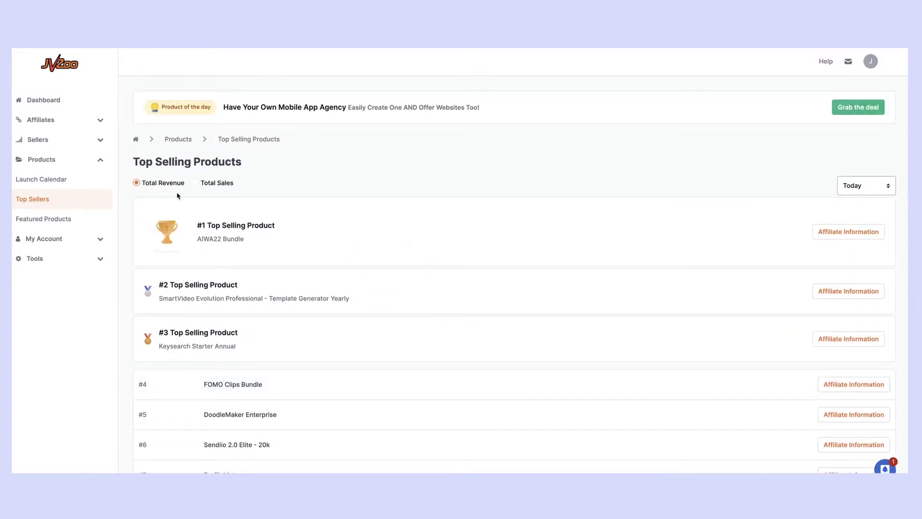
{"action": "mouse_move", "coordinate": [219, 204]}
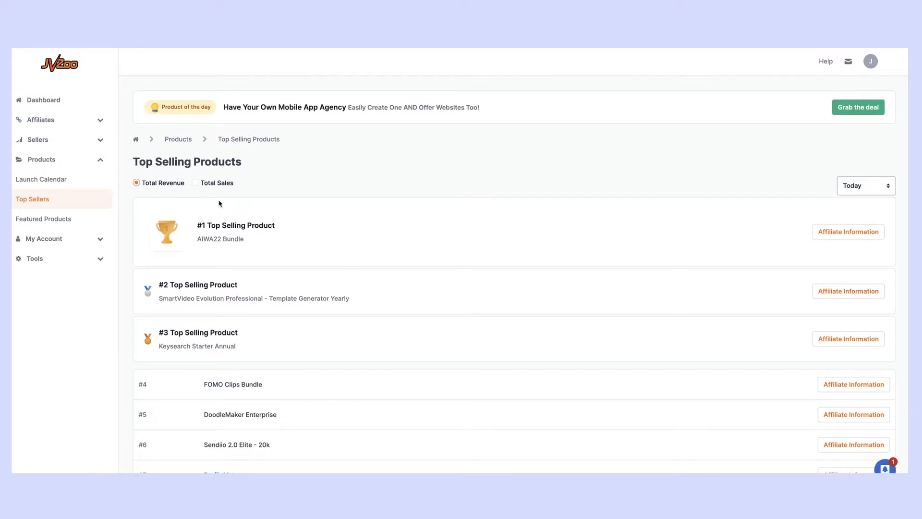
{"action": "mouse_move", "coordinate": [843, 179]}
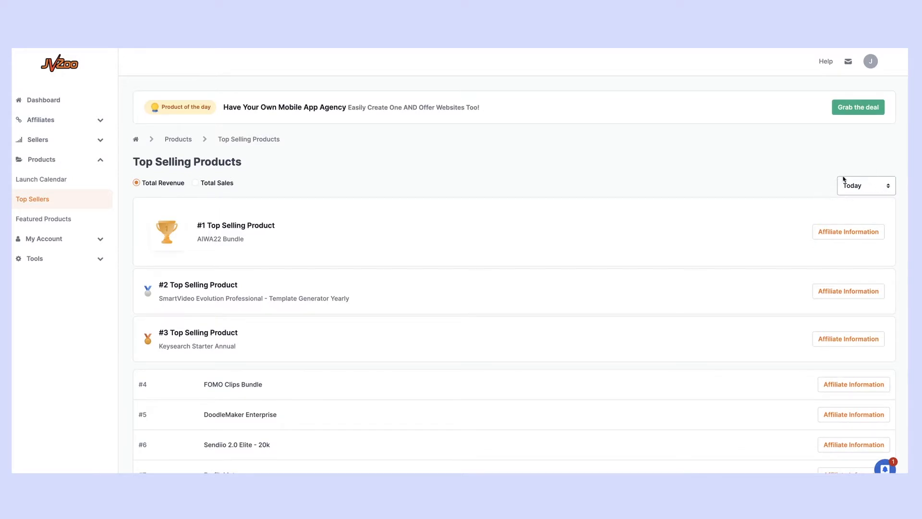
{"action": "mouse_move", "coordinate": [825, 193]}
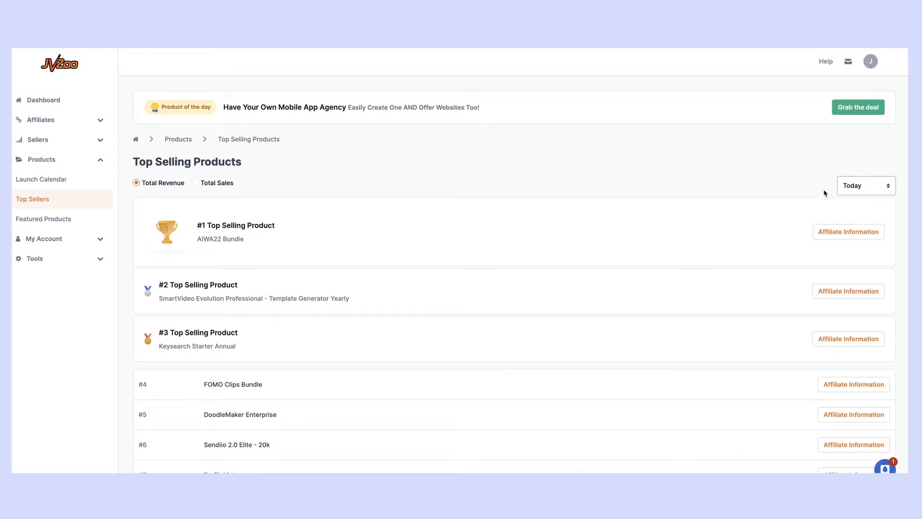
{"action": "mouse_move", "coordinate": [232, 235]}
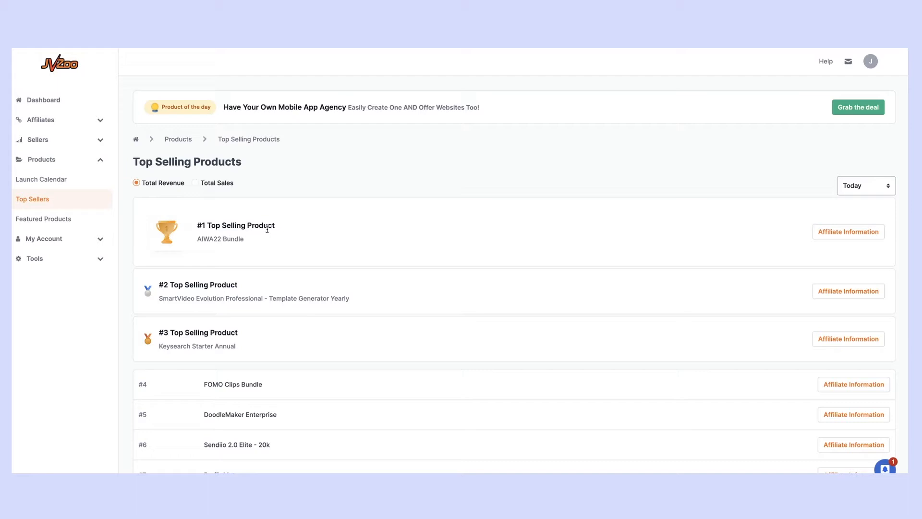
{"action": "mouse_move", "coordinate": [871, 189]}
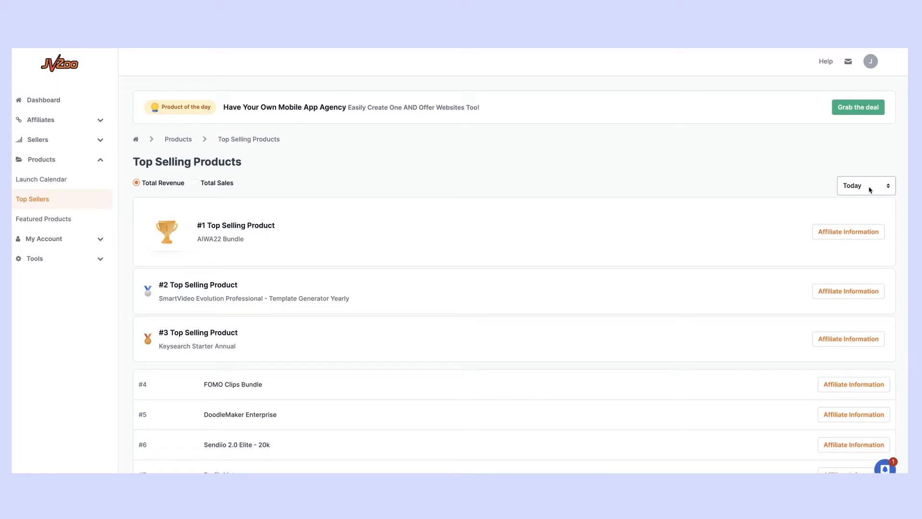
Switch the ranking period to Past 7 Days, then to Past 30 Days.
{"action": "left_click", "coordinate": [864, 186]}
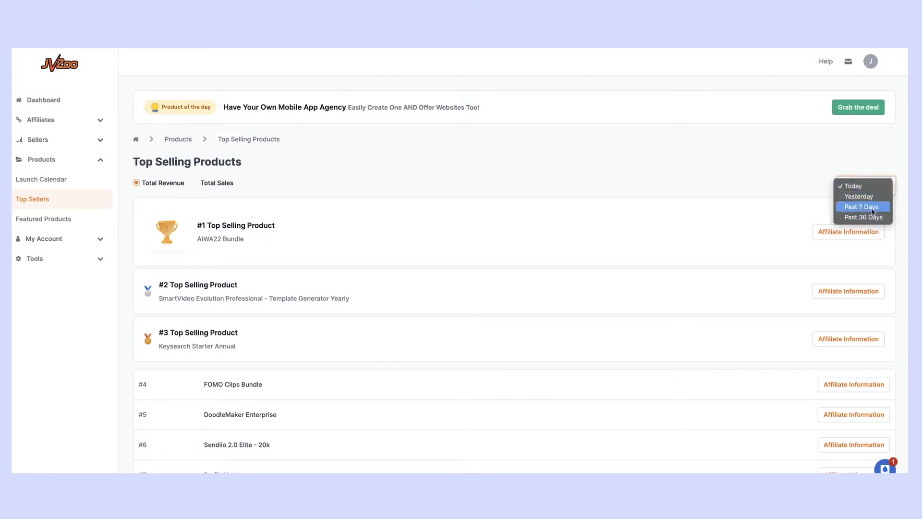
{"action": "left_click", "coordinate": [862, 207]}
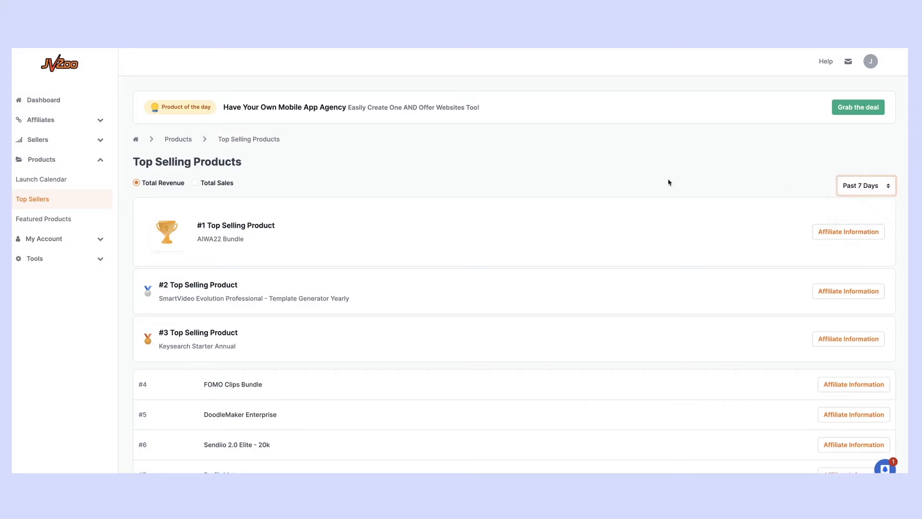
{"action": "left_click", "coordinate": [865, 186]}
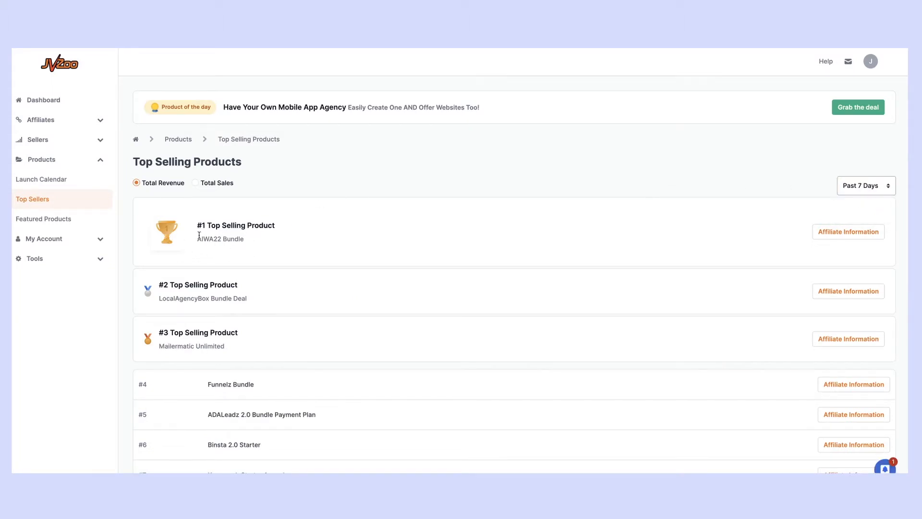
{"action": "left_click", "coordinate": [866, 185]}
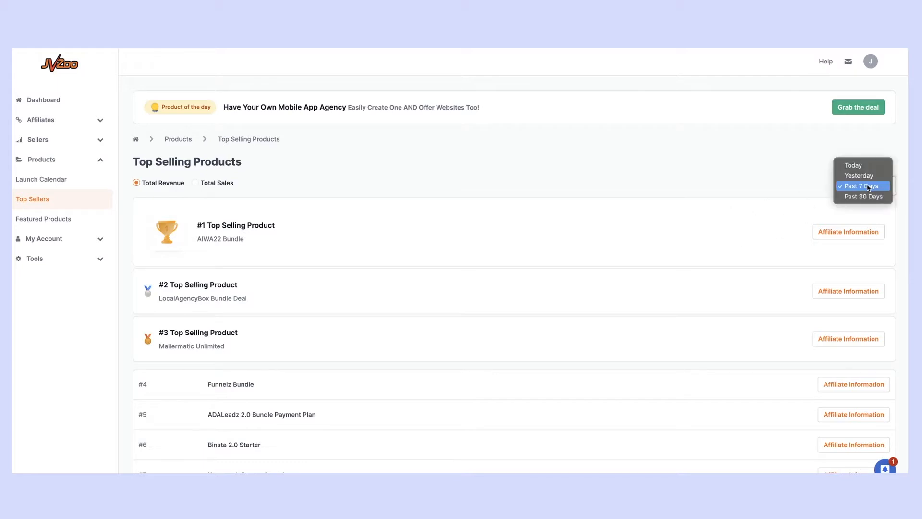
{"action": "left_click", "coordinate": [863, 196]}
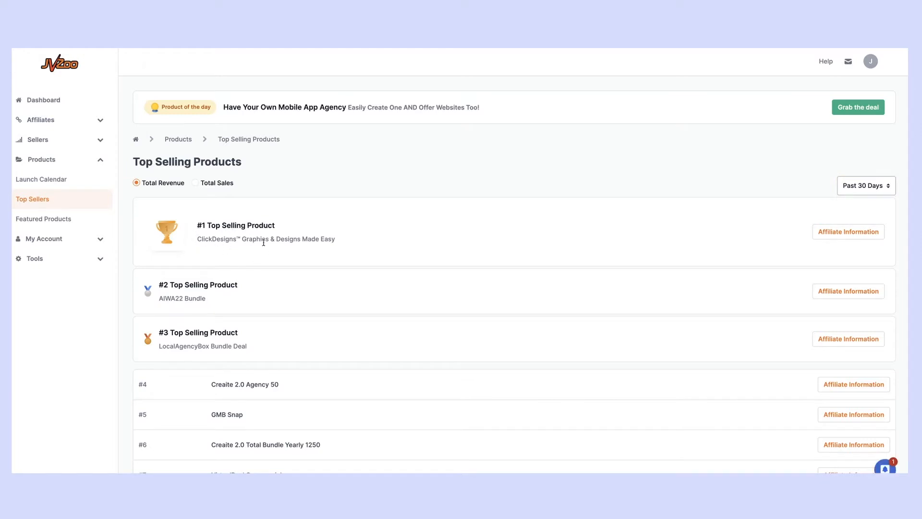
{"action": "mouse_move", "coordinate": [201, 236]}
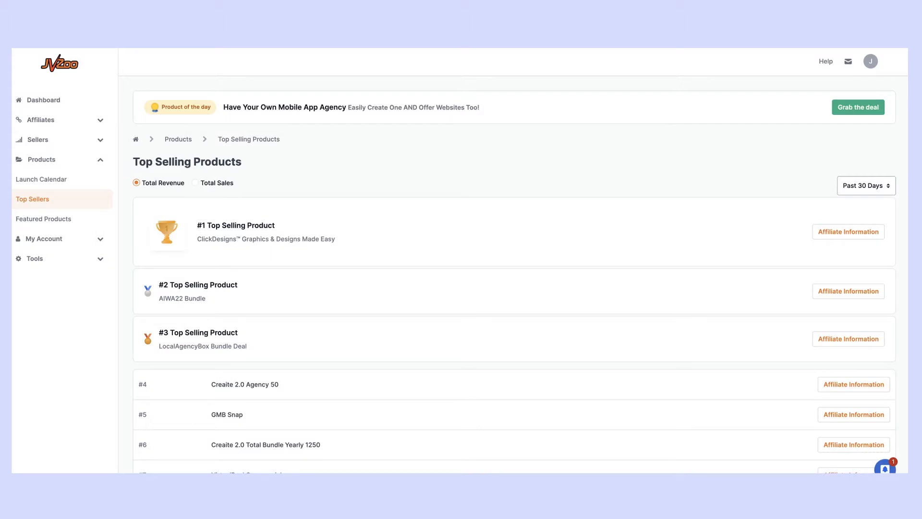
{"action": "mouse_move", "coordinate": [31, 330]}
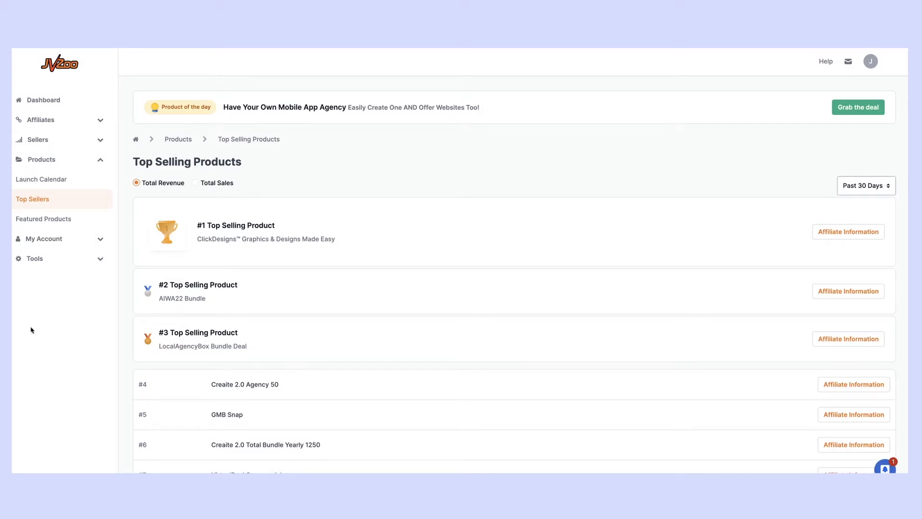
{"action": "mouse_move", "coordinate": [176, 306]}
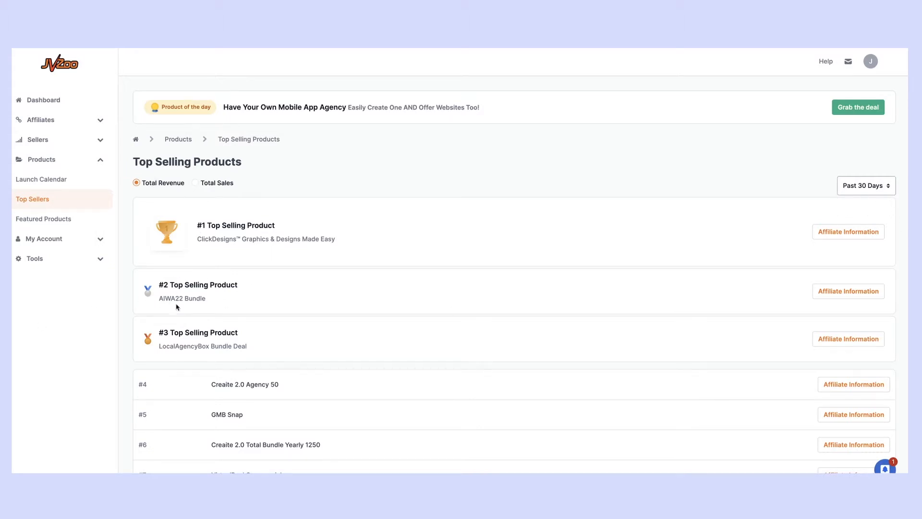
{"action": "scroll", "scroll_direction": "down", "scroll_amount": 3}
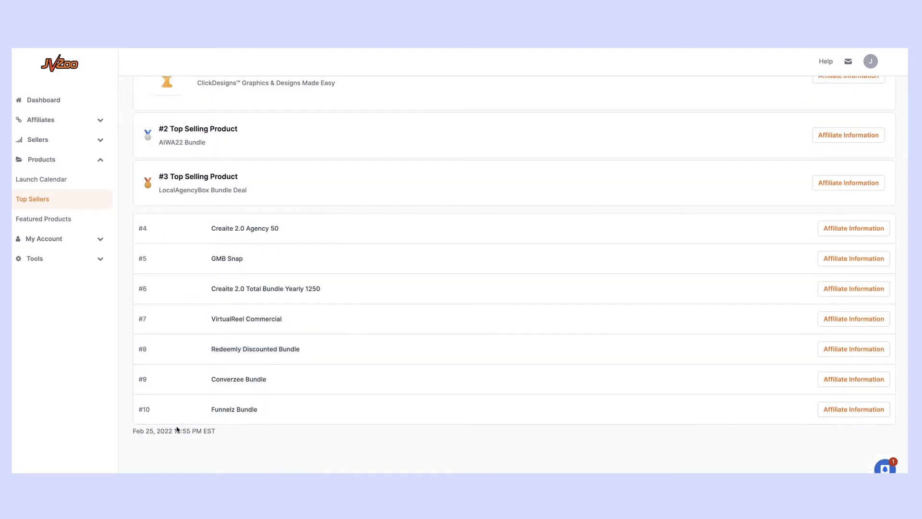
{"action": "scroll", "scroll_direction": "up", "scroll_amount": 3}
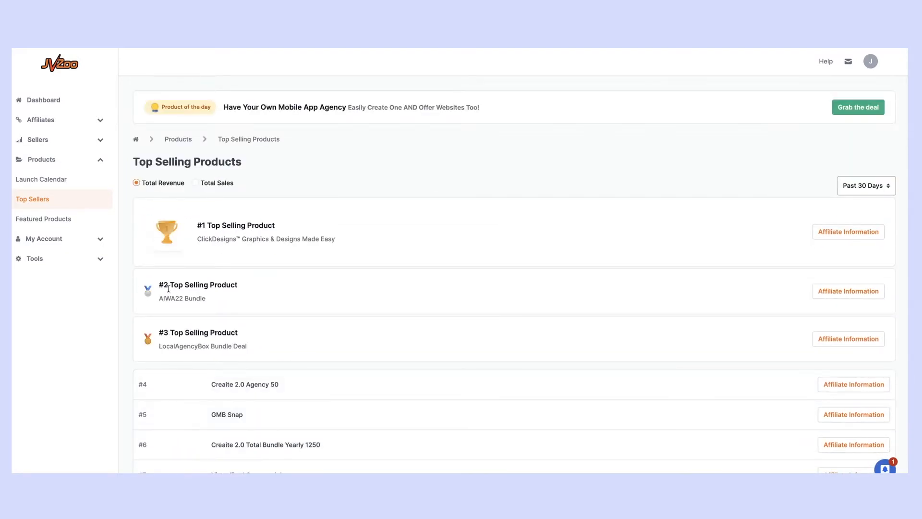
{"action": "mouse_move", "coordinate": [216, 304]}
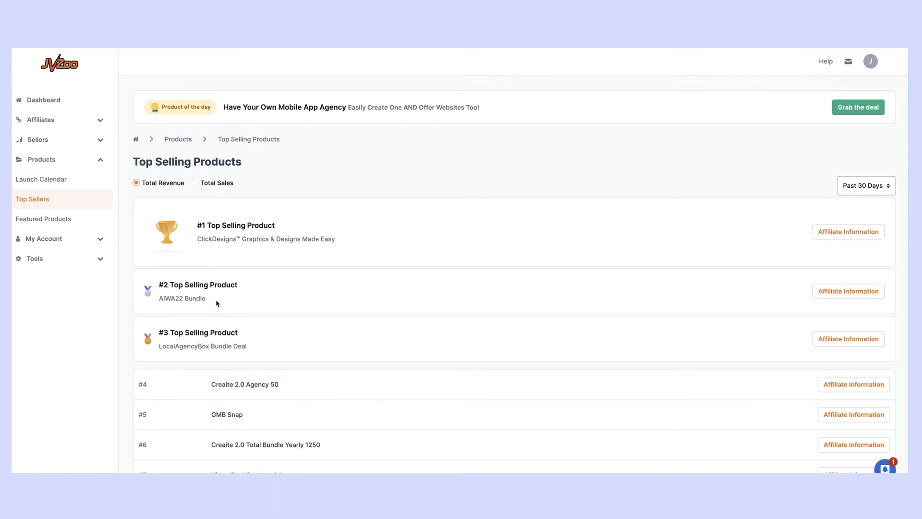
{"action": "mouse_move", "coordinate": [900, 308]}
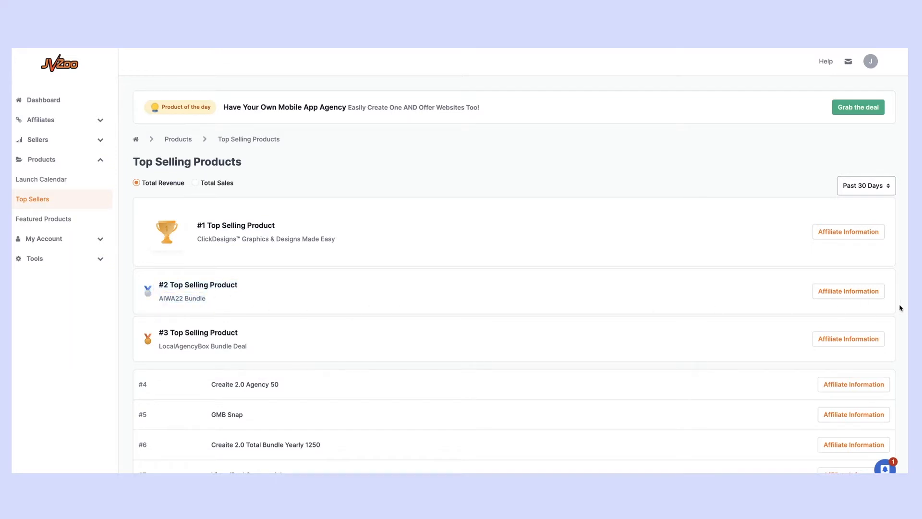
{"action": "mouse_move", "coordinate": [848, 290]}
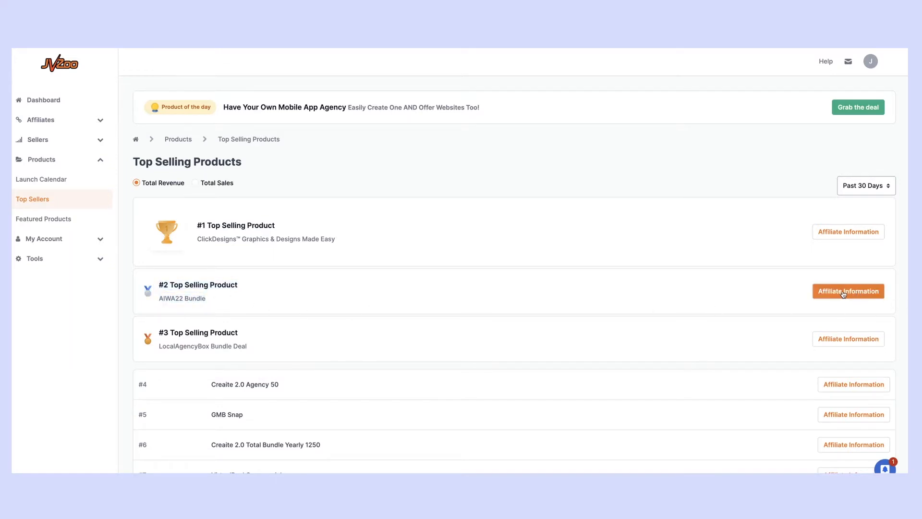
{"action": "left_click", "coordinate": [847, 291]}
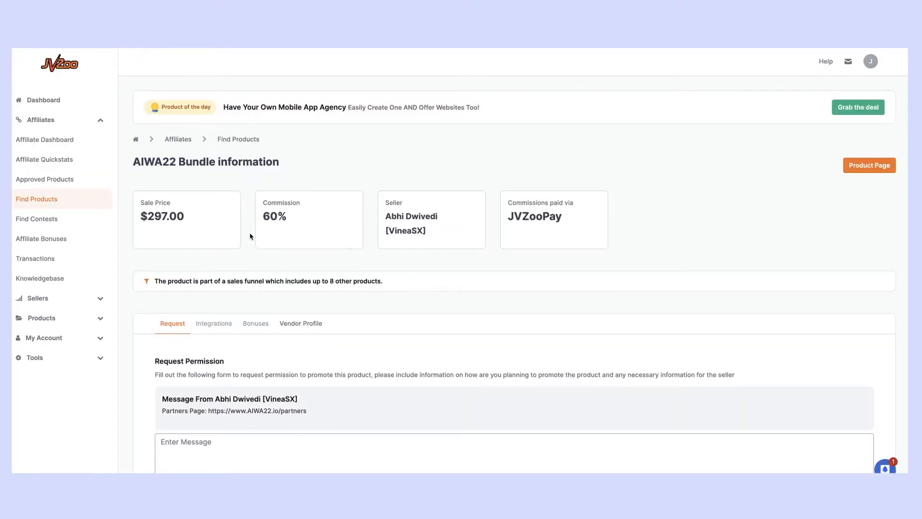
{"action": "scroll", "scroll_direction": "down", "scroll_amount": 3}
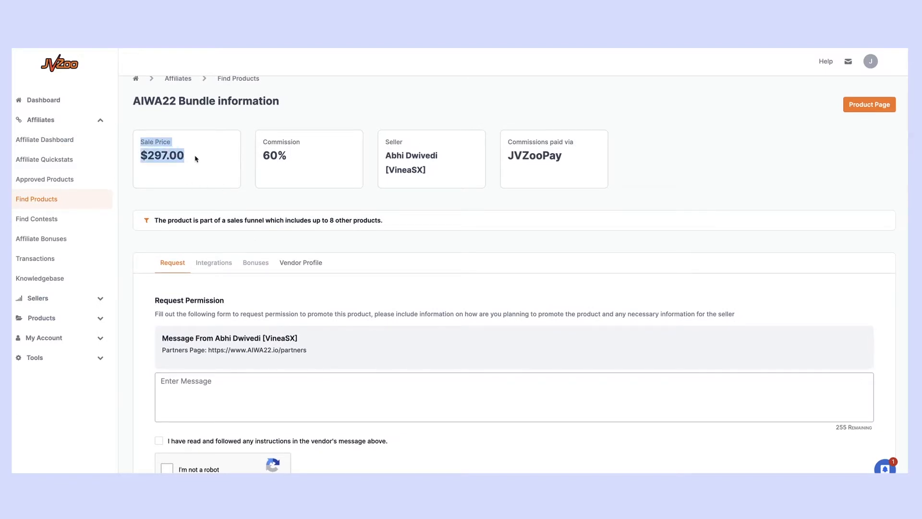
{"action": "mouse_move", "coordinate": [291, 159]}
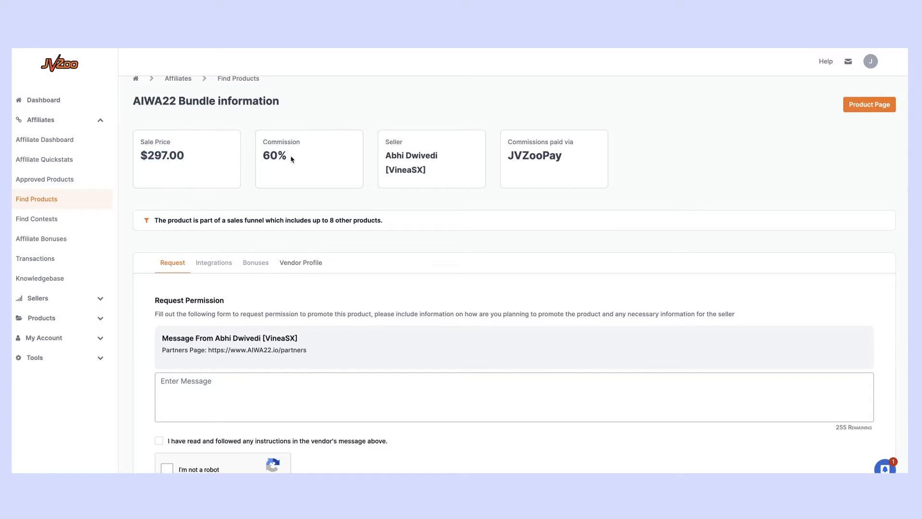
{"action": "double_click", "coordinate": [274, 156]}
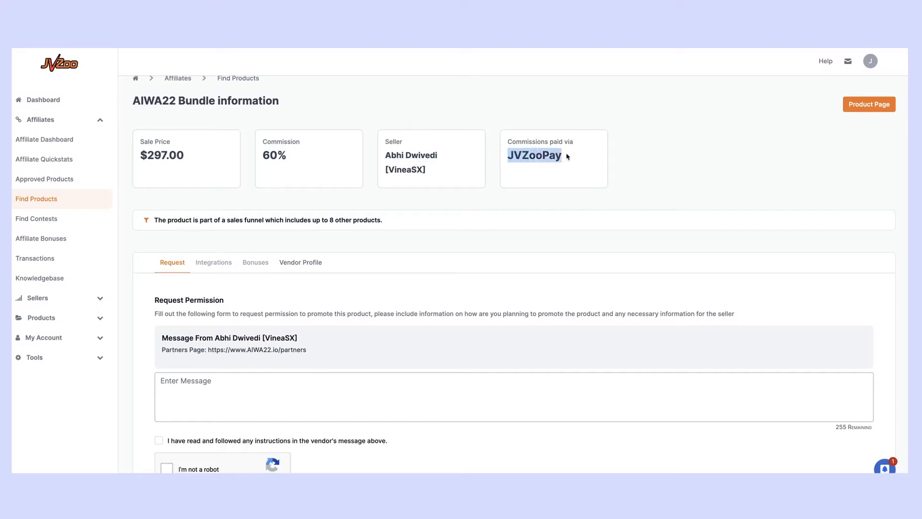
{"action": "scroll", "scroll_direction": "down", "scroll_amount": 3}
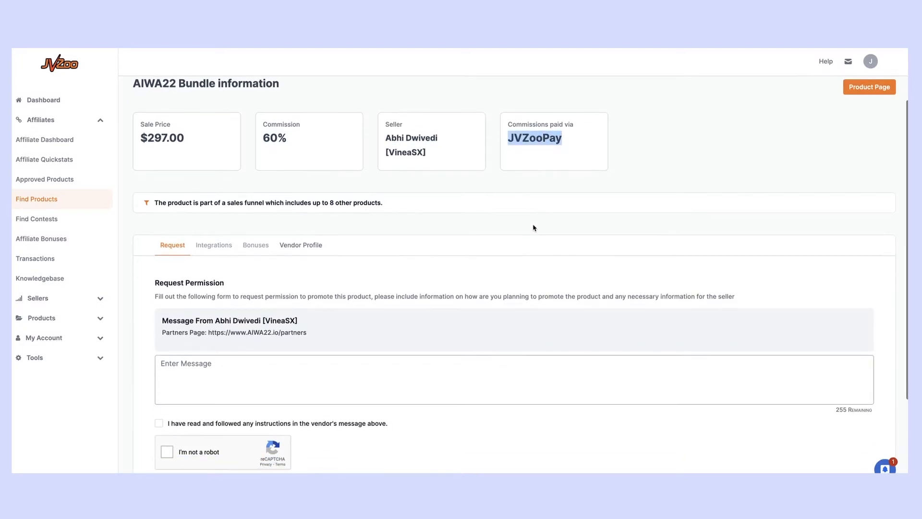
{"action": "scroll", "scroll_direction": "down", "scroll_amount": 3}
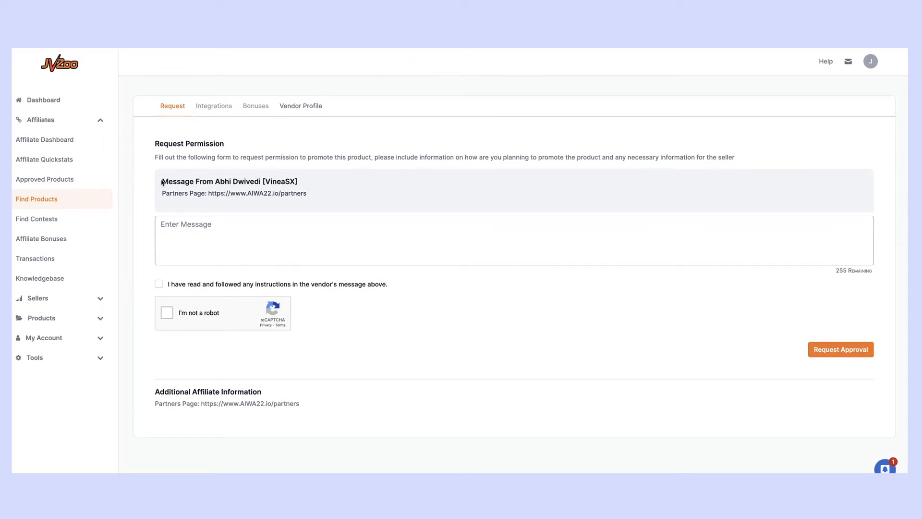
{"action": "mouse_move", "coordinate": [146, 393]}
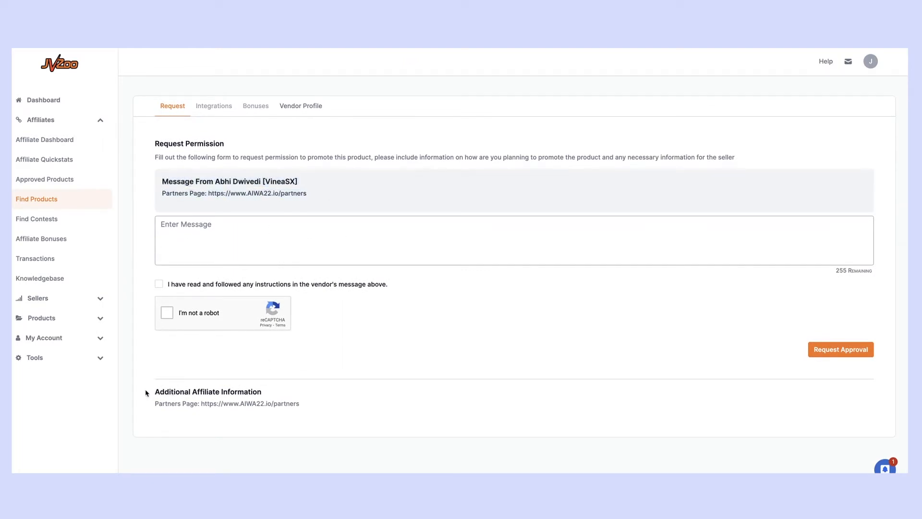
{"action": "mouse_move", "coordinate": [275, 395]}
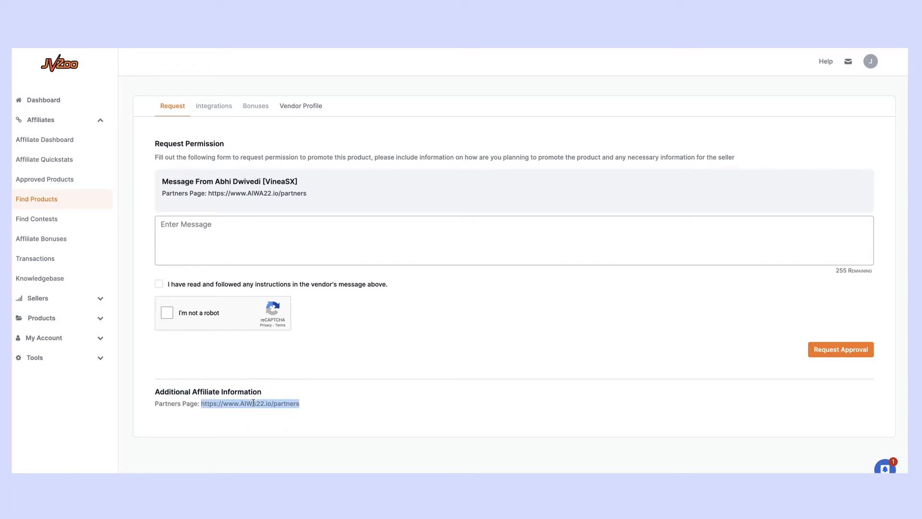
Open the AIWA22 partners page and scroll through its features, reasons to promote and upsell prices.
{"action": "left_click", "coordinate": [250, 402]}
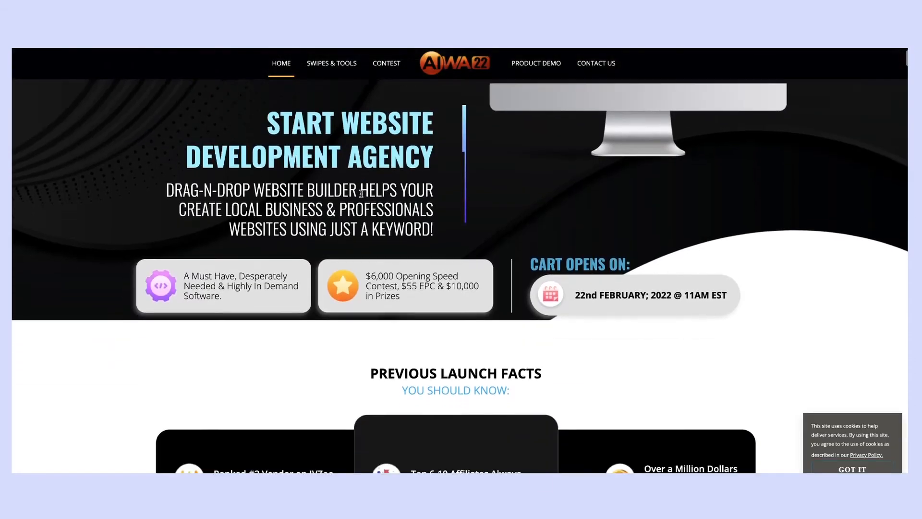
{"action": "scroll", "scroll_direction": "down", "scroll_amount": 3}
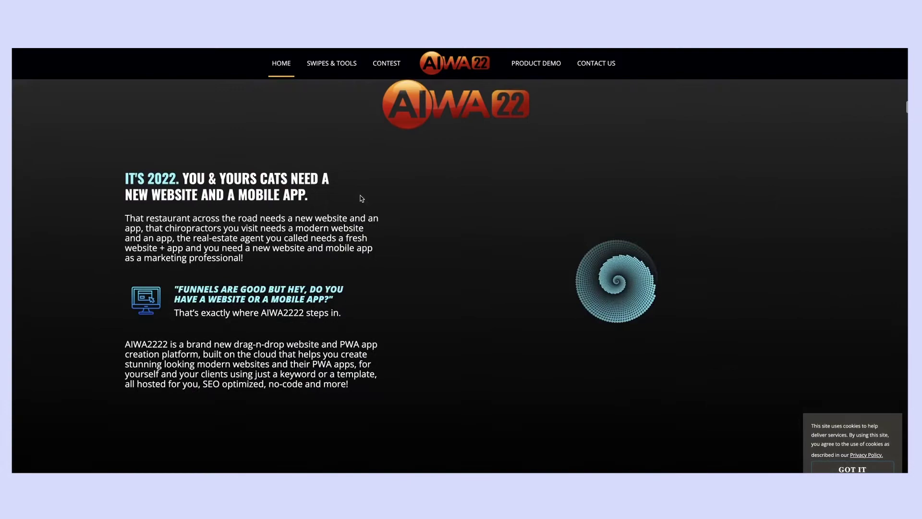
{"action": "scroll", "scroll_direction": "down", "scroll_amount": 3}
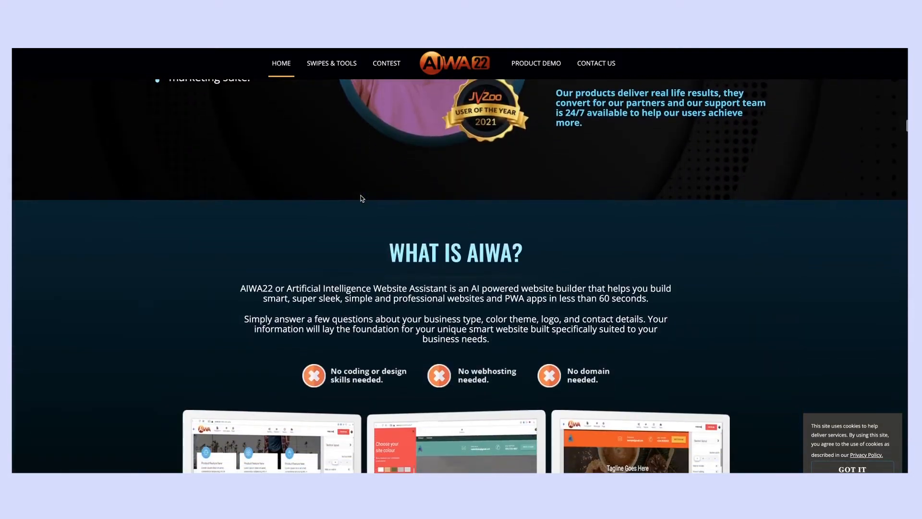
{"action": "scroll", "scroll_direction": "down", "scroll_amount": 3}
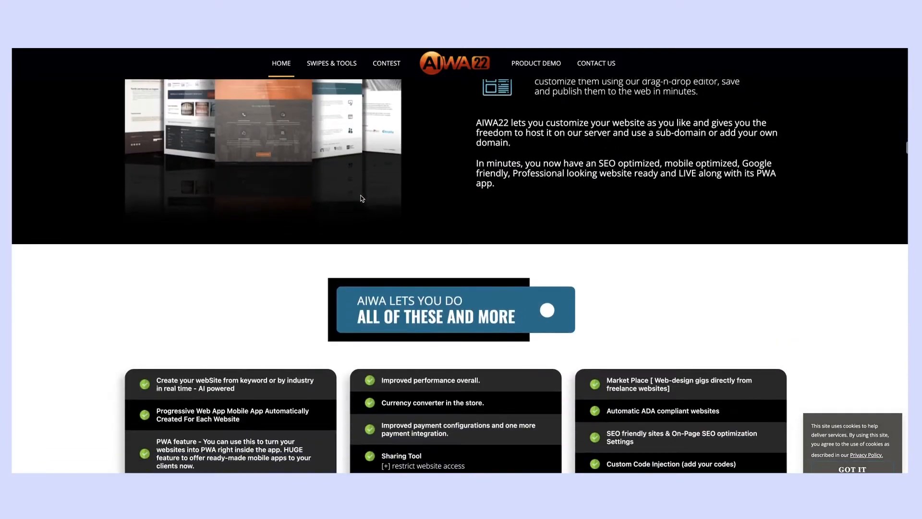
{"action": "scroll", "scroll_direction": "down", "scroll_amount": 3}
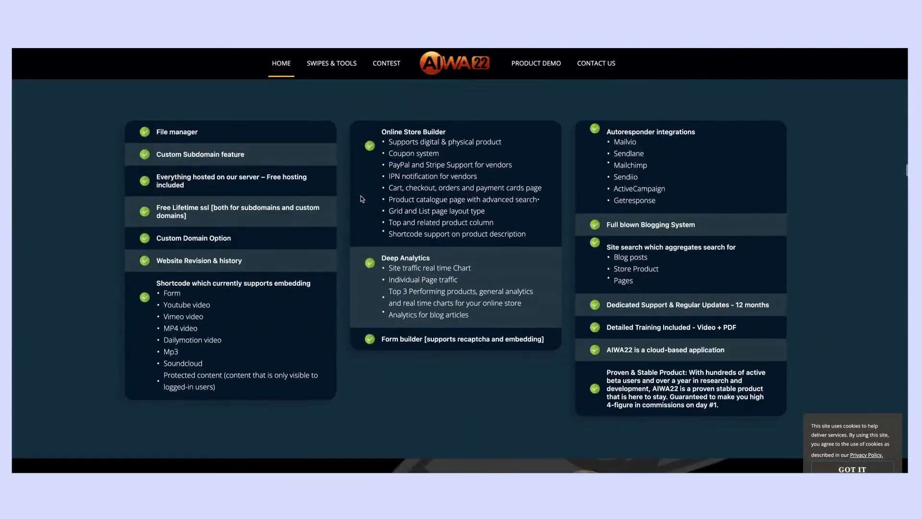
{"action": "scroll", "scroll_direction": "down", "scroll_amount": 3}
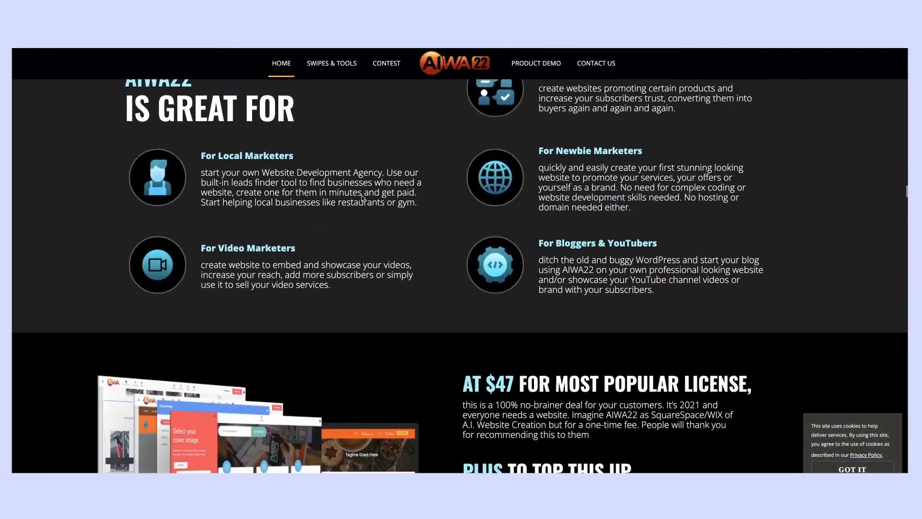
{"action": "scroll", "scroll_direction": "down", "scroll_amount": 3}
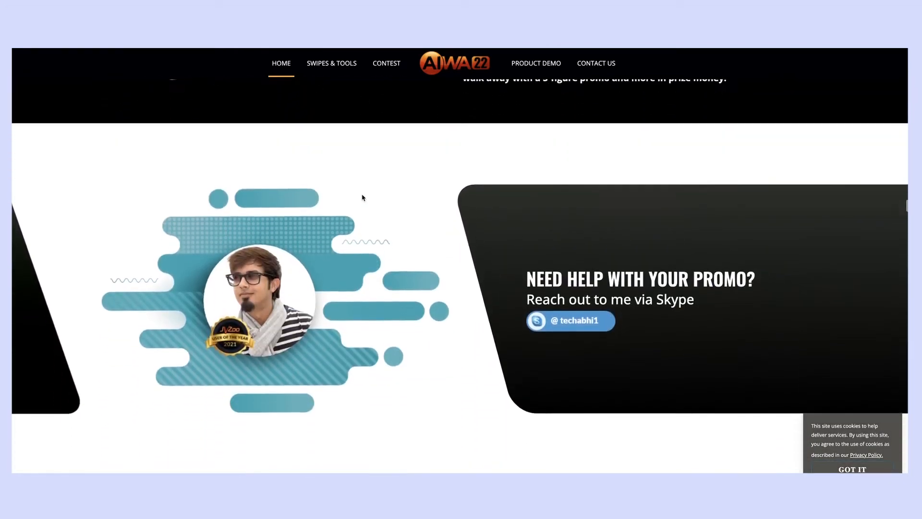
{"action": "scroll", "scroll_direction": "down", "scroll_amount": 3}
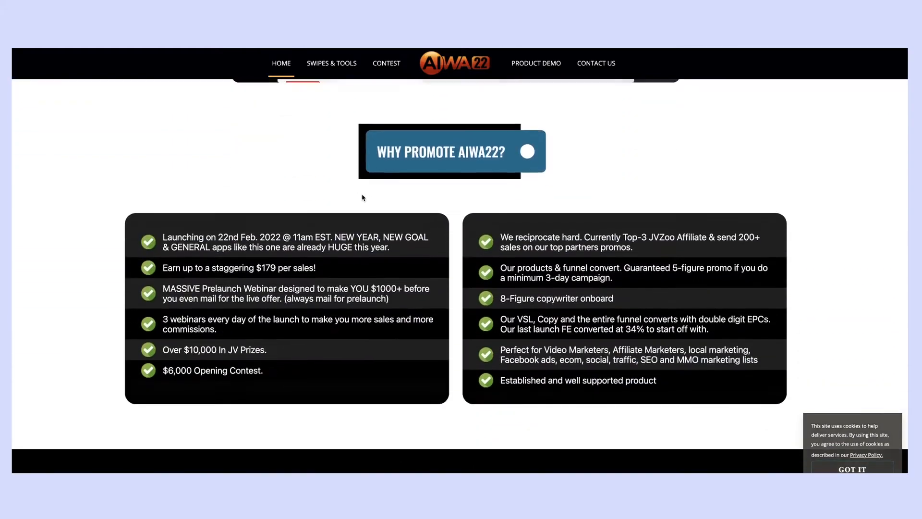
{"action": "scroll", "scroll_direction": "down", "scroll_amount": 3}
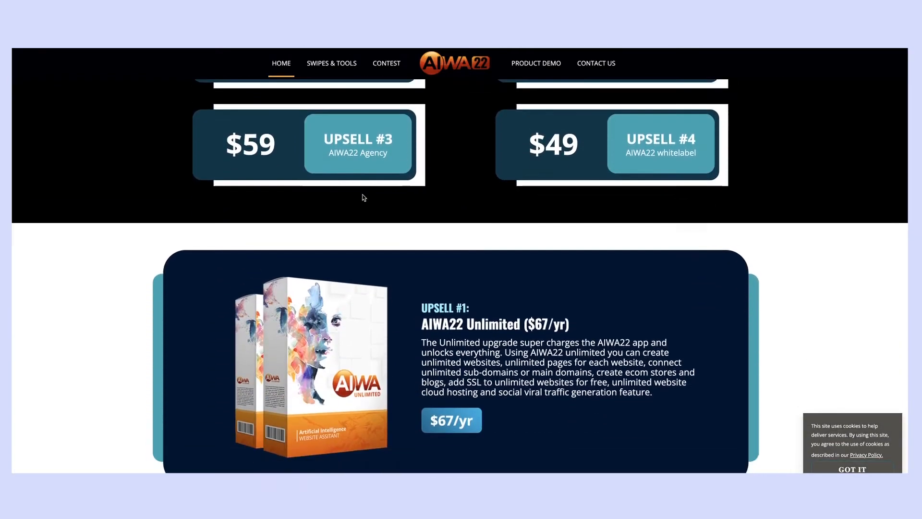
{"action": "scroll", "scroll_direction": "down", "scroll_amount": 3}
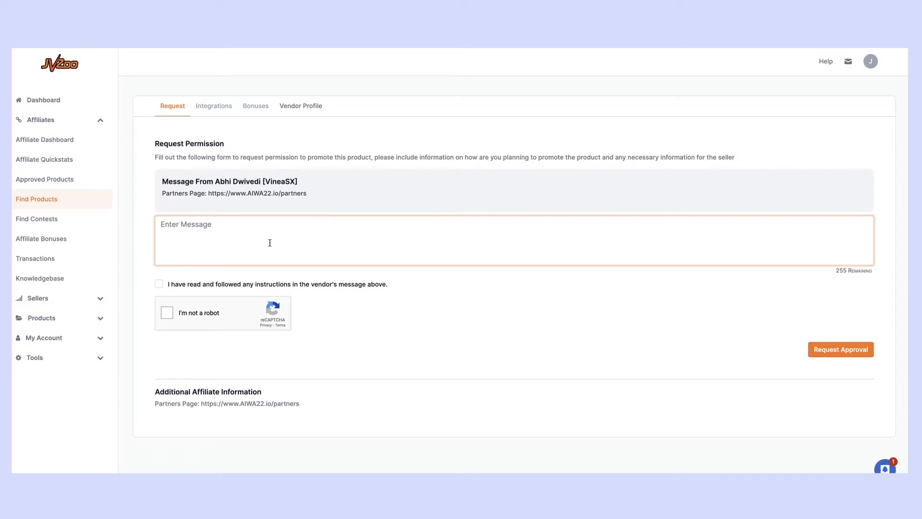
Write the pitch: love the product, promote to 5000 YT subscribers and through my blog.
{"action": "type", "text": "Hey!"}
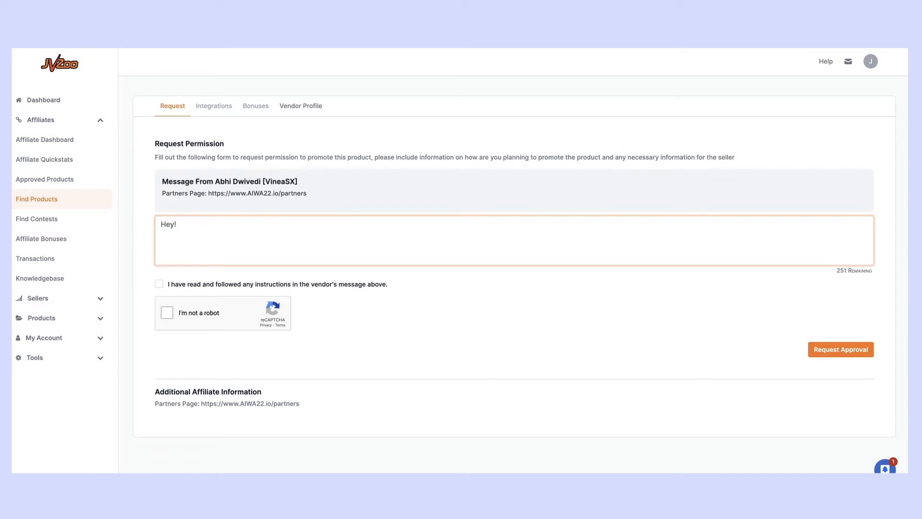
{"action": "type", "text": "Lo"}
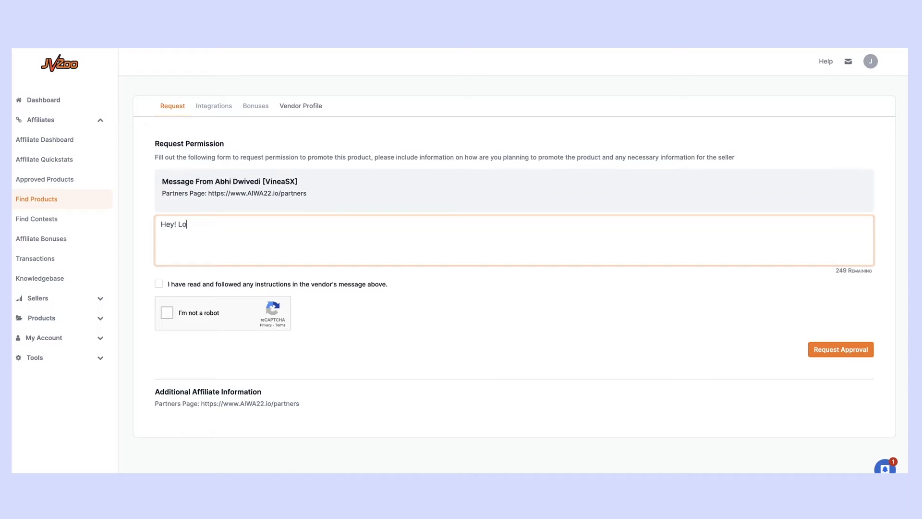
{"action": "type", "text": "ve your prod"}
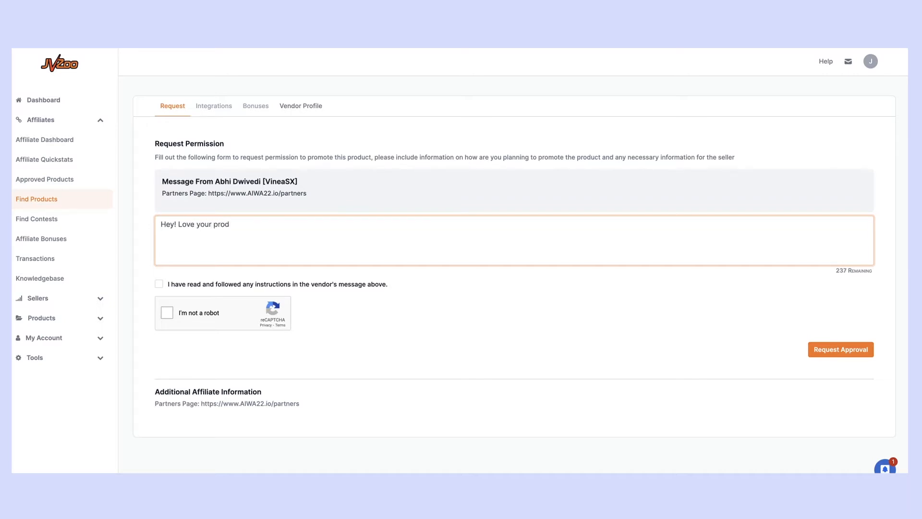
{"action": "type", "text": "uct and would love t"}
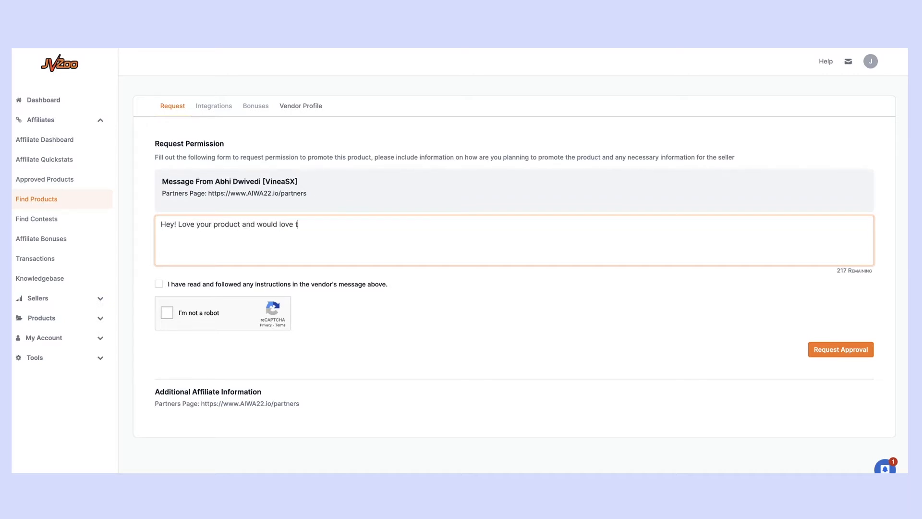
{"action": "type", "text": "o promote to my"}
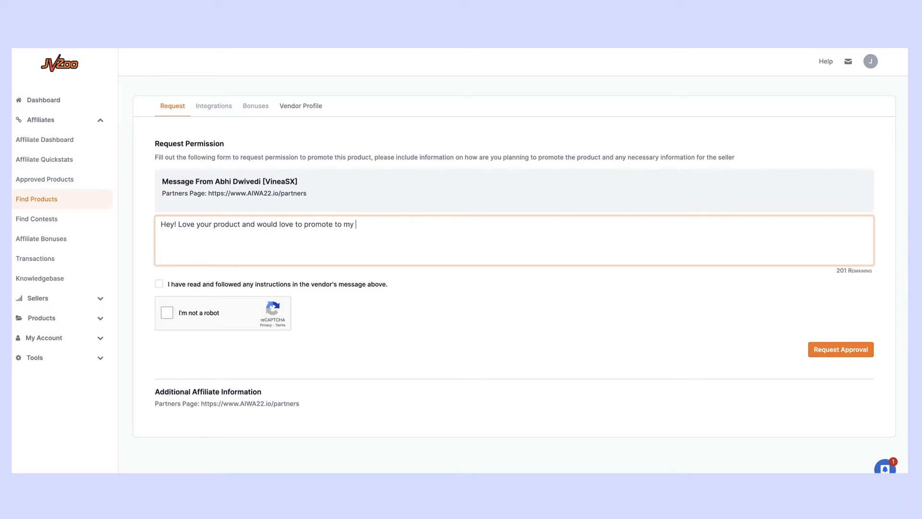
{"action": "type", "text": "5000"}
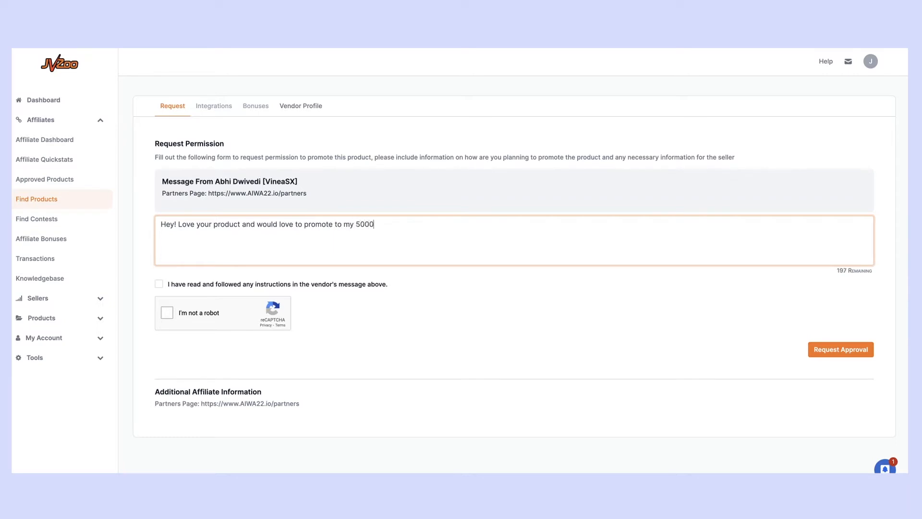
{"action": "type", "text": "subscribers"}
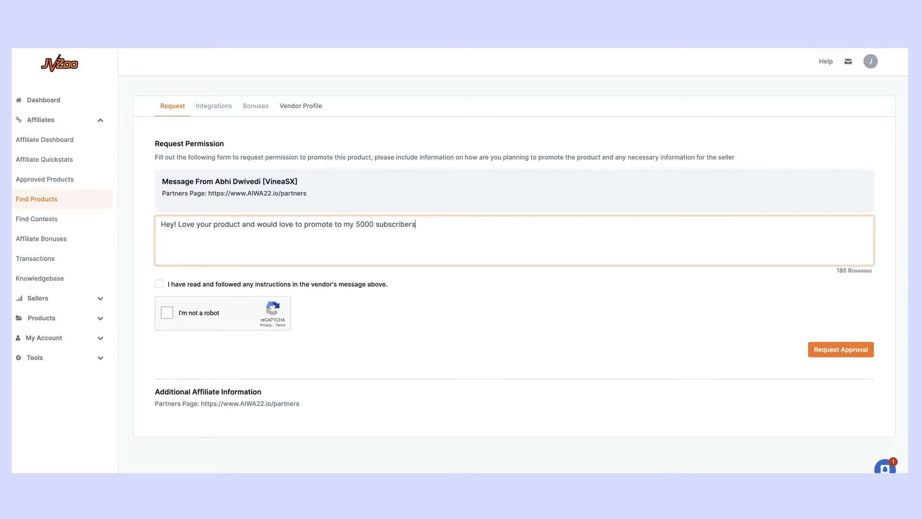
{"action": "type", "text": "on YT"}
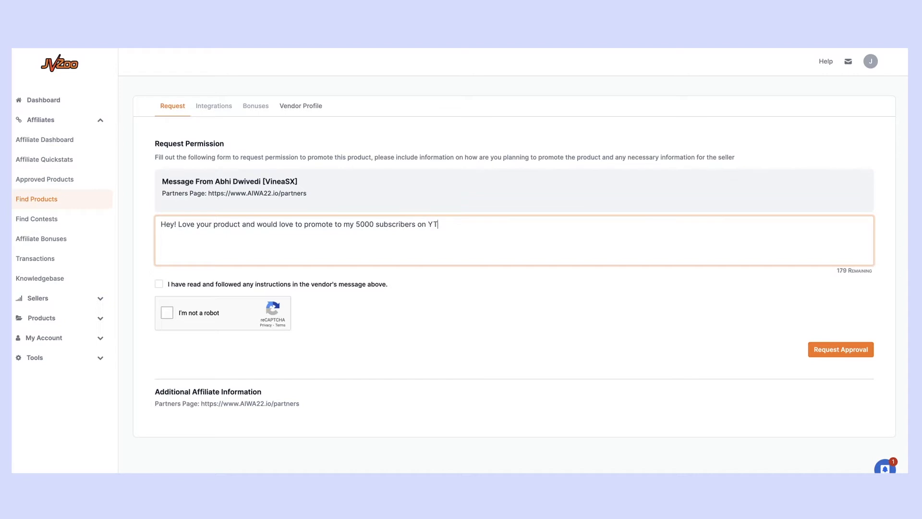
{"action": "type", "text": "and thr"}
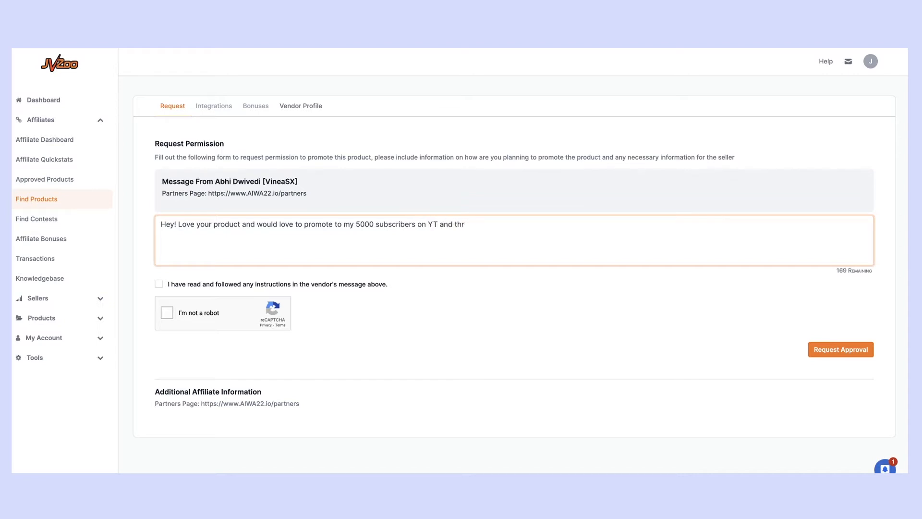
{"action": "type", "text": "ough"}
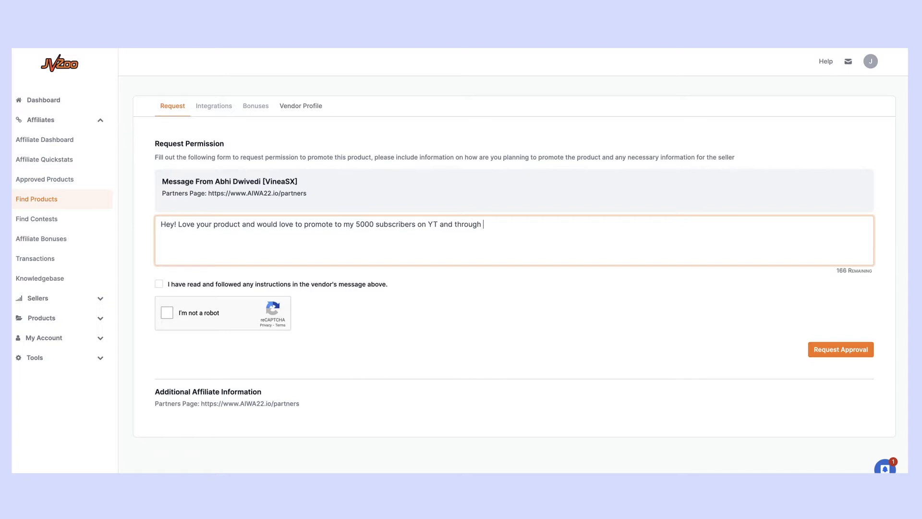
{"action": "type", "text": "my blog."}
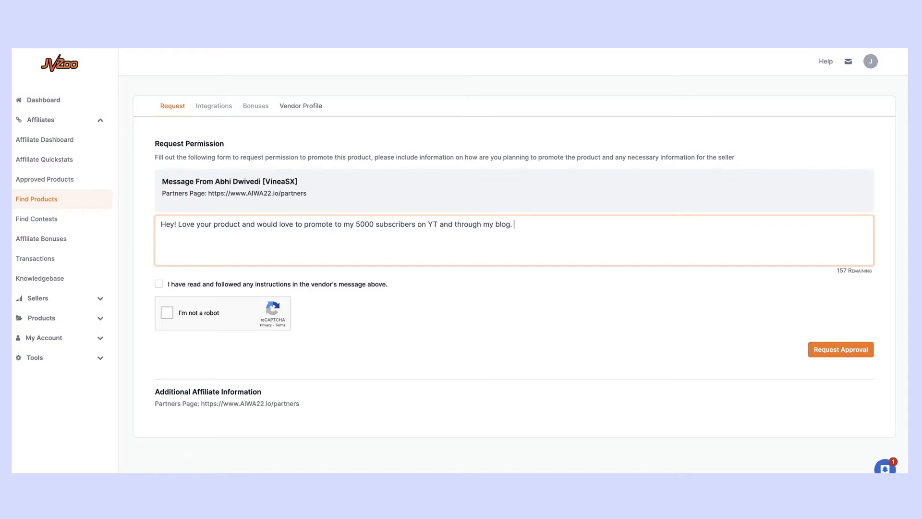
{"action": "type", "text": "youtube"}
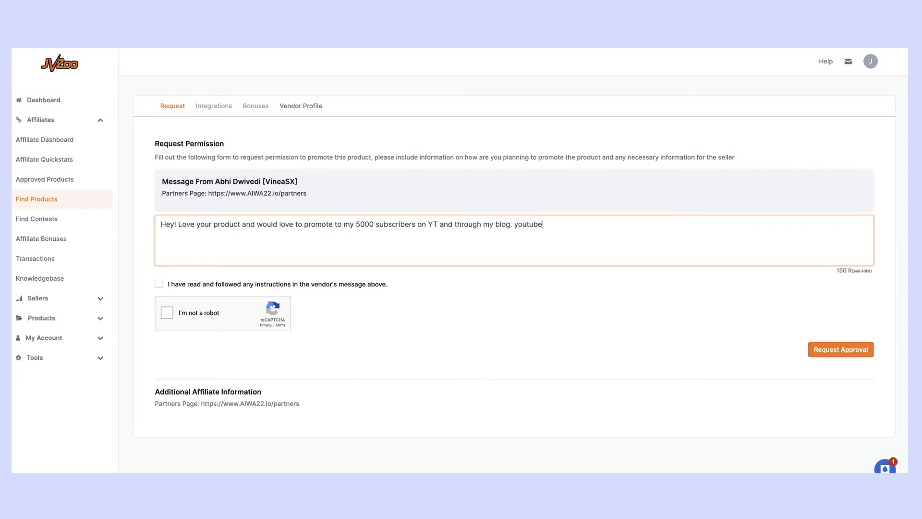
{"action": "type", "text": ".com/"}
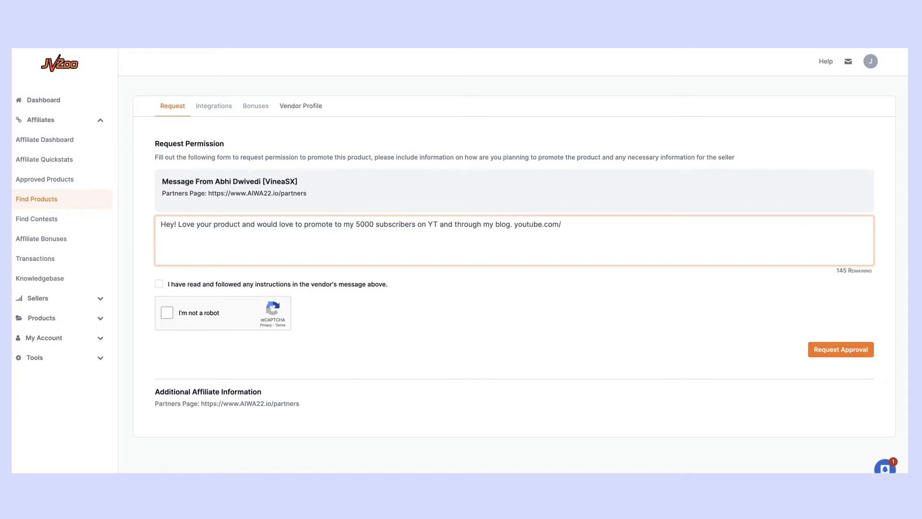
{"action": "type", "text": "xyz a"}
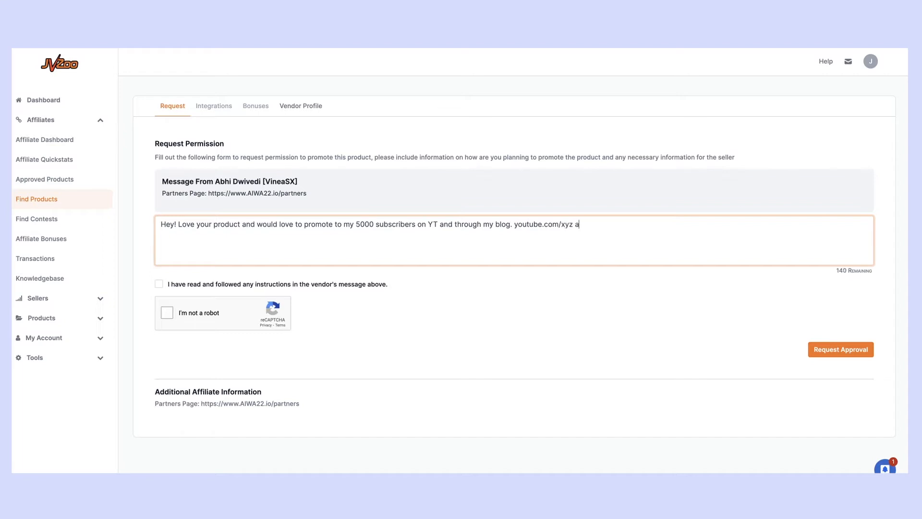
{"action": "type", "text": "nd www."}
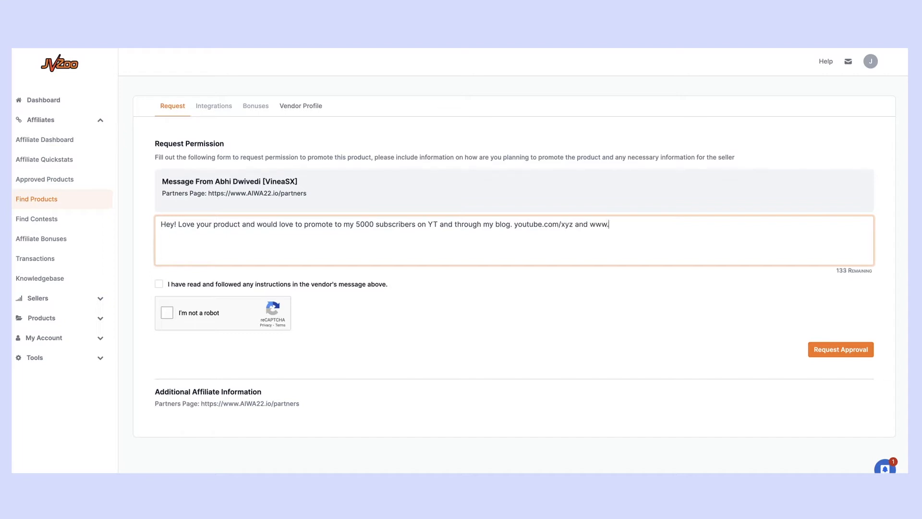
{"action": "type", "text": "myblog.com"}
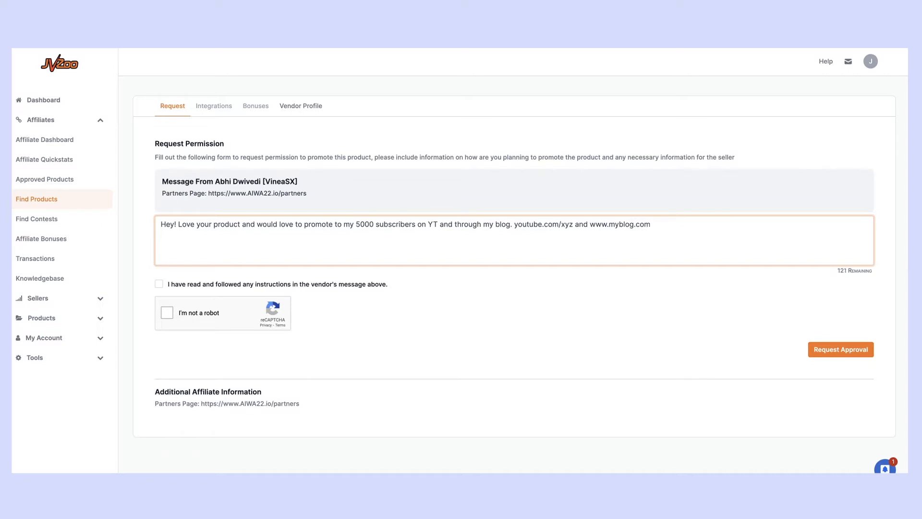
{"action": "type", "text": "I can be contac"}
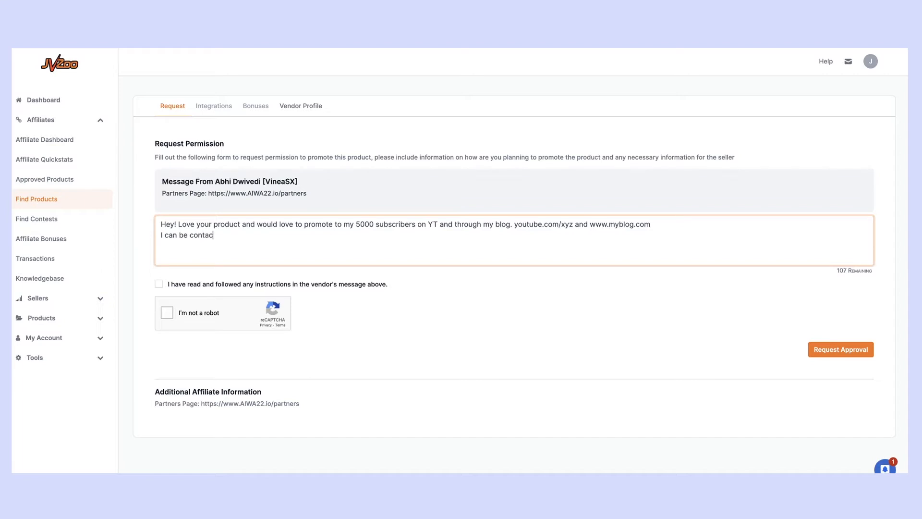
{"action": "type", "text": "ted via FB"}
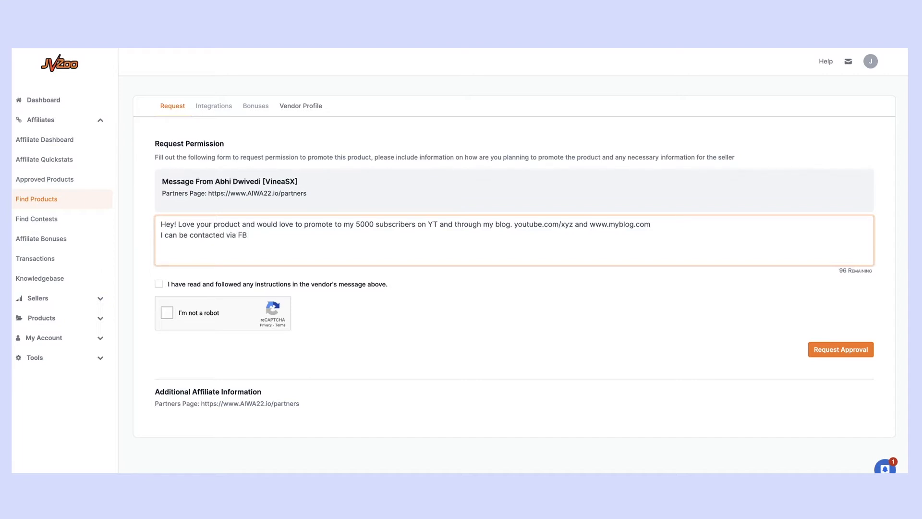
{"action": "type", "text": "at fb.com/"}
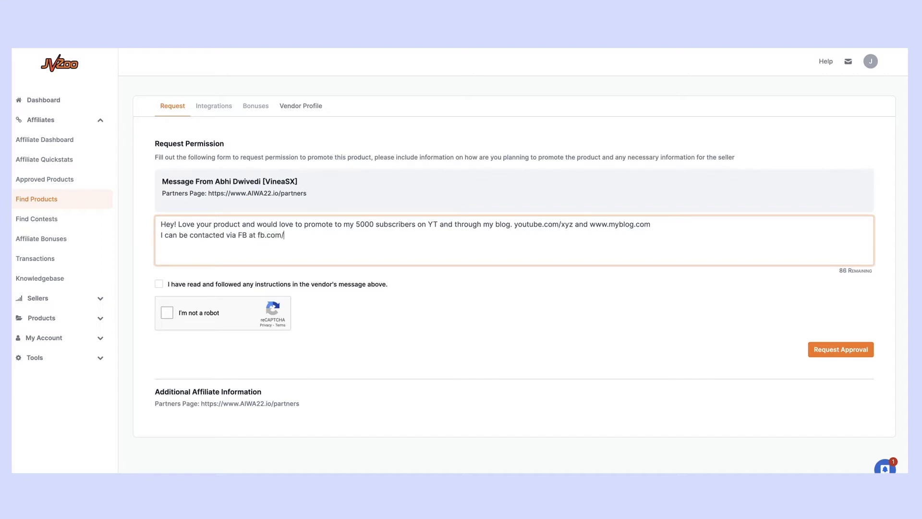
{"action": "type", "text": "profile"}
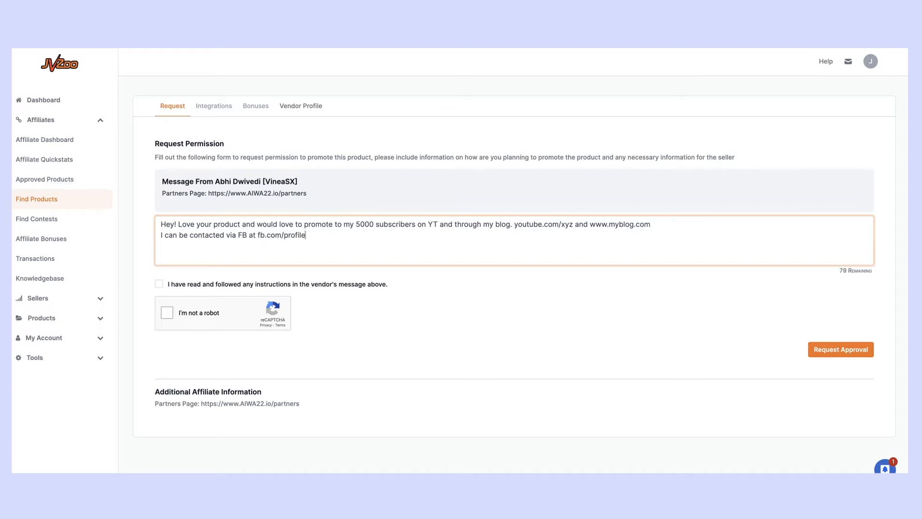
{"action": "type", "text": "etc etc"}
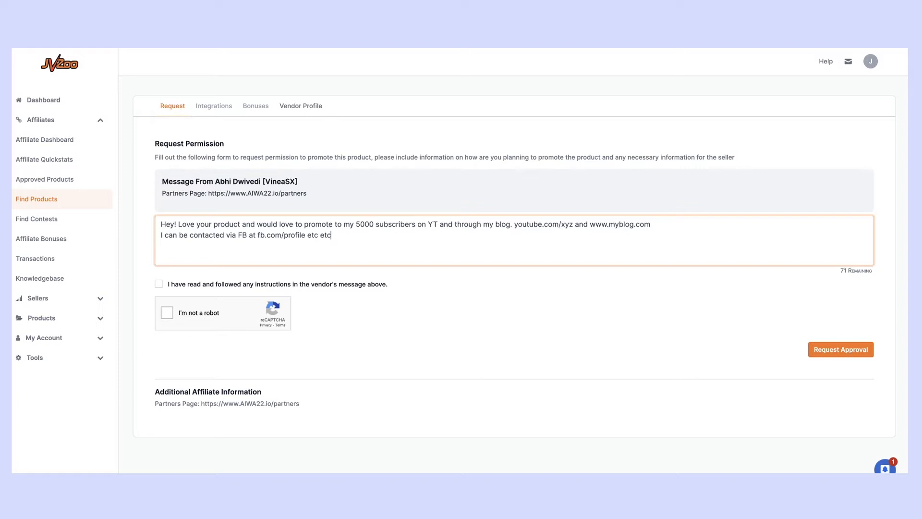
{"action": "mouse_move", "coordinate": [177, 292]}
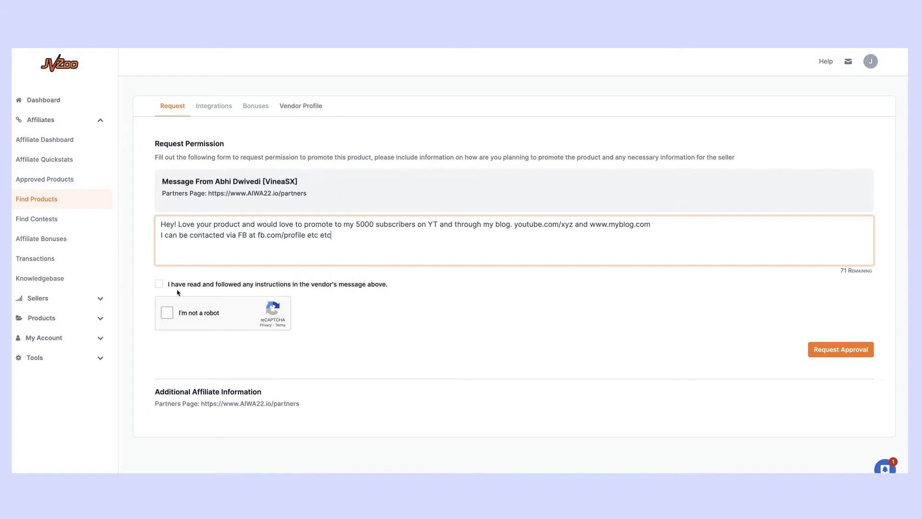
Tick the instructions checkbox, pass the reCAPTCHA and submit the AIWA22 approval request.
{"action": "left_click", "coordinate": [159, 283]}
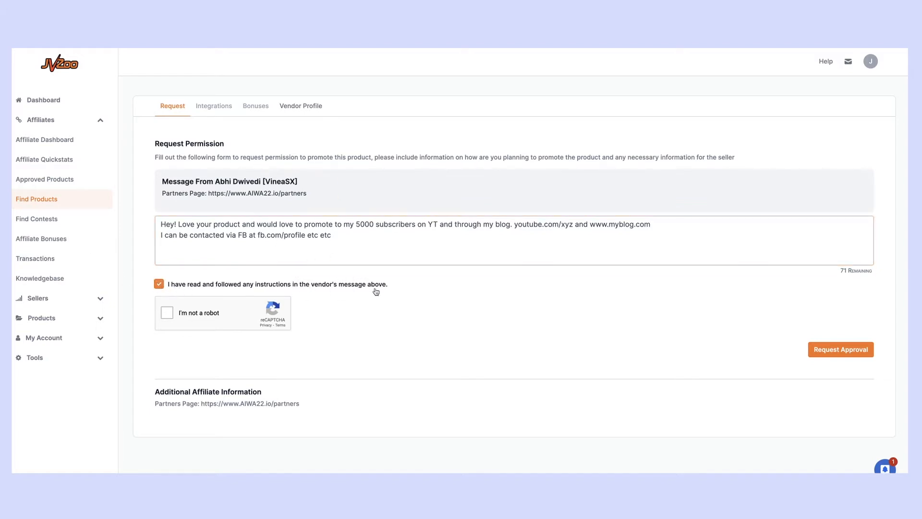
{"action": "mouse_move", "coordinate": [164, 333]}
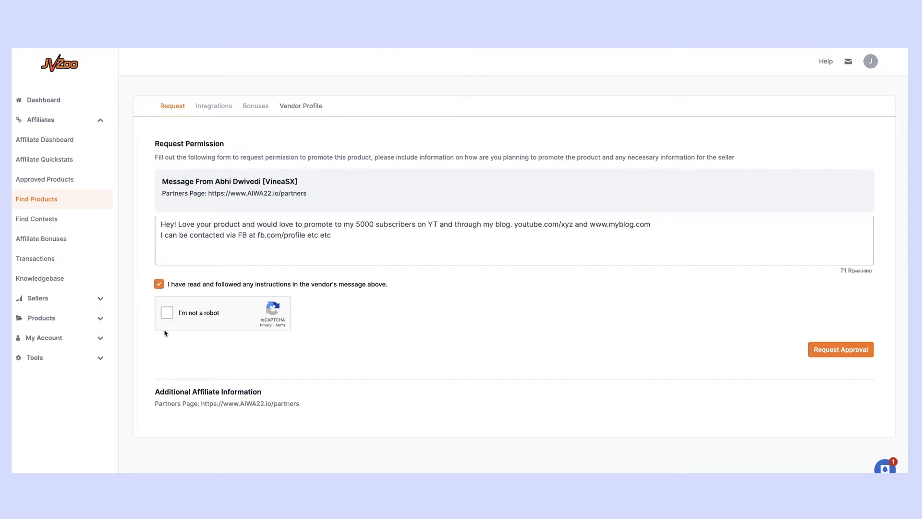
{"action": "left_click", "coordinate": [168, 312]}
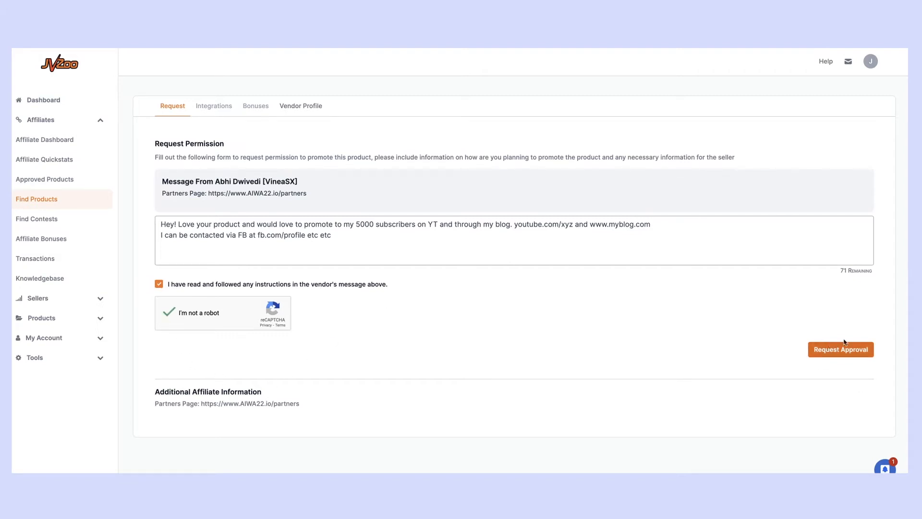
{"action": "mouse_move", "coordinate": [840, 350]}
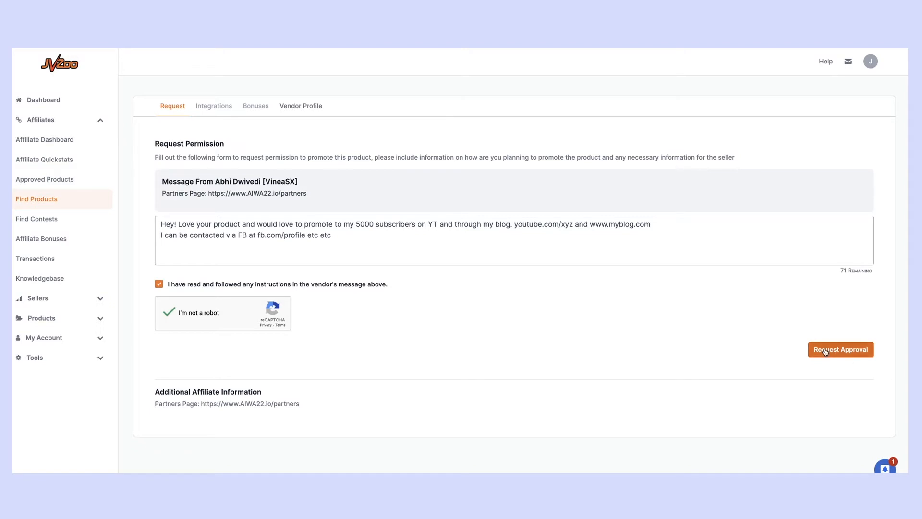
{"action": "mouse_move", "coordinate": [752, 355]}
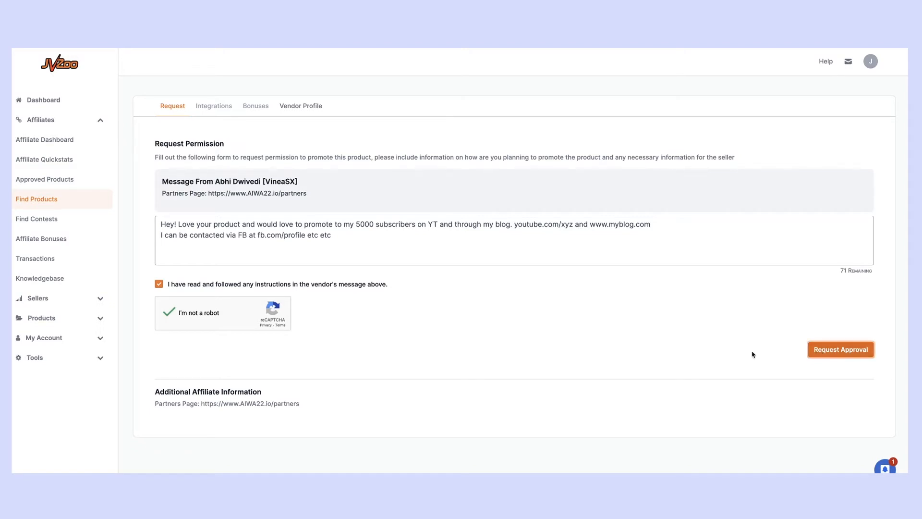
{"action": "left_click", "coordinate": [840, 348]}
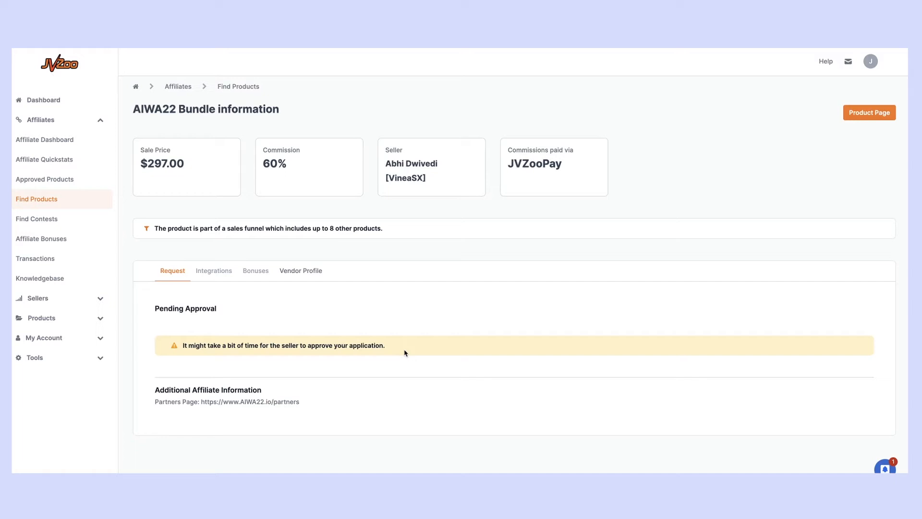
{"action": "mouse_move", "coordinate": [172, 272]}
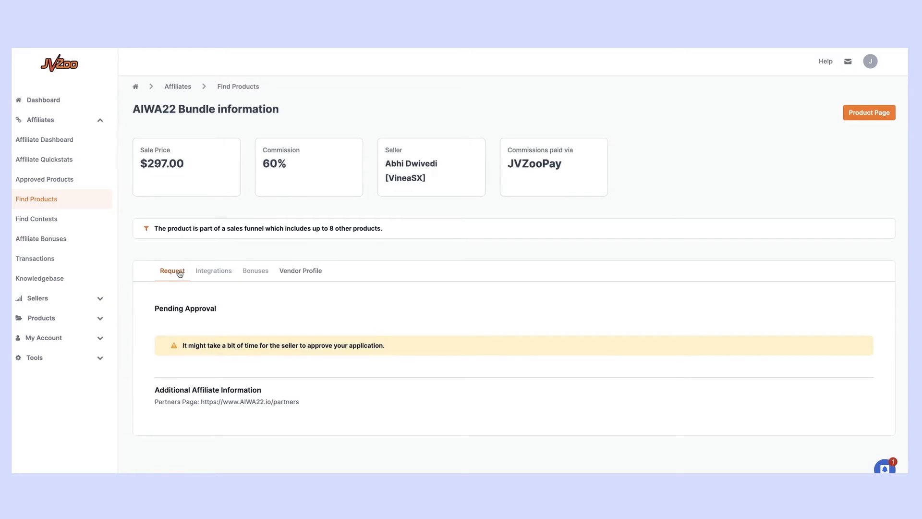
{"action": "mouse_move", "coordinate": [294, 272]}
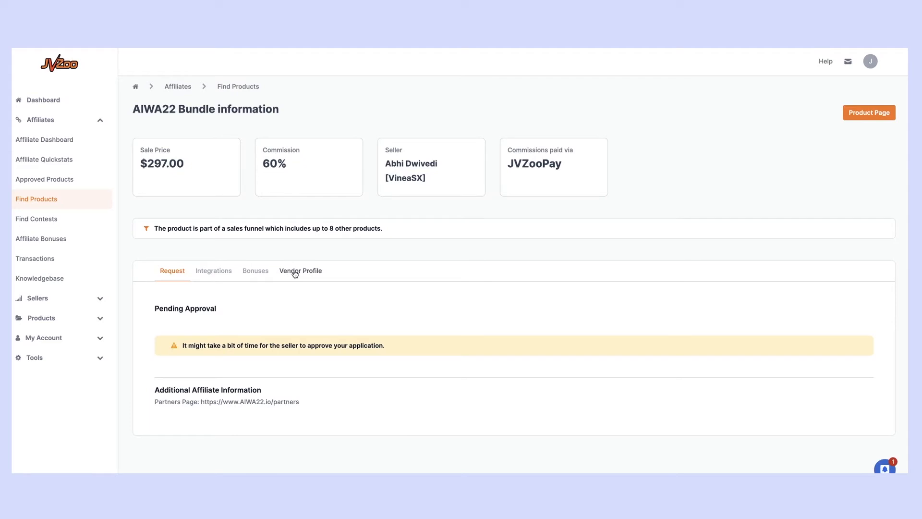
{"action": "left_click", "coordinate": [301, 271]}
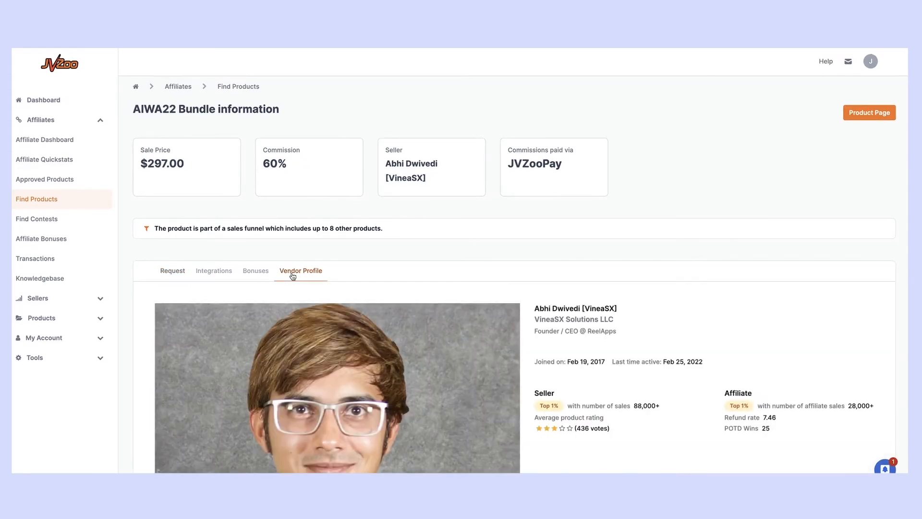
{"action": "scroll", "scroll_direction": "down", "scroll_amount": 3}
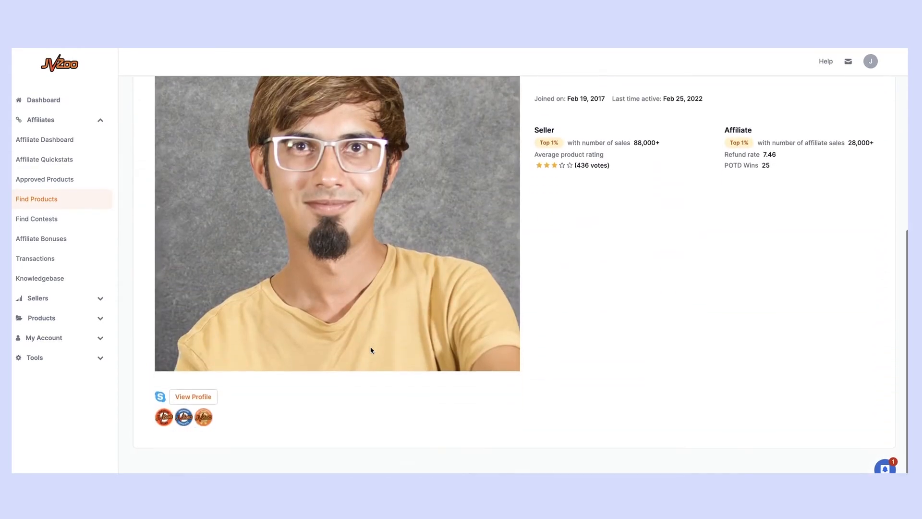
{"action": "scroll", "scroll_direction": "up", "scroll_amount": 3}
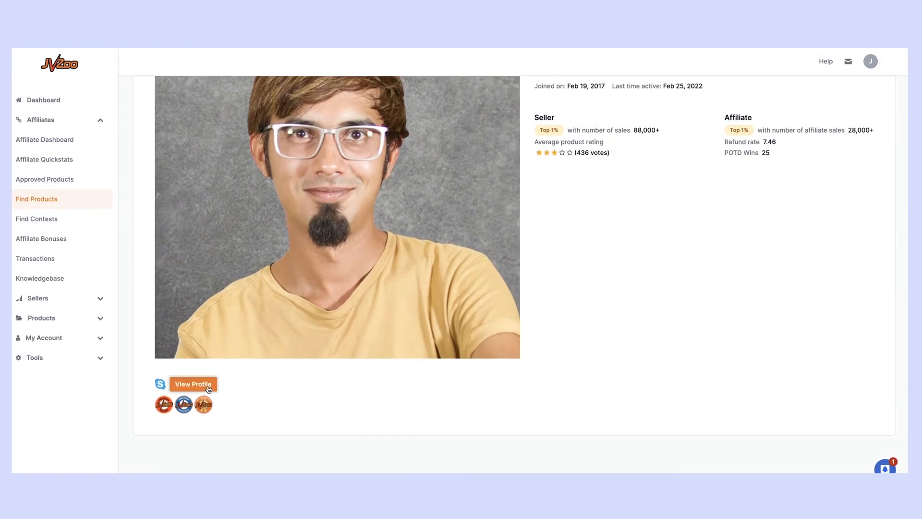
{"action": "left_click", "coordinate": [193, 383]}
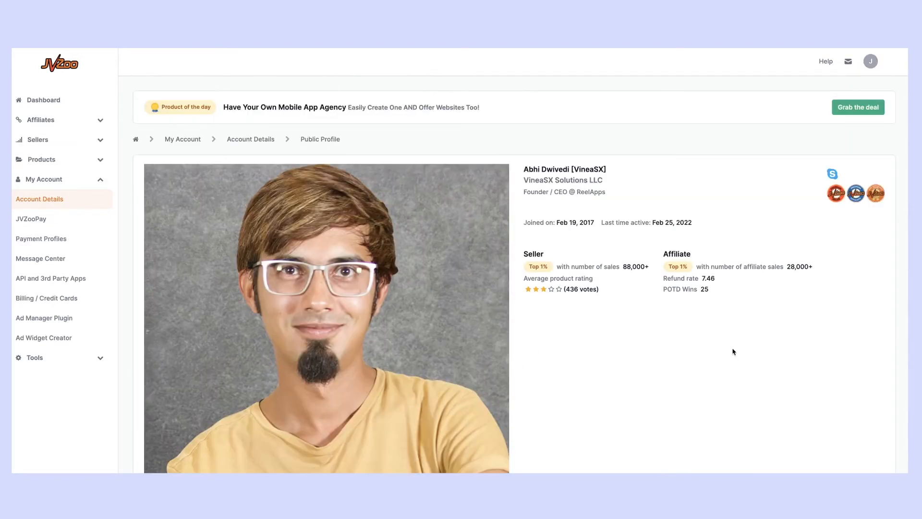
{"action": "scroll", "scroll_direction": "down", "scroll_amount": 3}
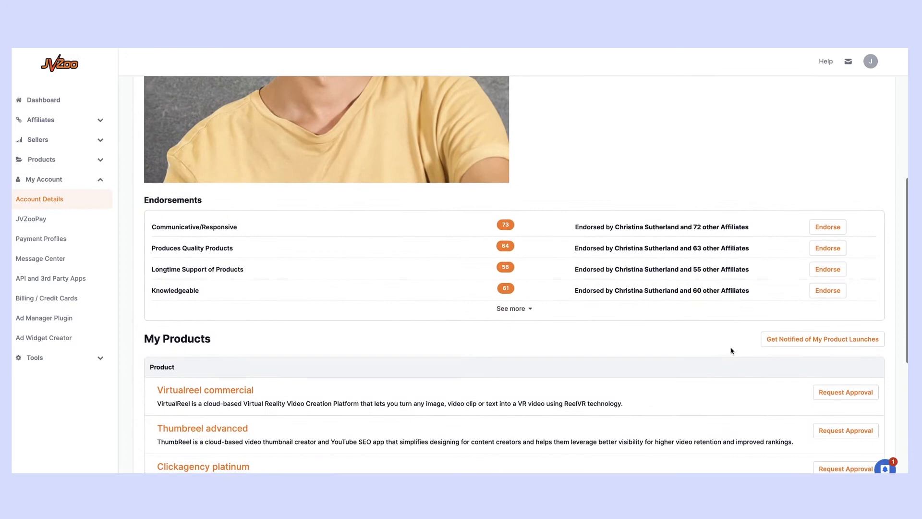
{"action": "mouse_move", "coordinate": [646, 270]}
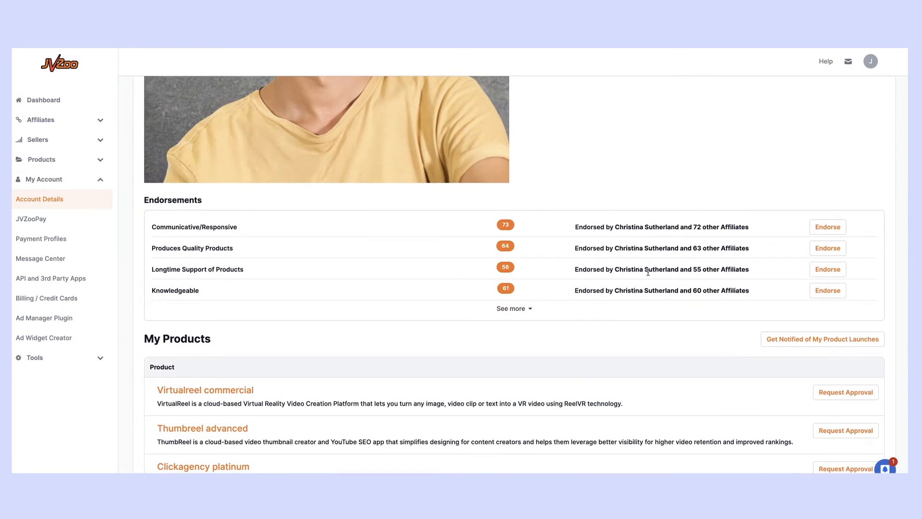
{"action": "scroll", "scroll_direction": "down", "scroll_amount": 3}
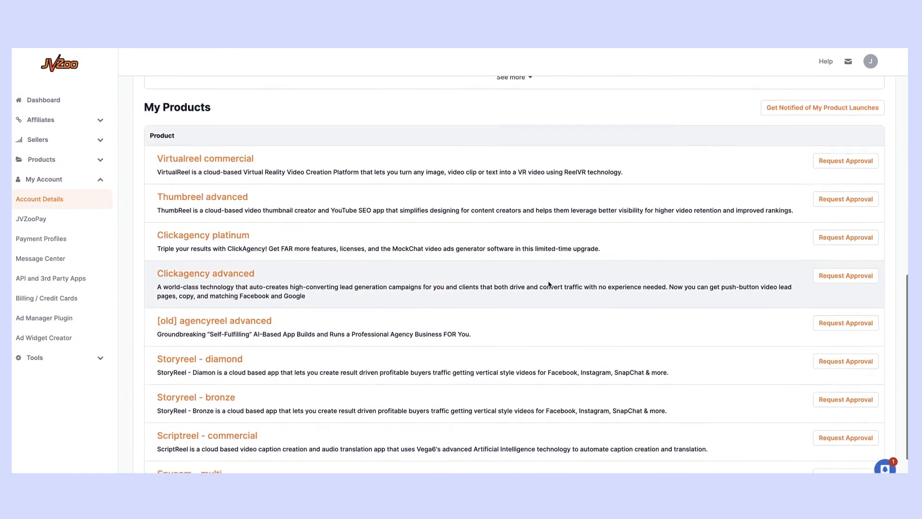
{"action": "scroll", "scroll_direction": "up", "scroll_amount": 3}
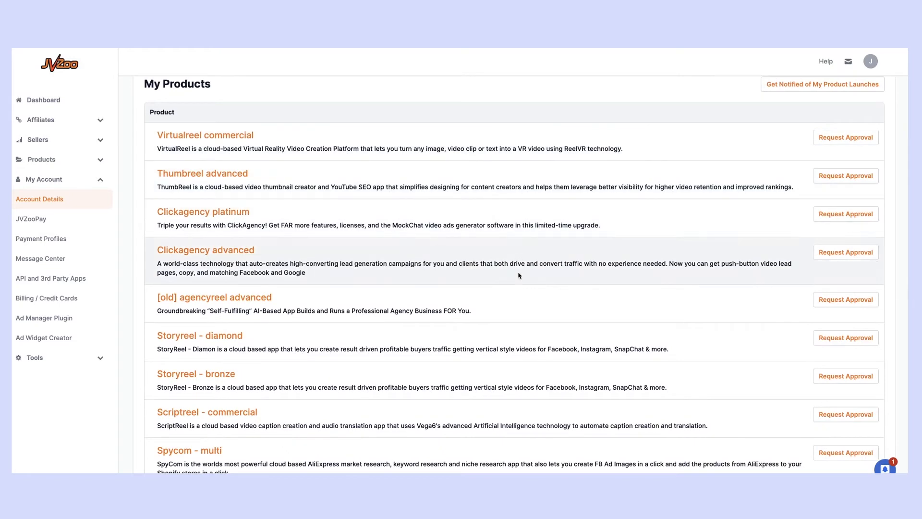
{"action": "scroll", "scroll_direction": "down", "scroll_amount": 3}
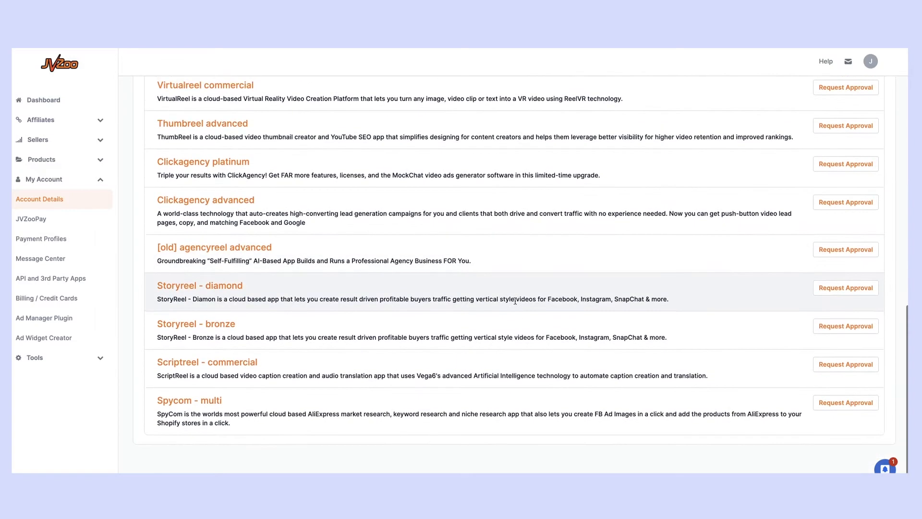
{"action": "scroll", "scroll_direction": "up", "scroll_amount": 3}
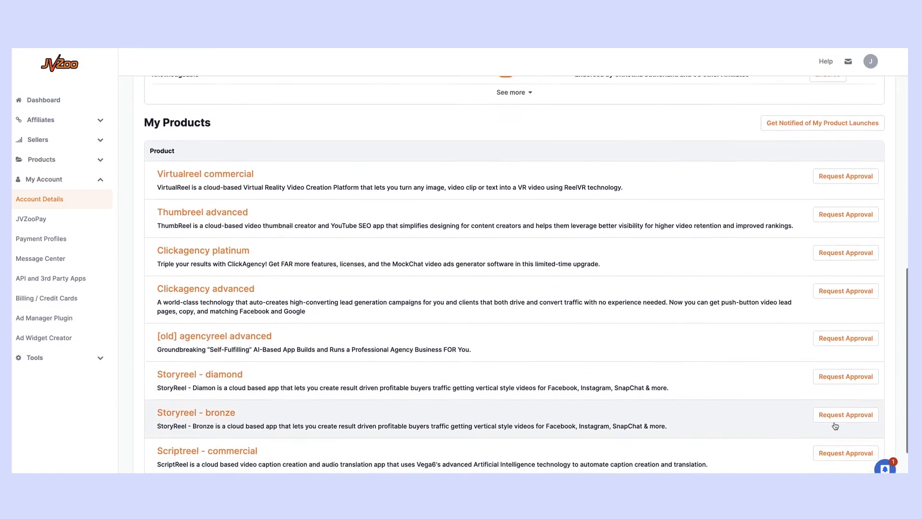
{"action": "scroll", "scroll_direction": "up", "scroll_amount": 3}
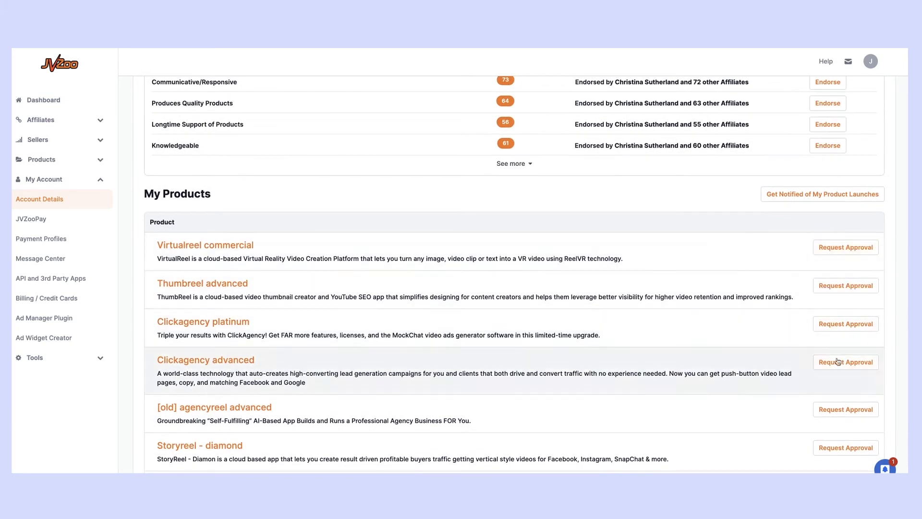
{"action": "scroll", "scroll_direction": "up", "scroll_amount": 3}
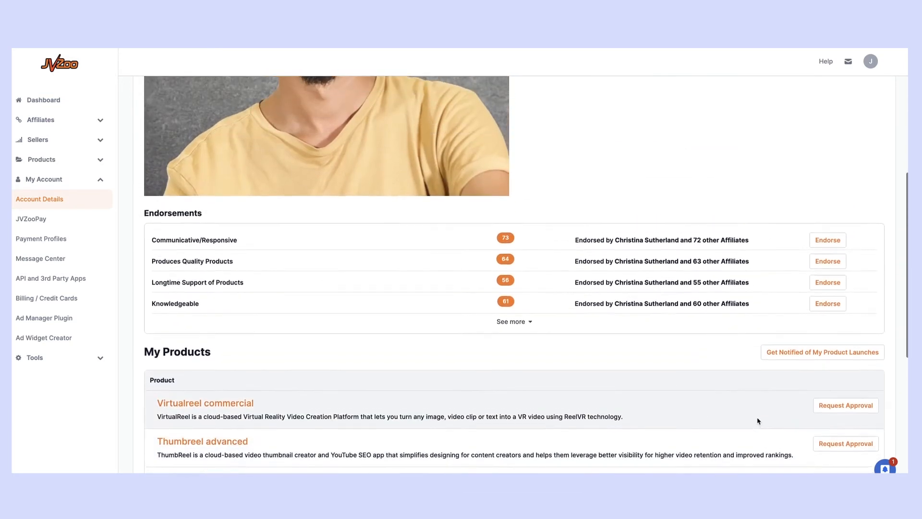
{"action": "scroll", "scroll_direction": "up", "scroll_amount": 3}
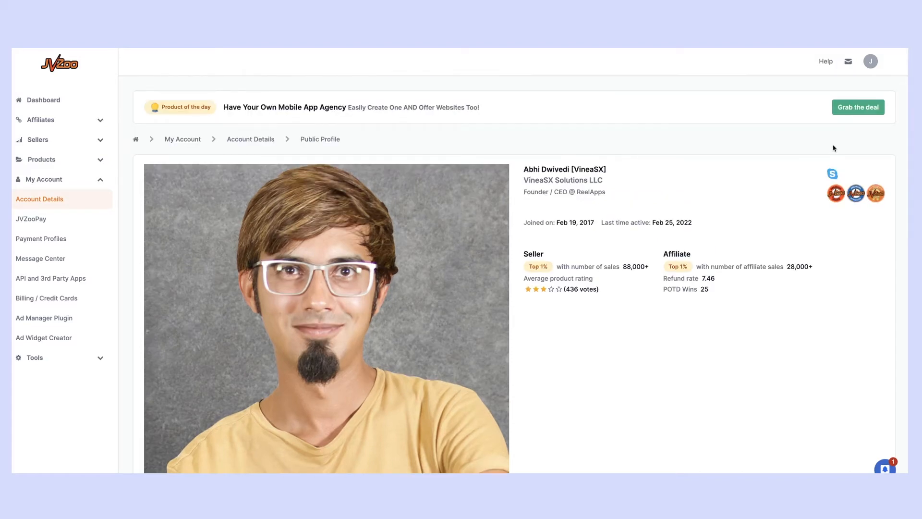
{"action": "mouse_move", "coordinate": [145, 107]}
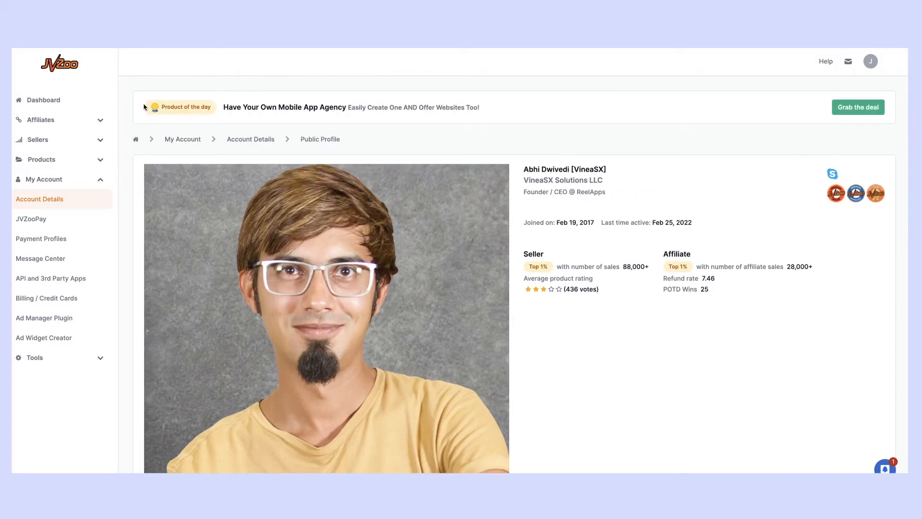
{"action": "mouse_move", "coordinate": [138, 115]}
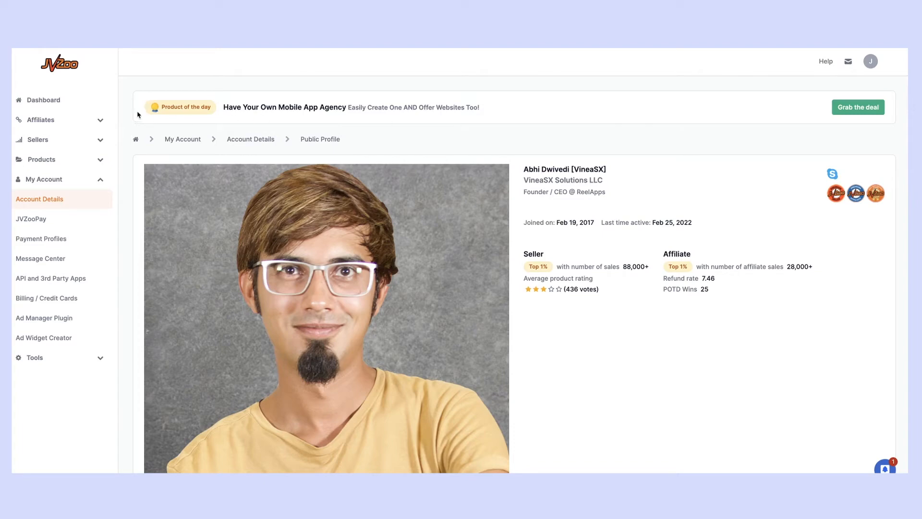
{"action": "mouse_move", "coordinate": [439, 119]}
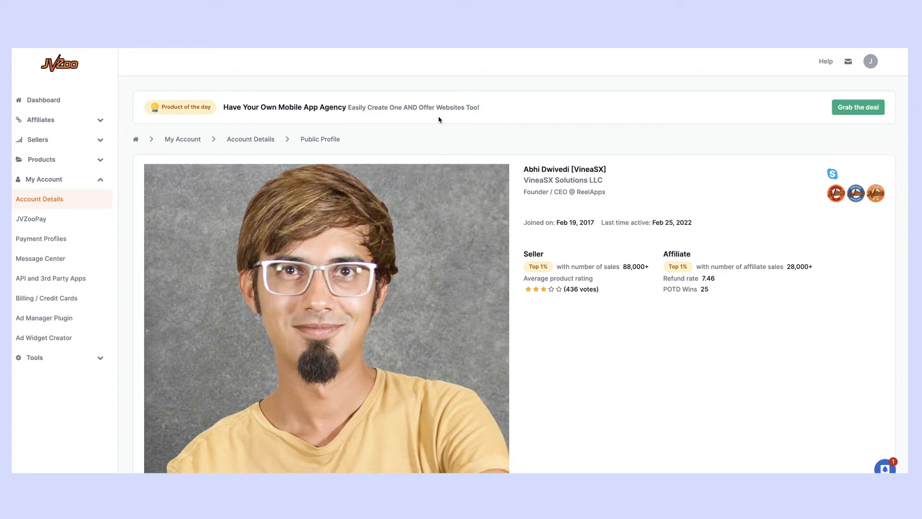
{"action": "mouse_move", "coordinate": [229, 110]}
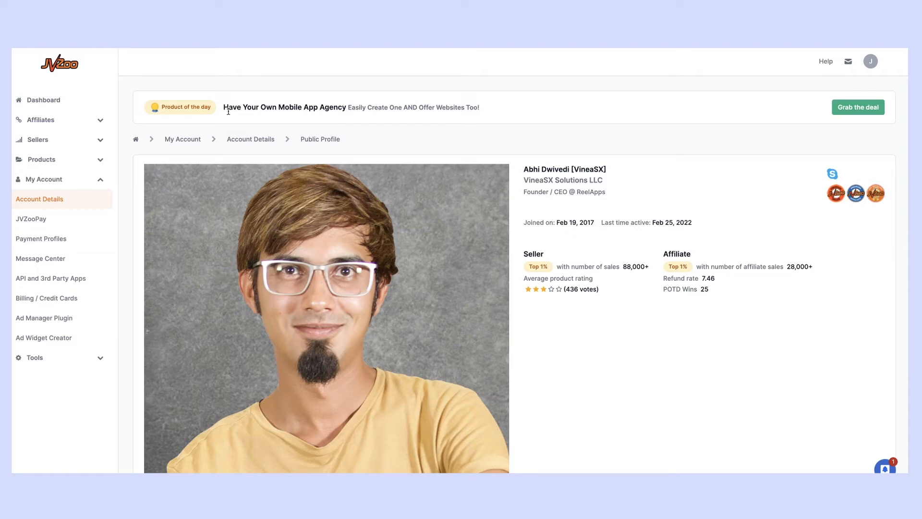
{"action": "mouse_move", "coordinate": [487, 122]}
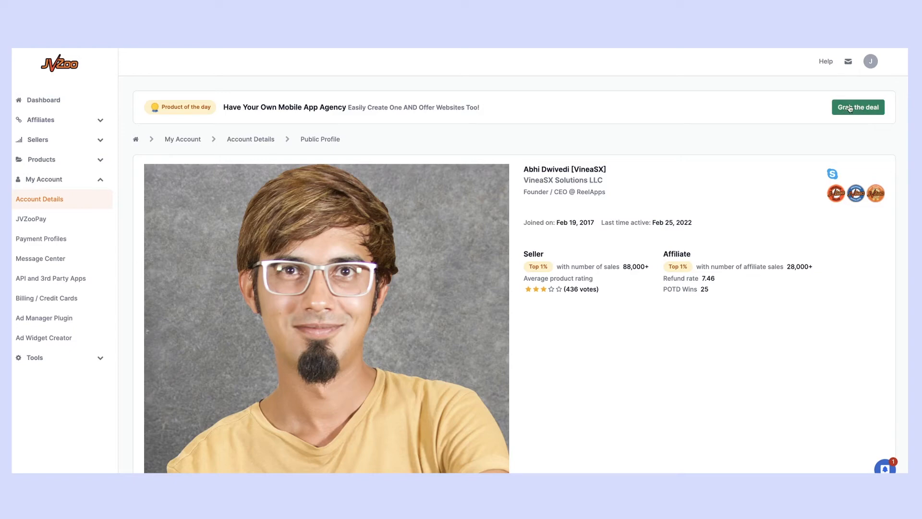
{"action": "left_click", "coordinate": [857, 106]}
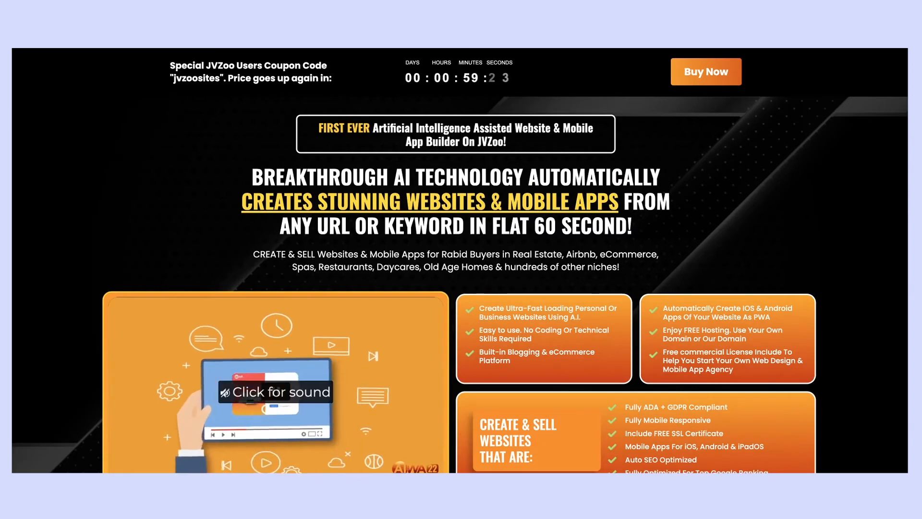
{"action": "scroll", "scroll_direction": "down", "scroll_amount": 3}
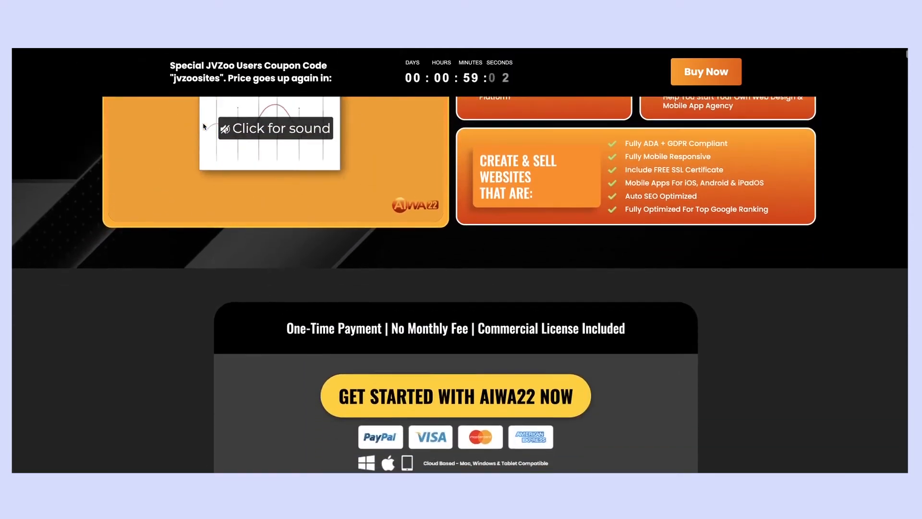
{"action": "scroll", "scroll_direction": "down", "scroll_amount": 3}
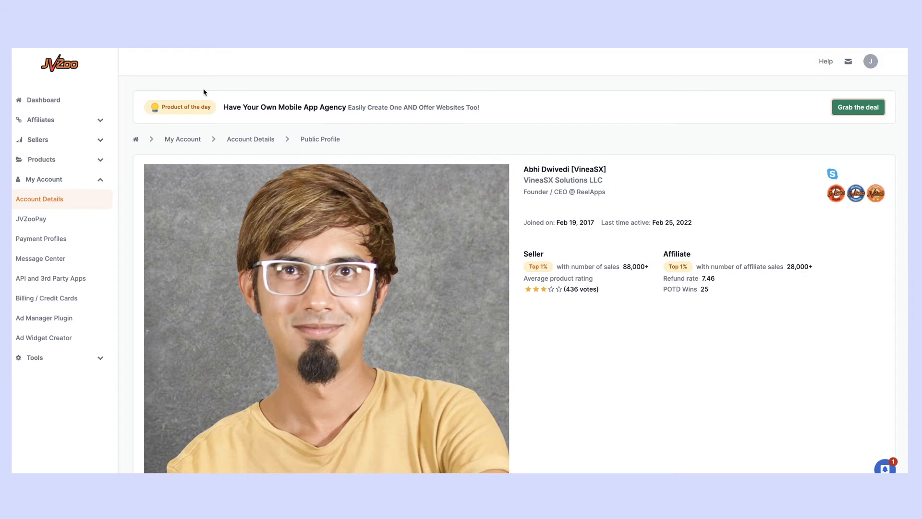
{"action": "left_click", "coordinate": [41, 120]}
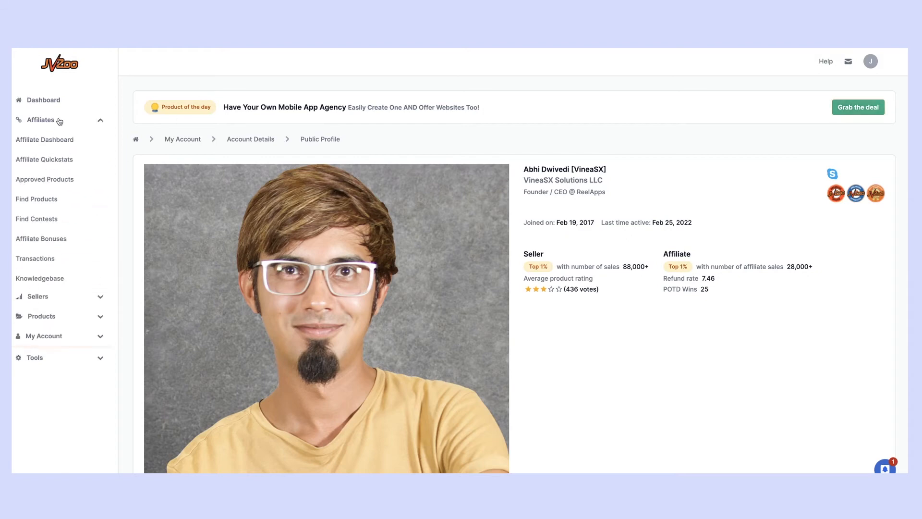
{"action": "mouse_move", "coordinate": [36, 199]}
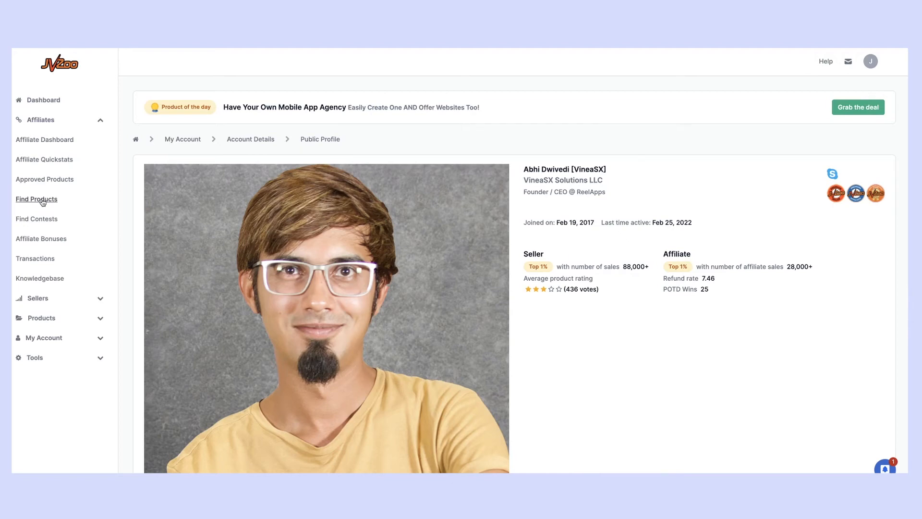
Open Find Products, reveal its search filters and the Category list.
{"action": "left_click", "coordinate": [36, 199]}
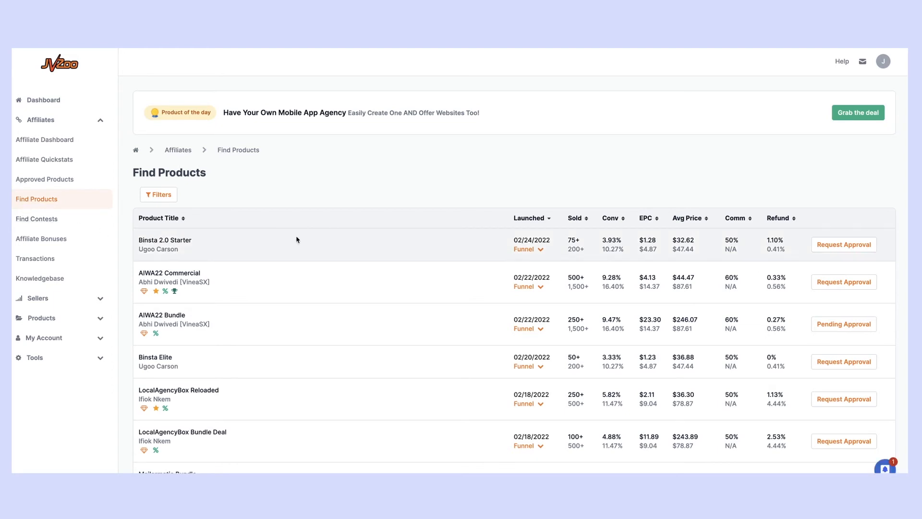
{"action": "left_click", "coordinate": [159, 195]}
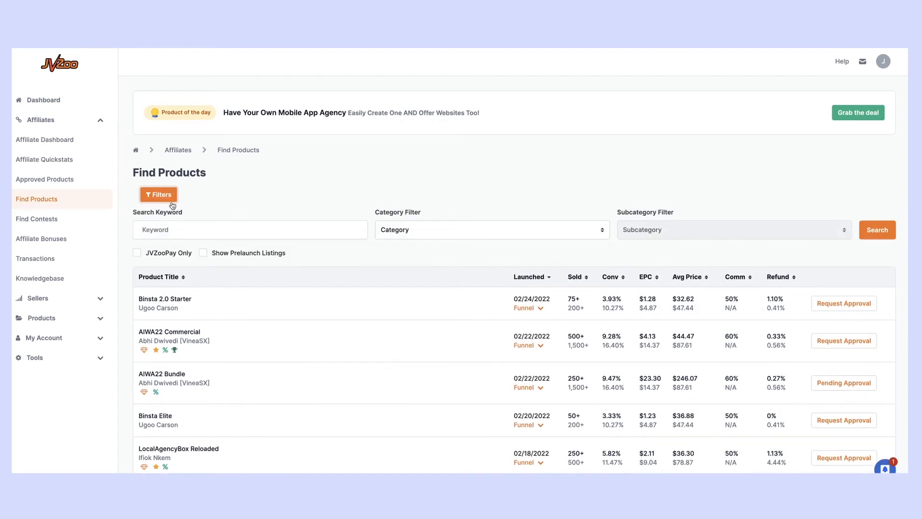
{"action": "left_click", "coordinate": [491, 229]}
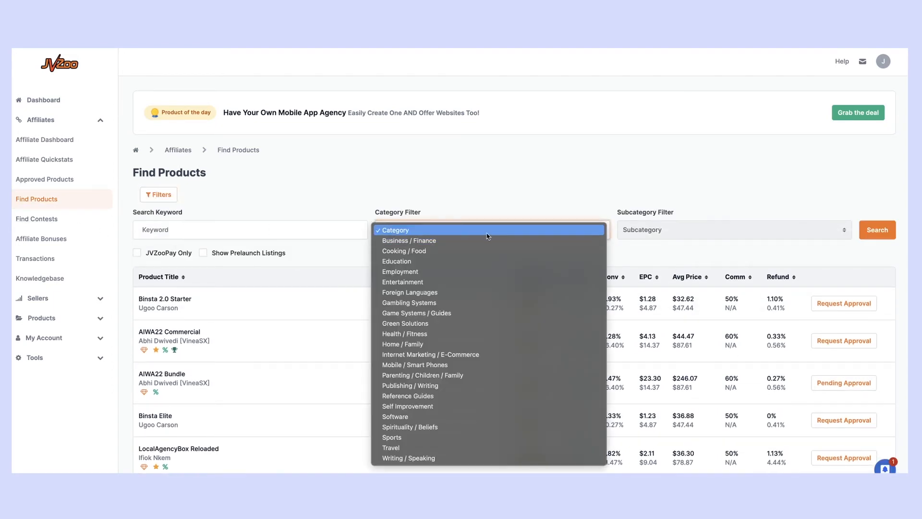
{"action": "mouse_move", "coordinate": [443, 174]}
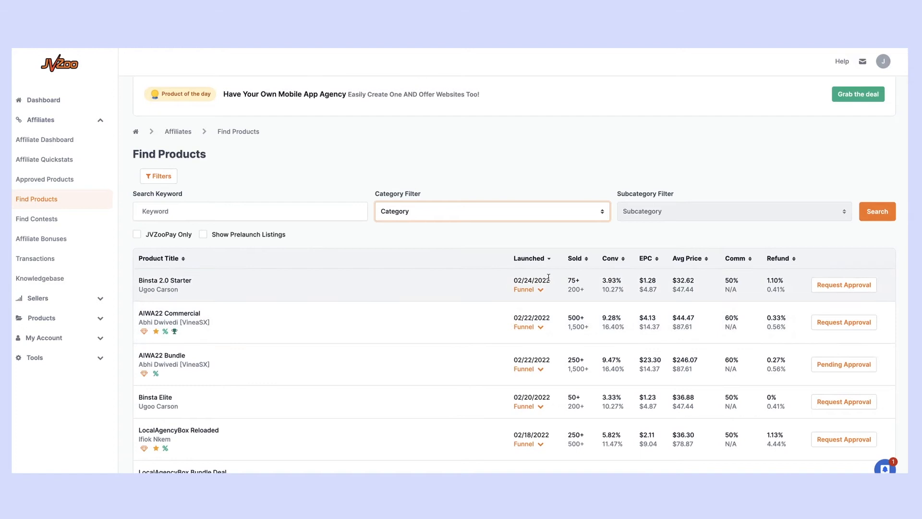
{"action": "mouse_move", "coordinate": [688, 262]}
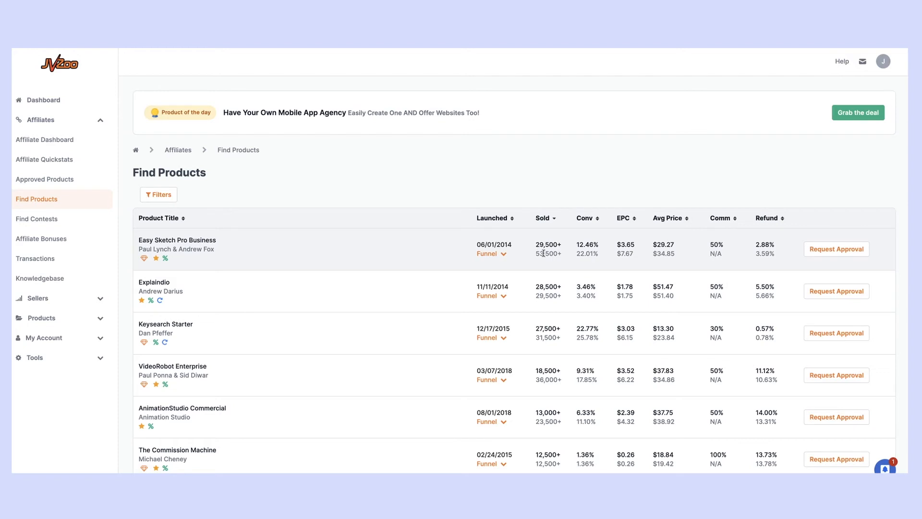
Expand the Easy Sketch Pro Business funnel and highlight its conversion figures and 3.59% refund rate.
{"action": "double_click", "coordinate": [548, 245]}
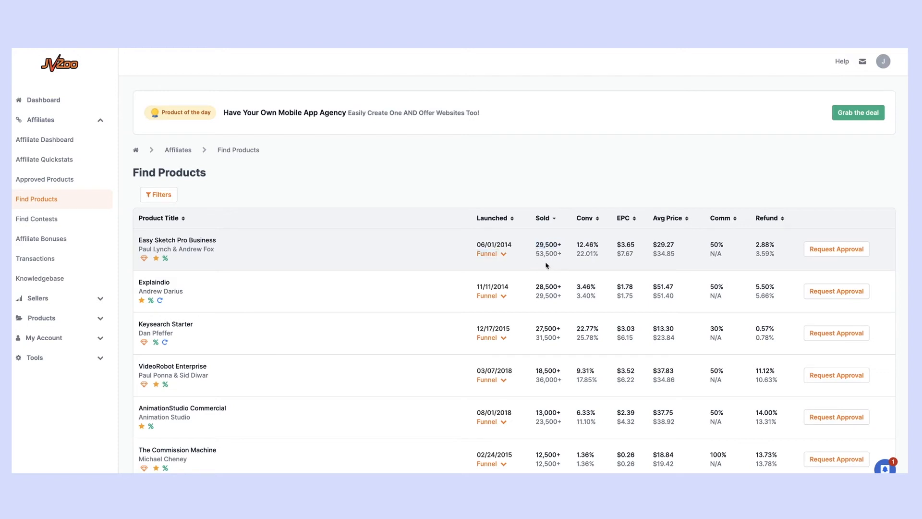
{"action": "left_click", "coordinate": [491, 254]}
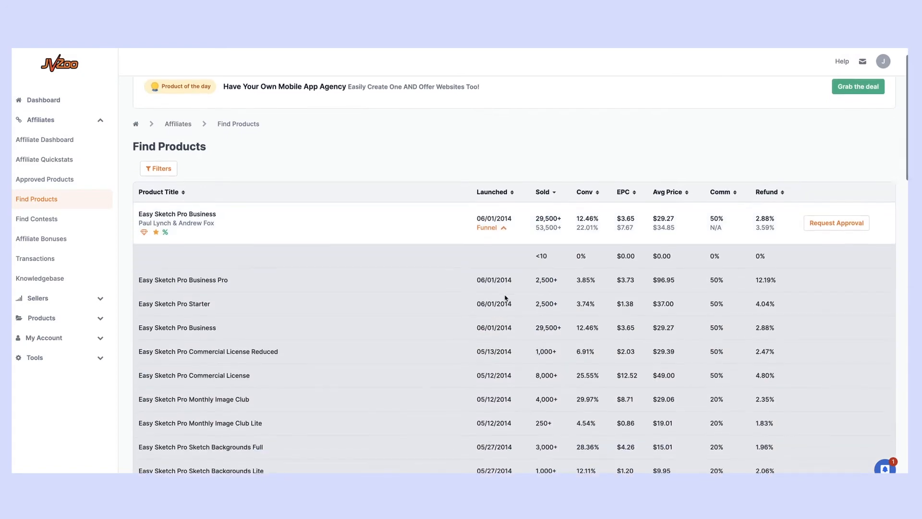
{"action": "scroll", "scroll_direction": "down", "scroll_amount": 3}
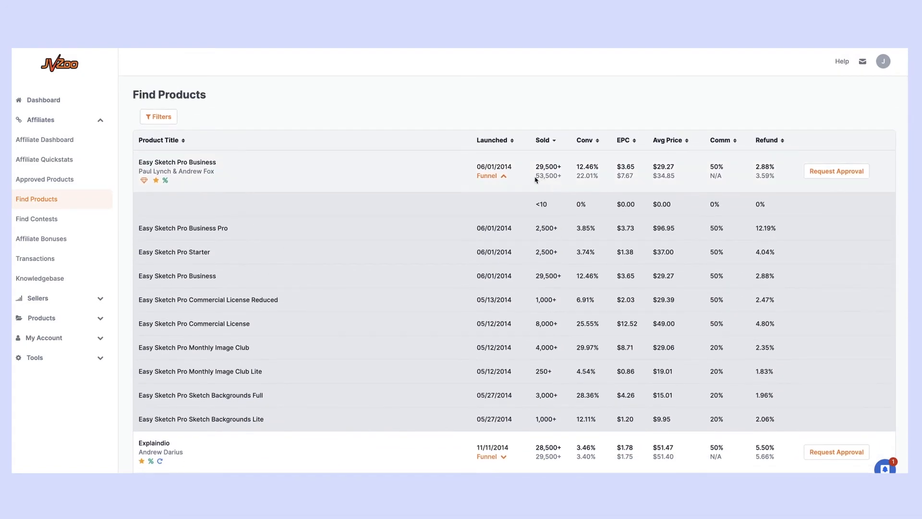
{"action": "double_click", "coordinate": [548, 175]}
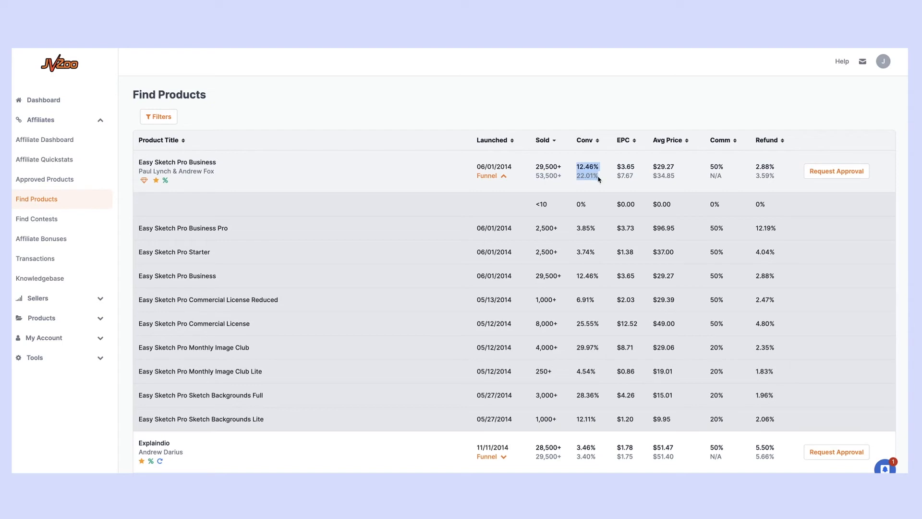
{"action": "mouse_move", "coordinate": [628, 186]}
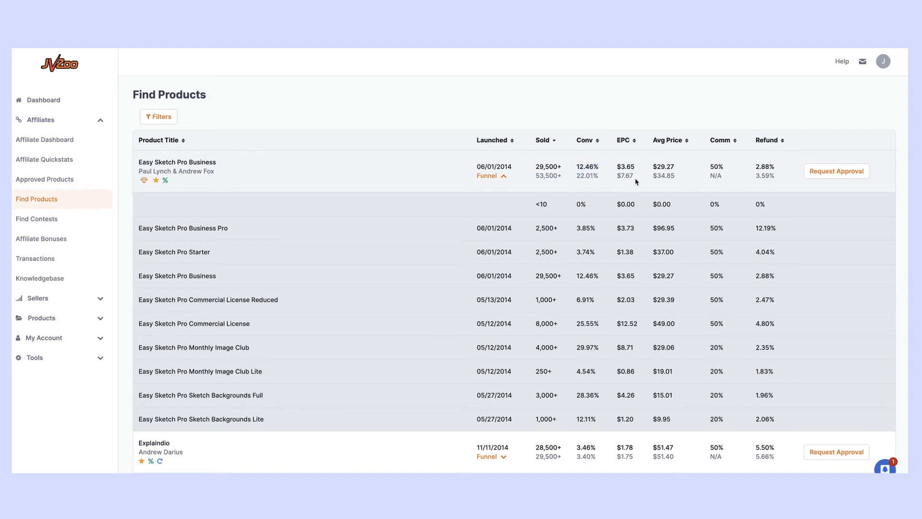
{"action": "mouse_move", "coordinate": [659, 180]}
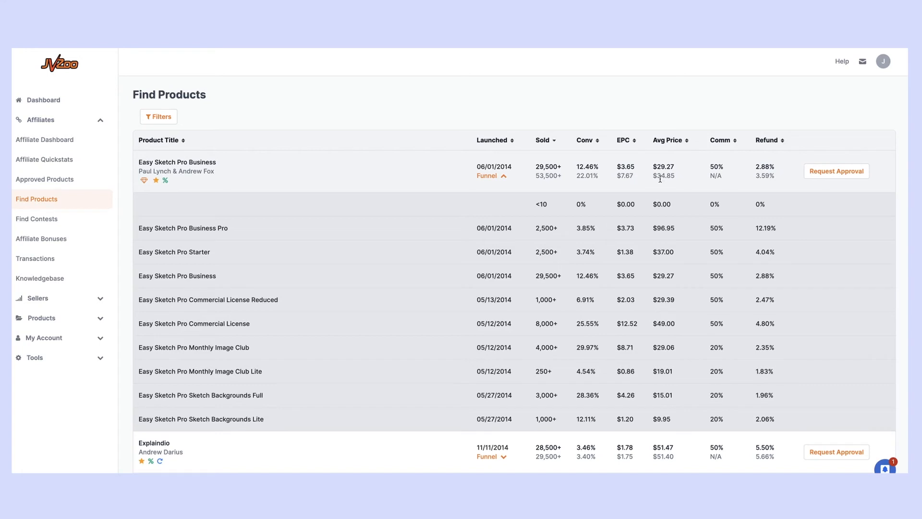
{"action": "mouse_move", "coordinate": [678, 180]}
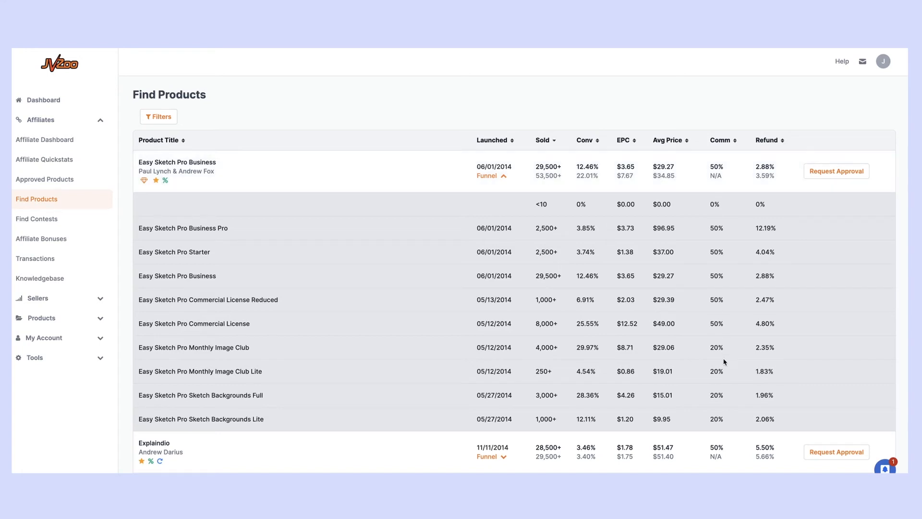
{"action": "mouse_move", "coordinate": [720, 184]}
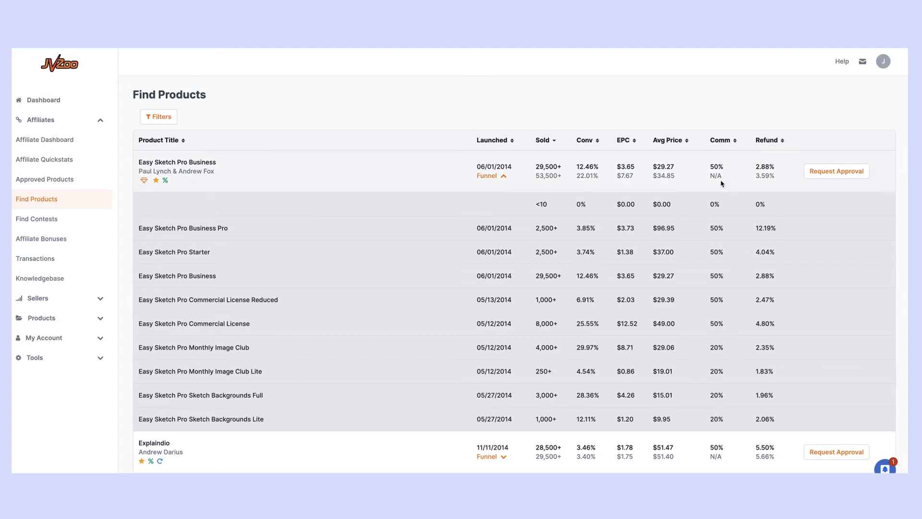
{"action": "double_click", "coordinate": [764, 176]}
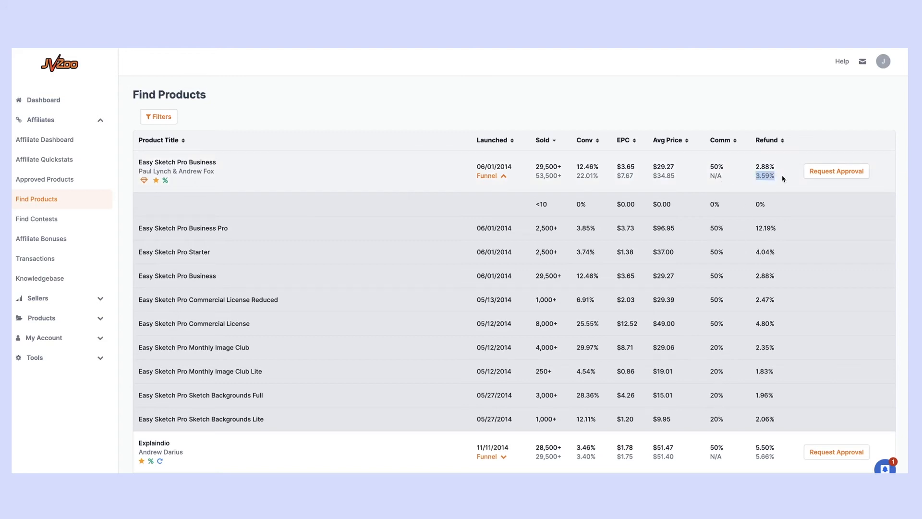
{"action": "mouse_move", "coordinate": [775, 182]}
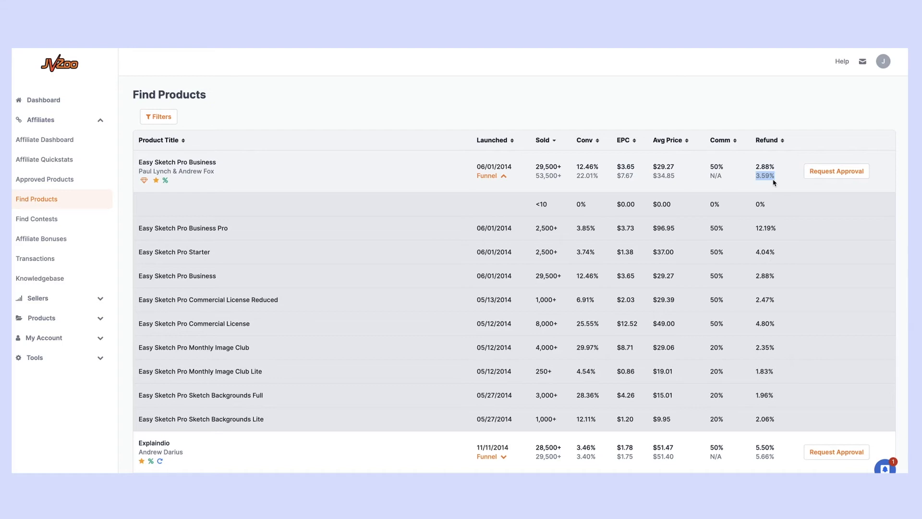
{"action": "mouse_move", "coordinate": [836, 171]}
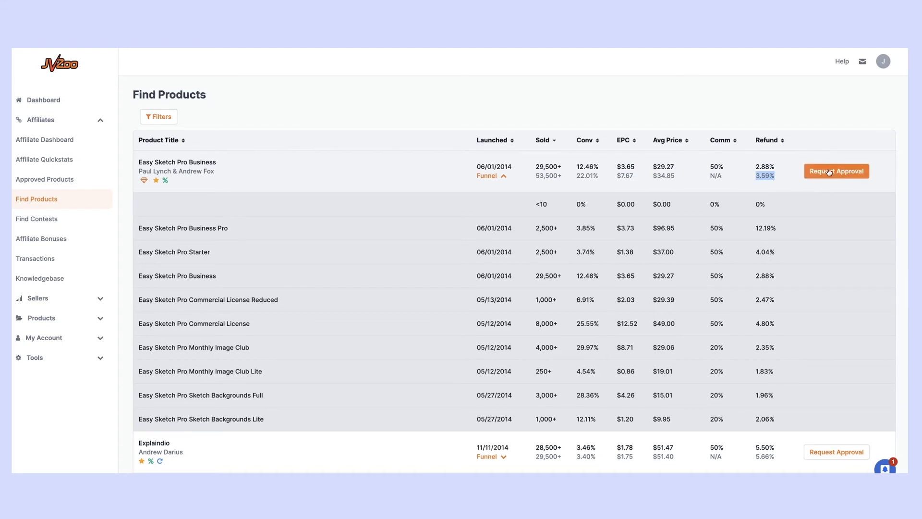
{"action": "mouse_move", "coordinate": [843, 171]}
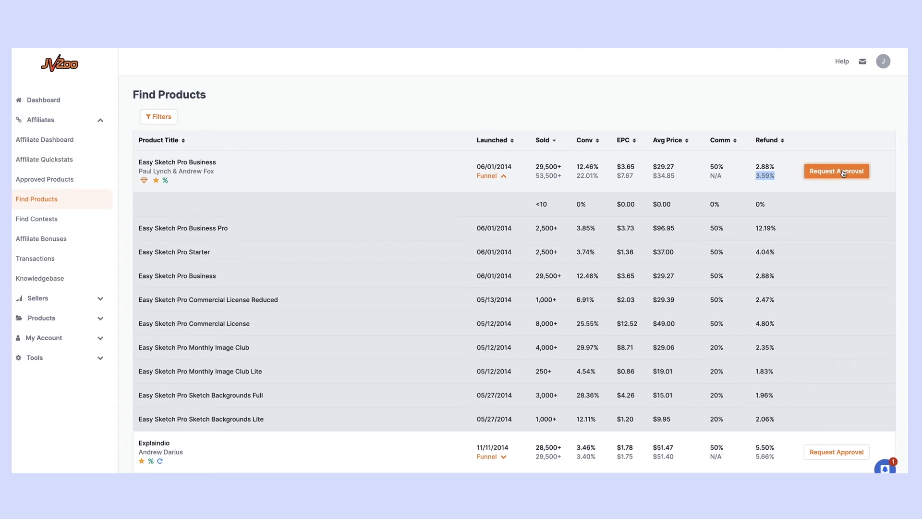
Start the approval request for Easy Sketch Pro Business and switch to the Vendor Profile tab.
{"action": "left_click", "coordinate": [835, 171]}
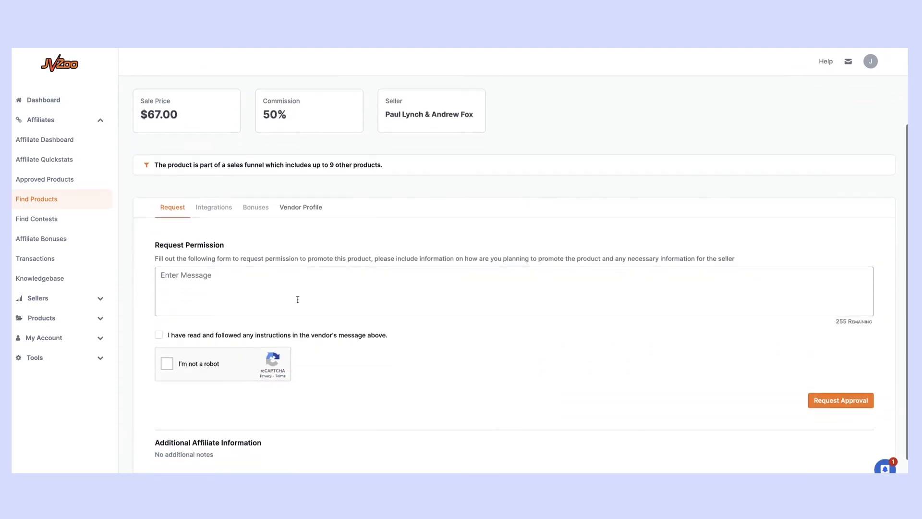
{"action": "scroll", "scroll_direction": "down", "scroll_amount": 3}
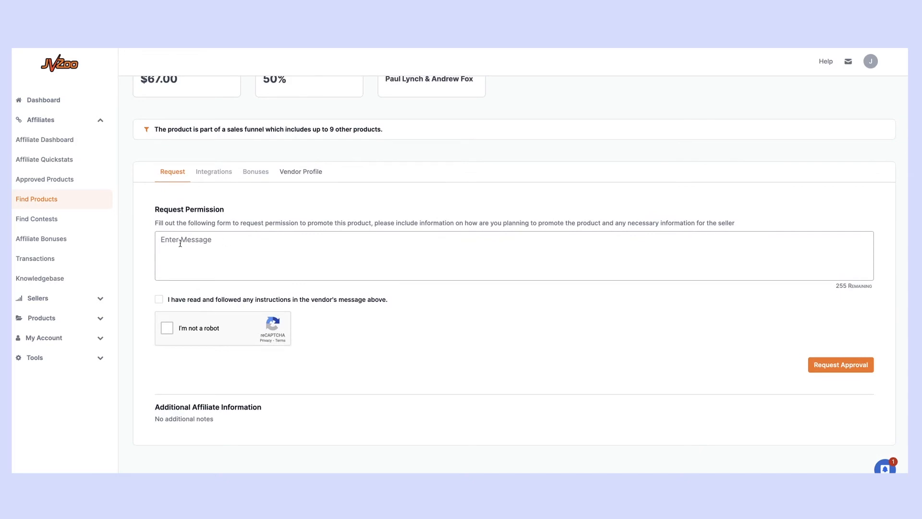
{"action": "left_click", "coordinate": [300, 171]}
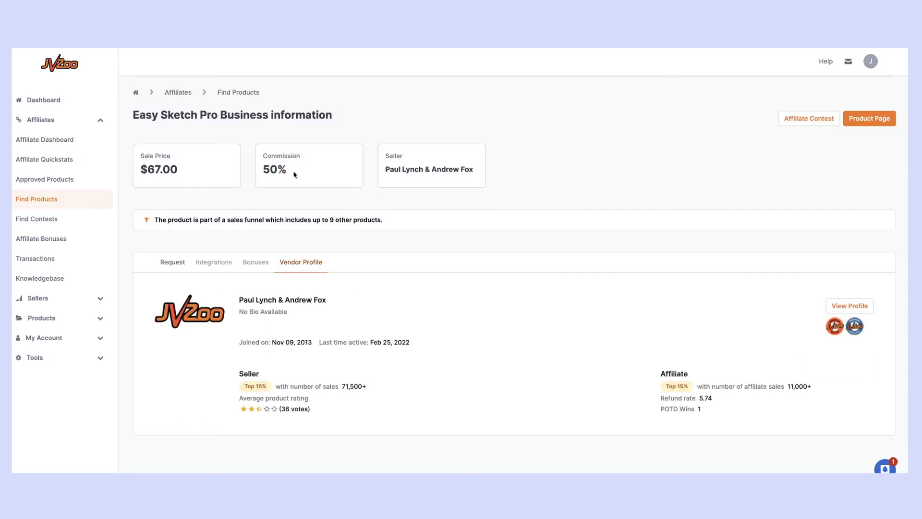
{"action": "mouse_move", "coordinate": [484, 334]}
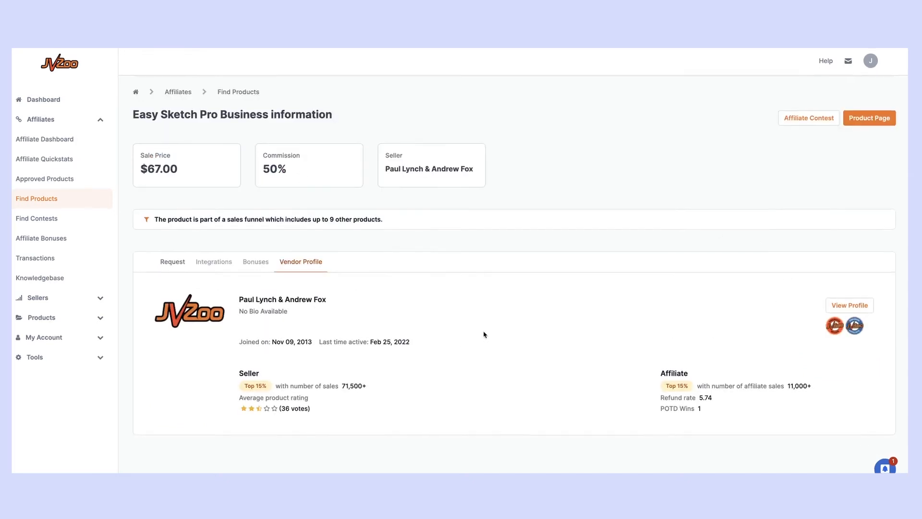
View the vendor's full public profile and scroll through its endorsements.
{"action": "left_click", "coordinate": [849, 305]}
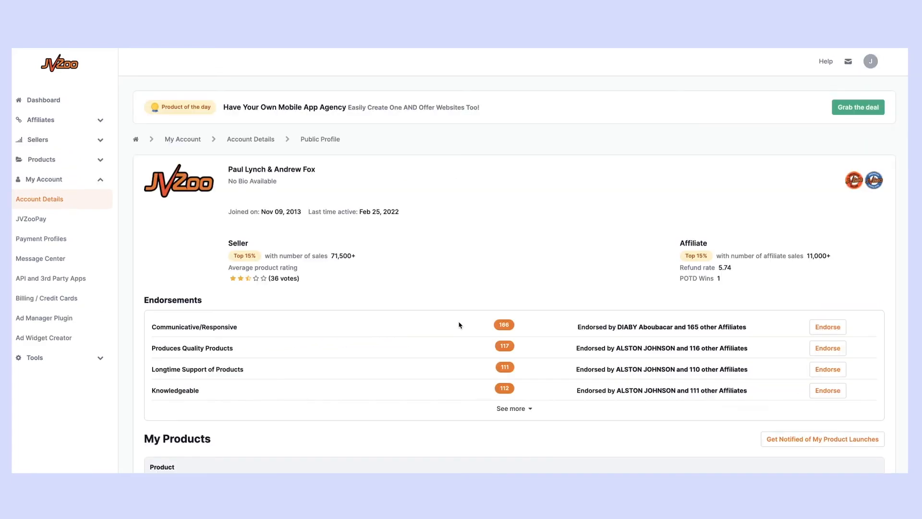
{"action": "scroll", "scroll_direction": "down", "scroll_amount": 3}
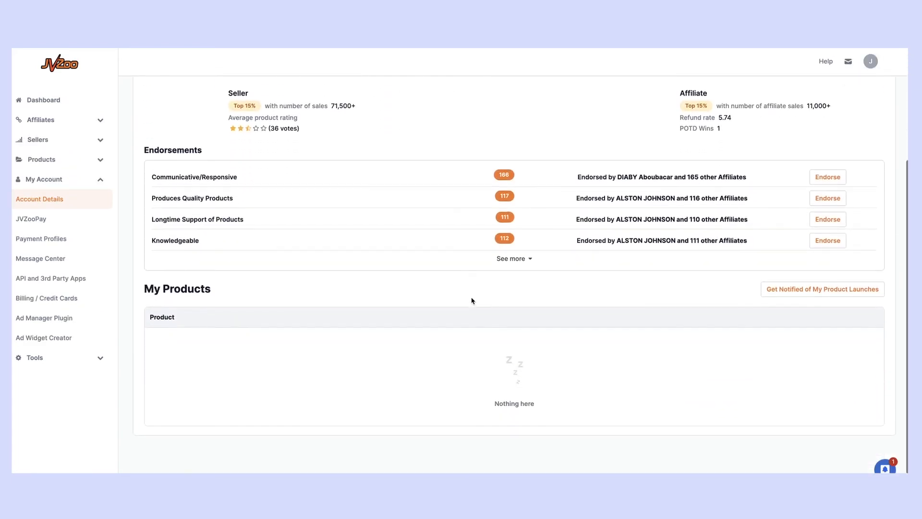
{"action": "scroll", "scroll_direction": "up", "scroll_amount": 3}
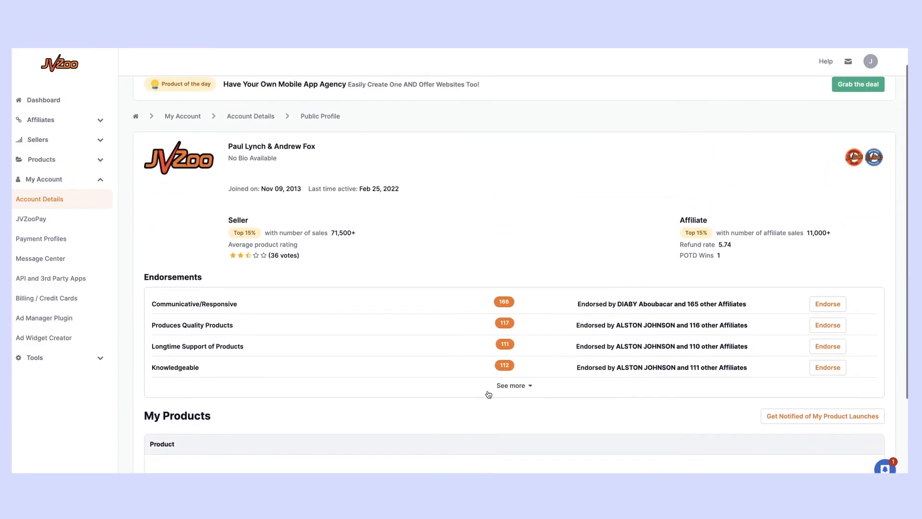
{"action": "scroll", "scroll_direction": "up", "scroll_amount": 3}
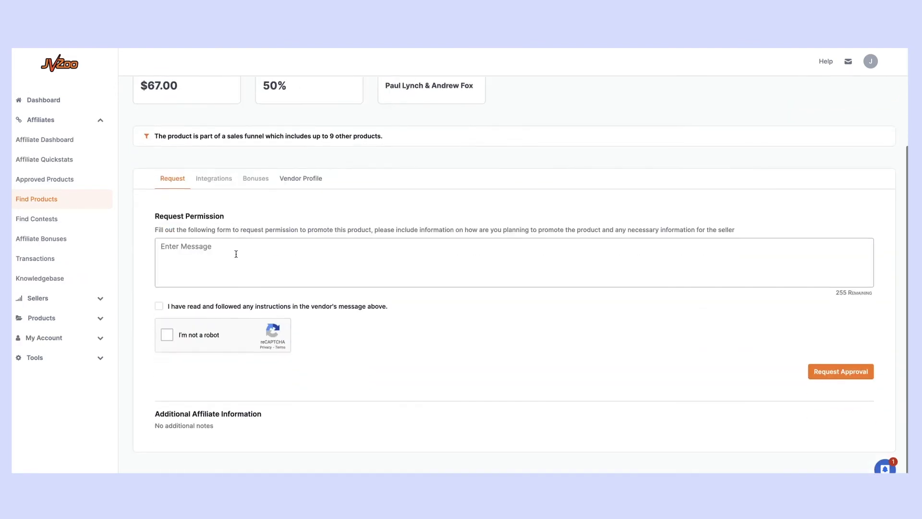
{"action": "scroll", "scroll_direction": "up", "scroll_amount": 3}
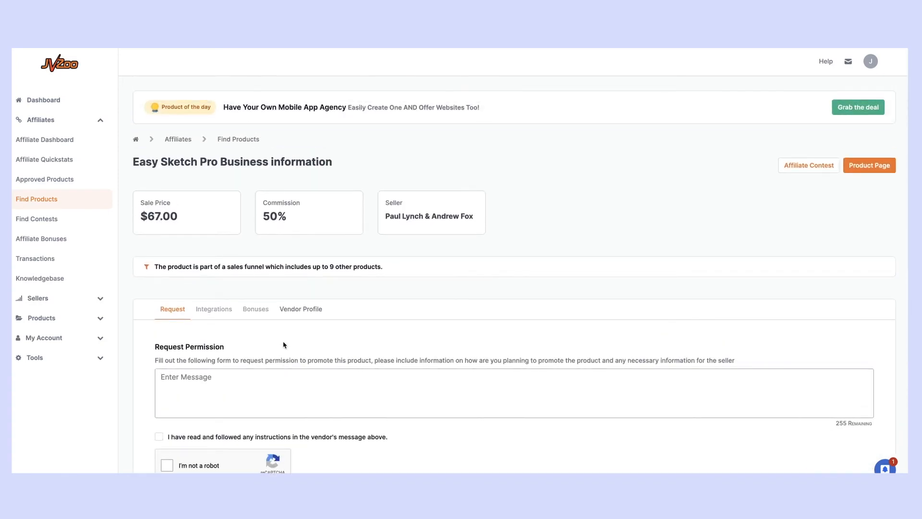
{"action": "mouse_move", "coordinate": [280, 340]}
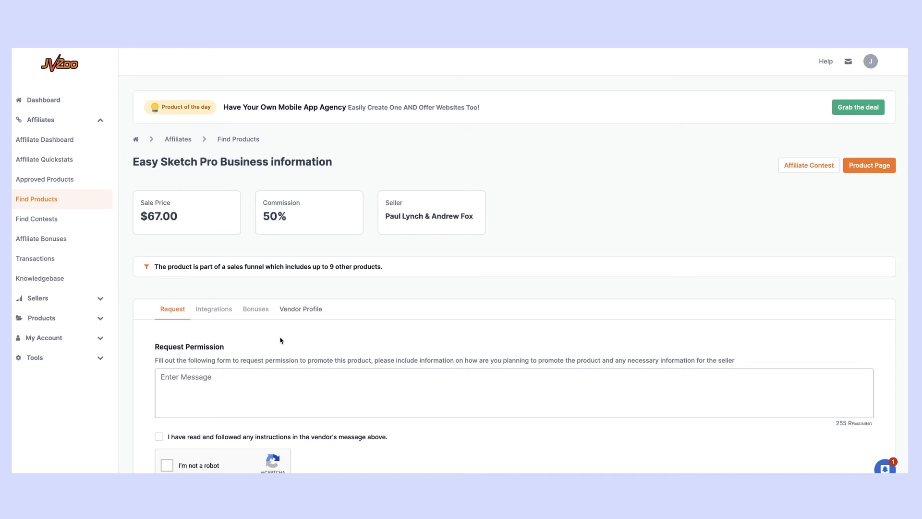
{"action": "mouse_move", "coordinate": [134, 321]}
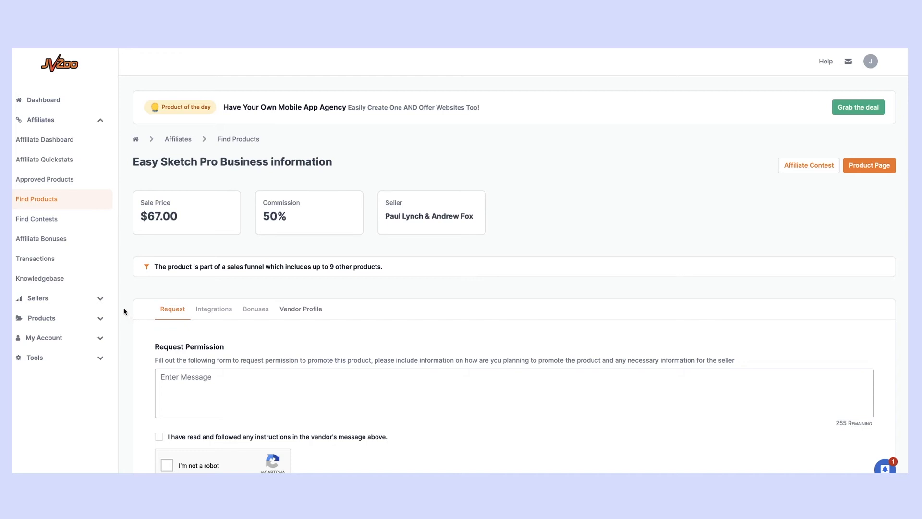
{"action": "mouse_move", "coordinate": [85, 324]}
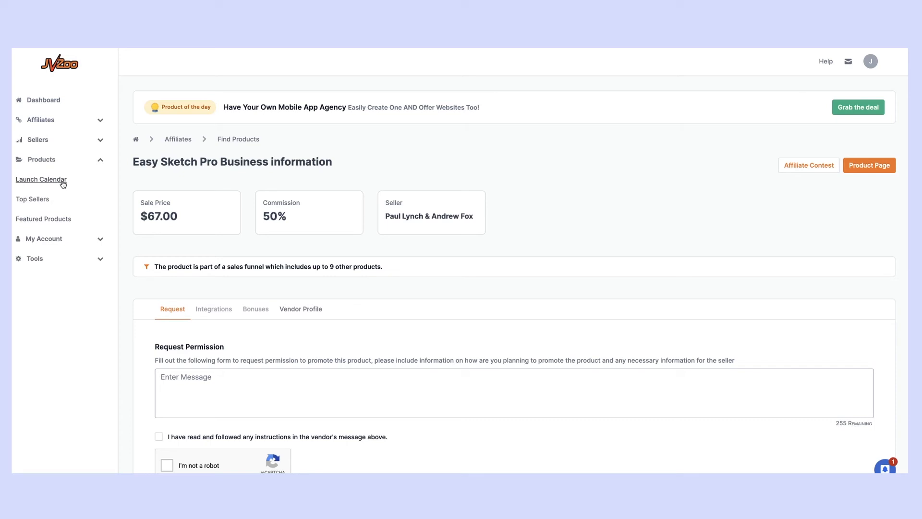
Open the Launch Calendar and browse February's grid, Launches today and Launches this month.
{"action": "left_click", "coordinate": [41, 178]}
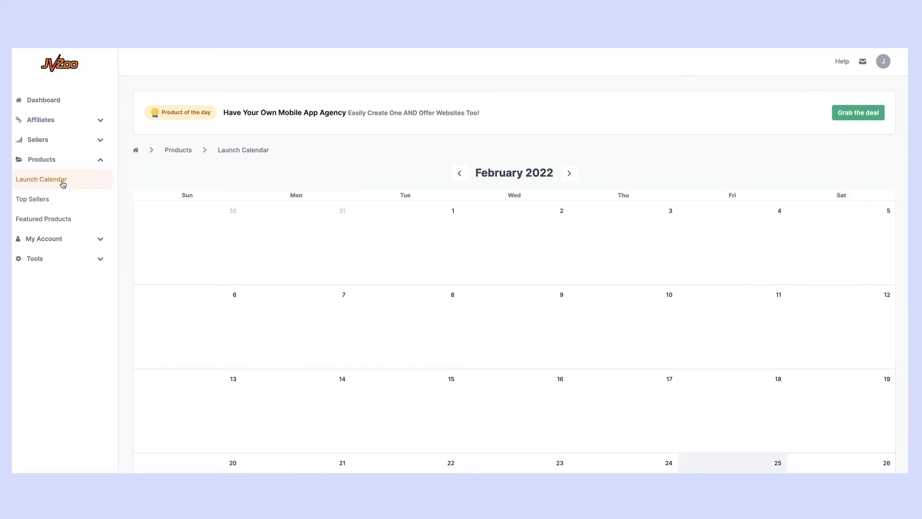
{"action": "scroll", "scroll_direction": "down", "scroll_amount": 3}
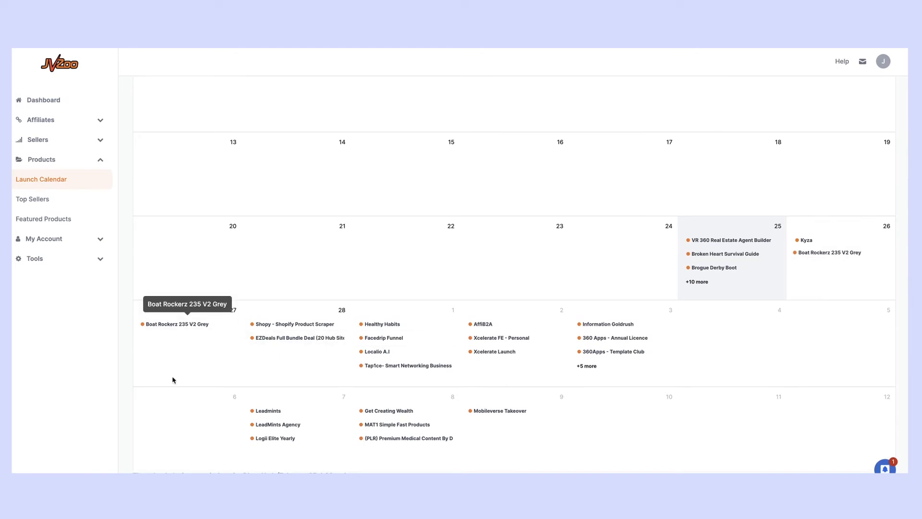
{"action": "scroll", "scroll_direction": "up", "scroll_amount": 3}
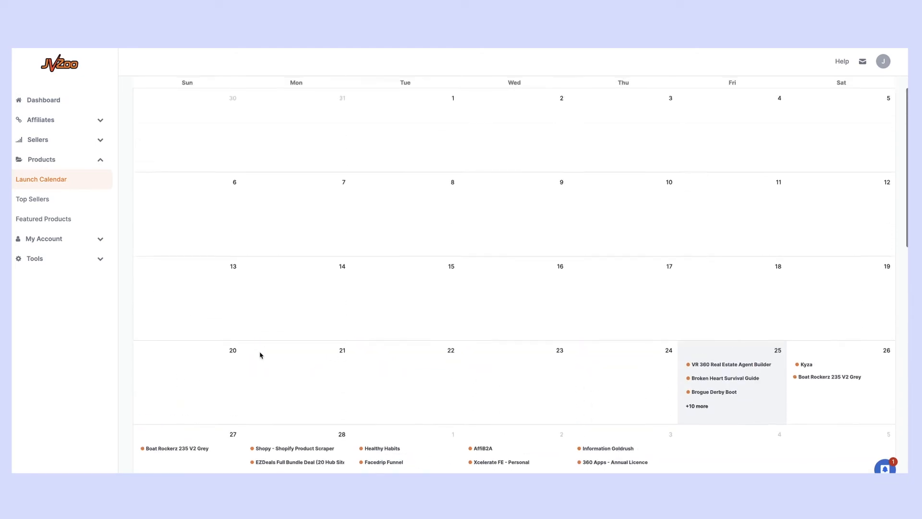
{"action": "scroll", "scroll_direction": "down", "scroll_amount": 3}
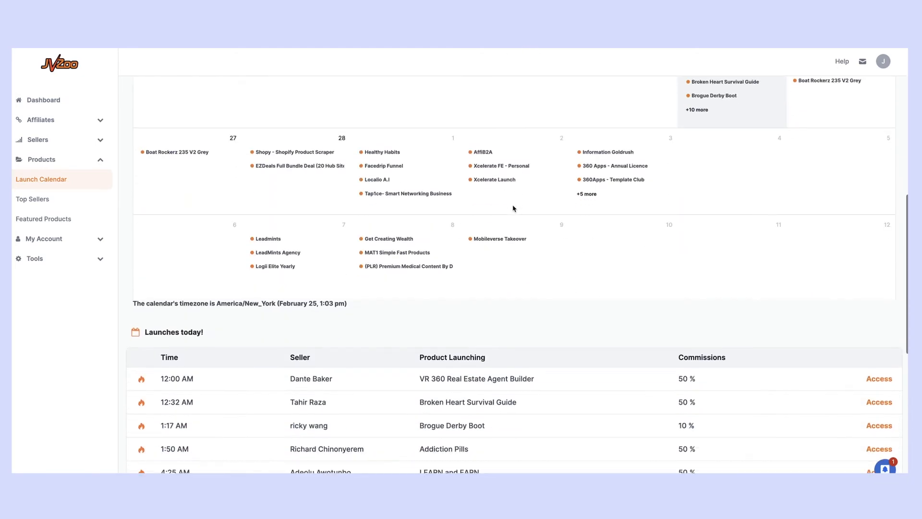
{"action": "mouse_move", "coordinate": [577, 256]}
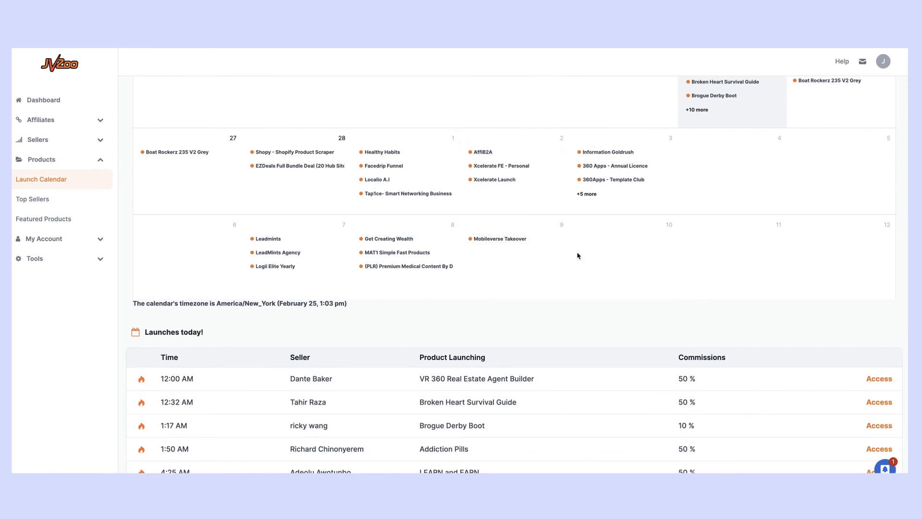
{"action": "scroll", "scroll_direction": "down", "scroll_amount": 3}
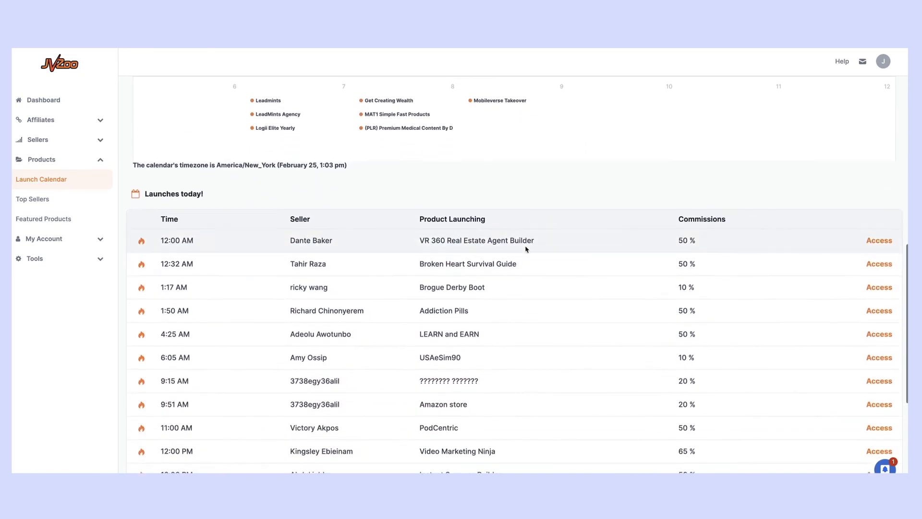
{"action": "mouse_move", "coordinate": [502, 326]}
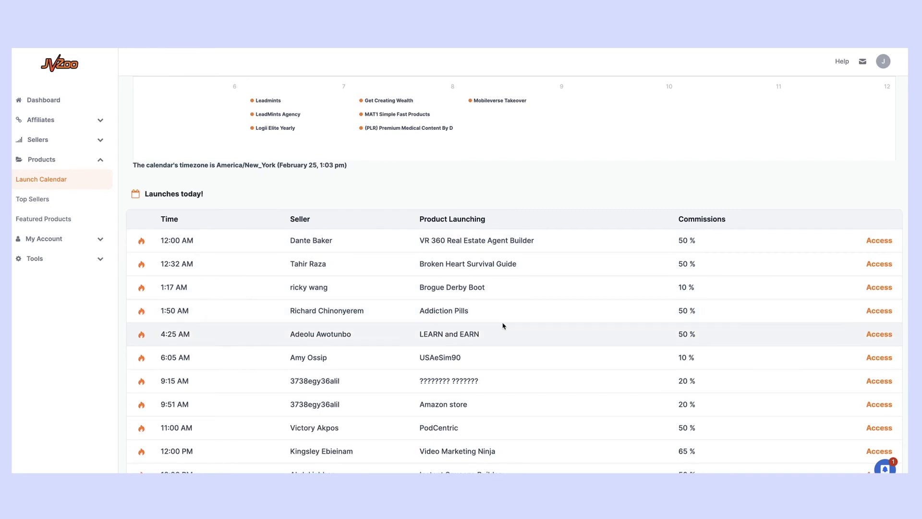
{"action": "scroll", "scroll_direction": "down", "scroll_amount": 3}
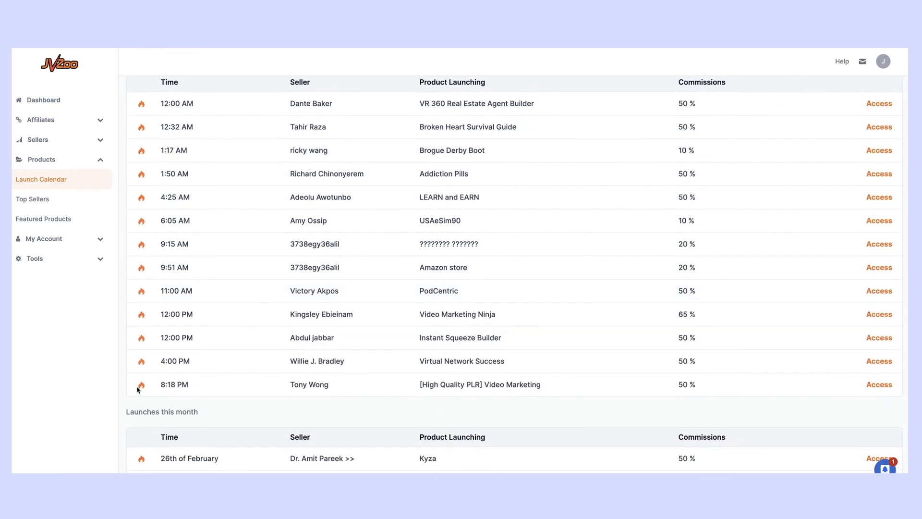
{"action": "scroll", "scroll_direction": "down", "scroll_amount": 3}
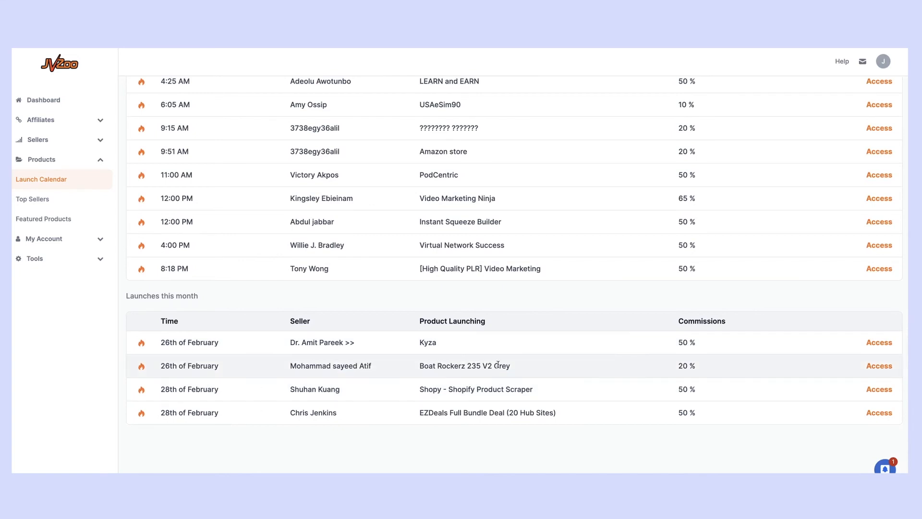
{"action": "mouse_move", "coordinate": [879, 342]}
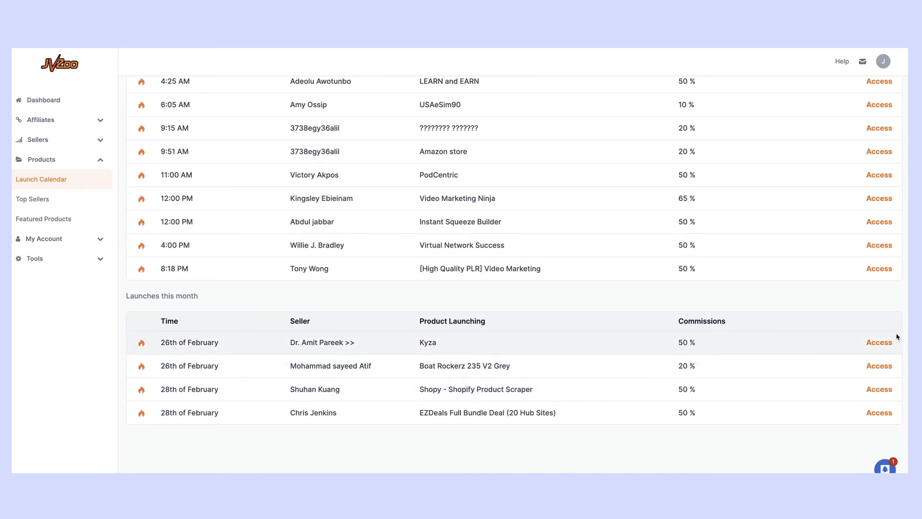
{"action": "scroll", "scroll_direction": "up", "scroll_amount": 3}
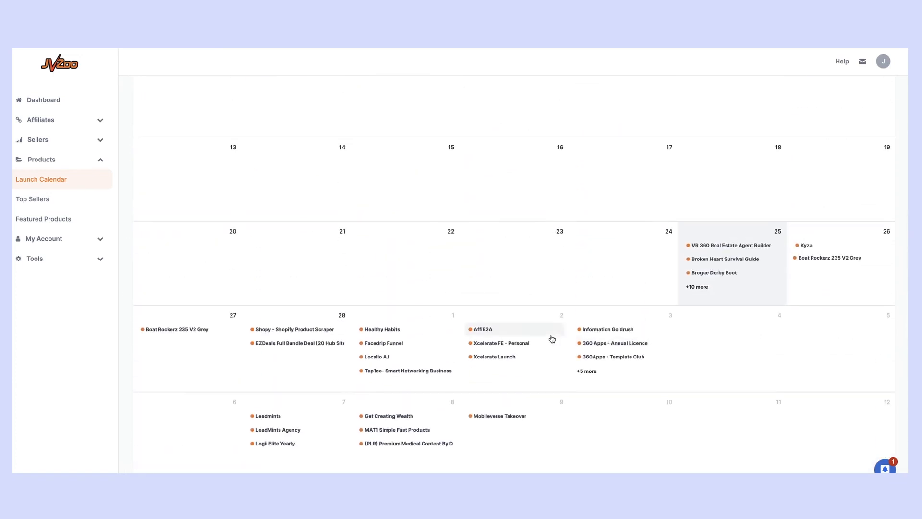
{"action": "mouse_move", "coordinate": [383, 357]}
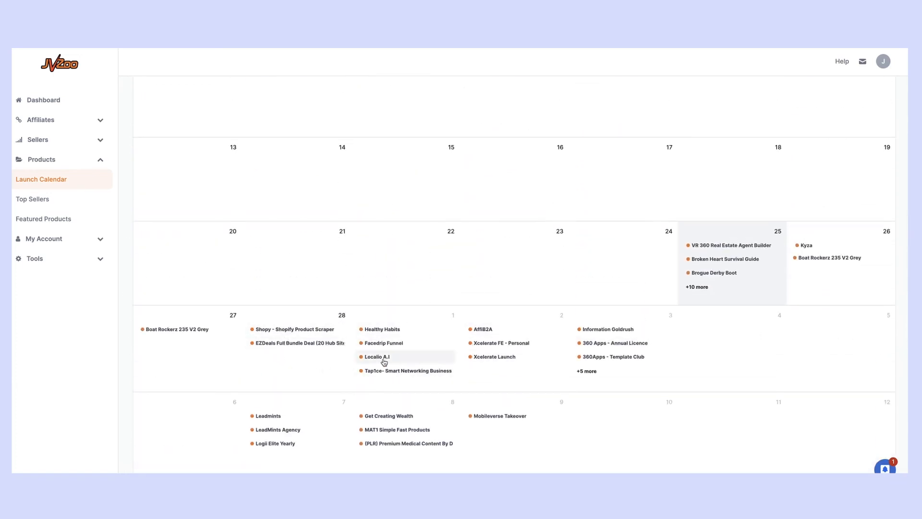
{"action": "mouse_move", "coordinate": [381, 356]}
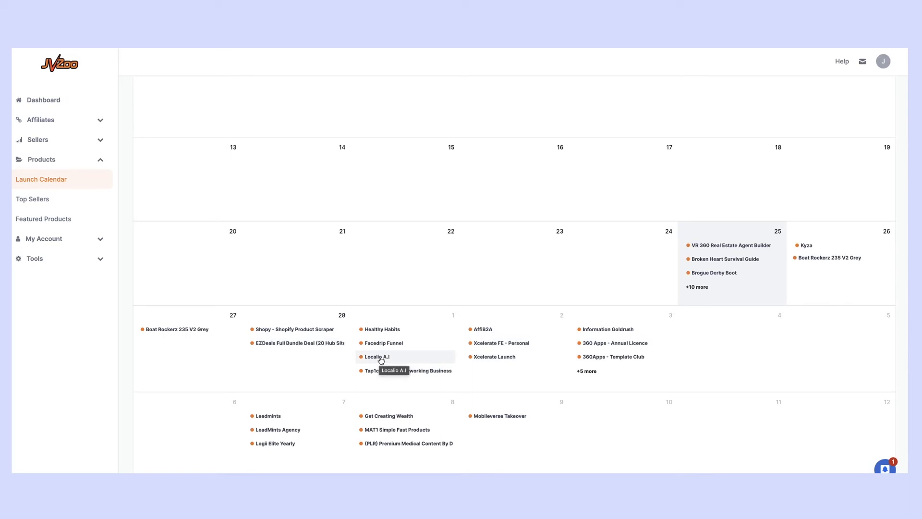
{"action": "mouse_move", "coordinate": [385, 358]}
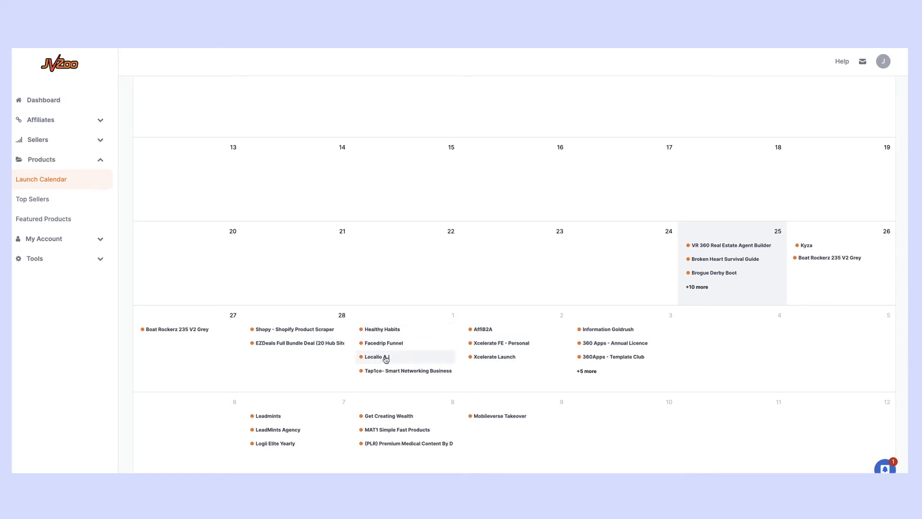
{"action": "left_click", "coordinate": [375, 356]}
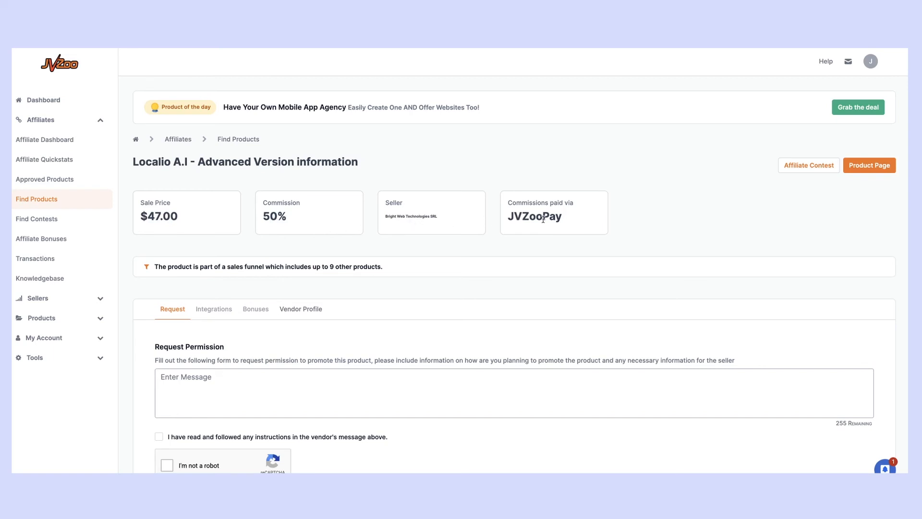
{"action": "scroll", "scroll_direction": "down", "scroll_amount": 3}
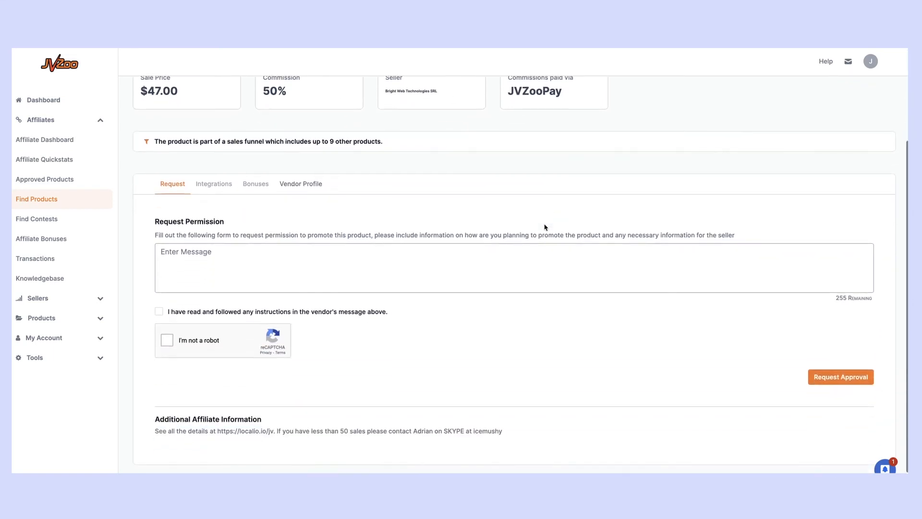
{"action": "mouse_move", "coordinate": [344, 419]}
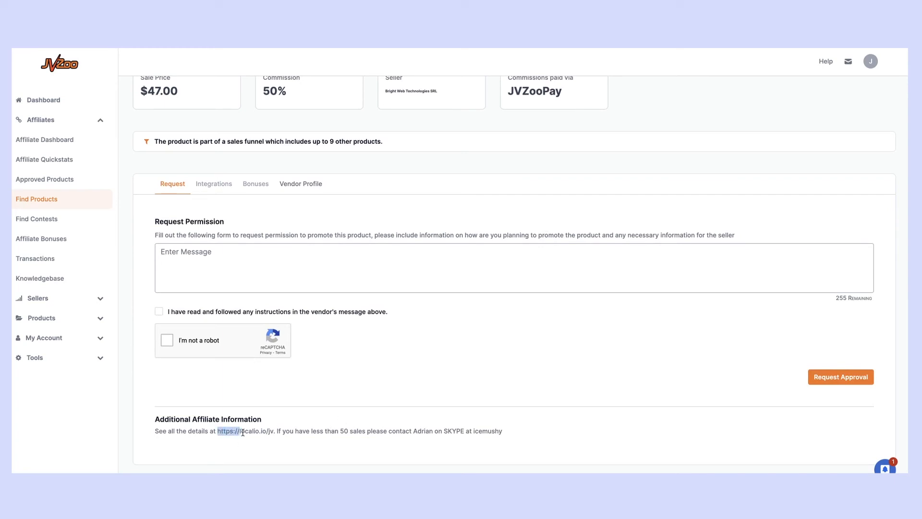
{"action": "right_click", "coordinate": [241, 432]}
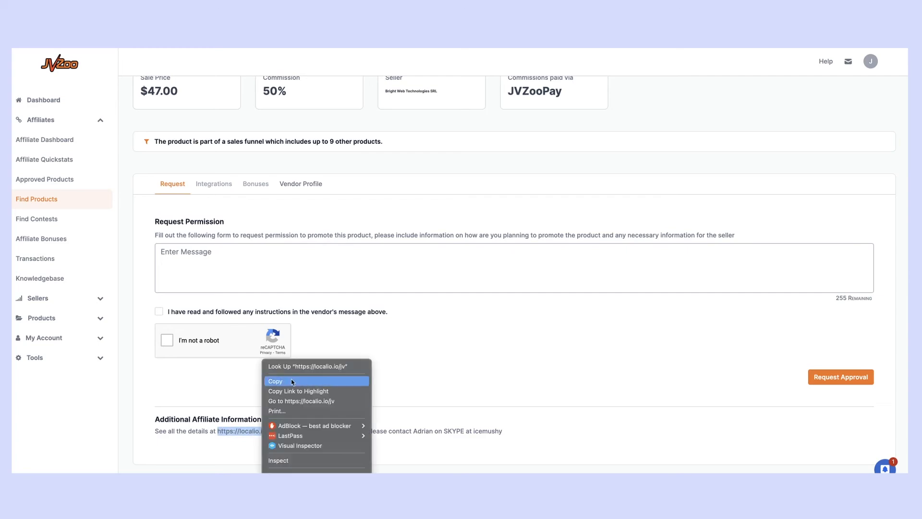
{"action": "left_click", "coordinate": [301, 401]}
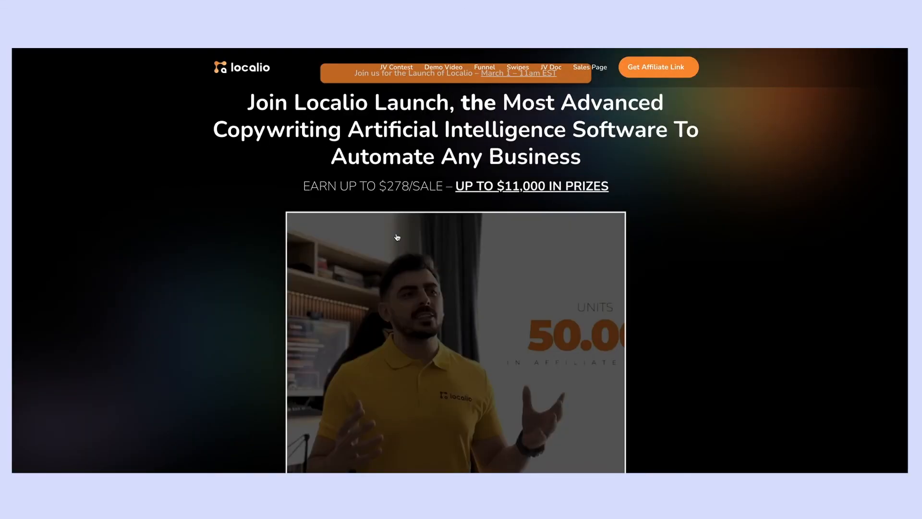
{"action": "scroll", "scroll_direction": "down", "scroll_amount": 3}
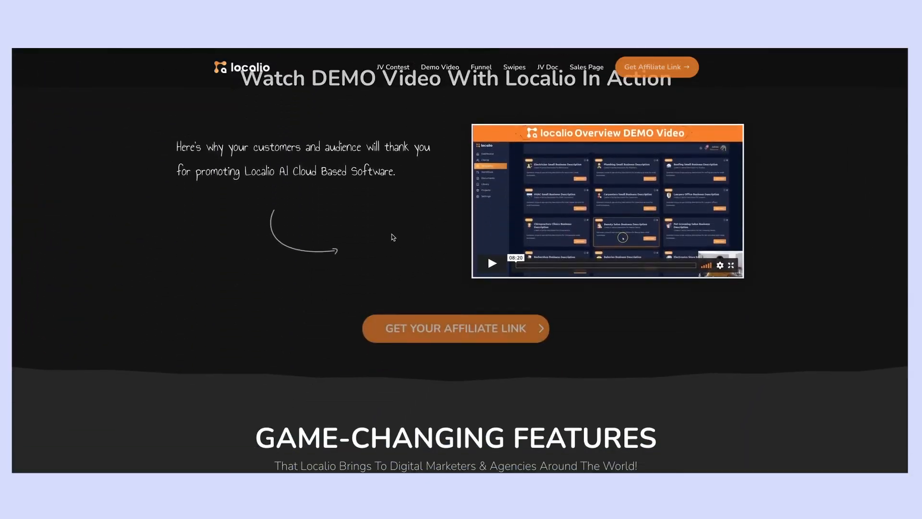
{"action": "scroll", "scroll_direction": "down", "scroll_amount": 3}
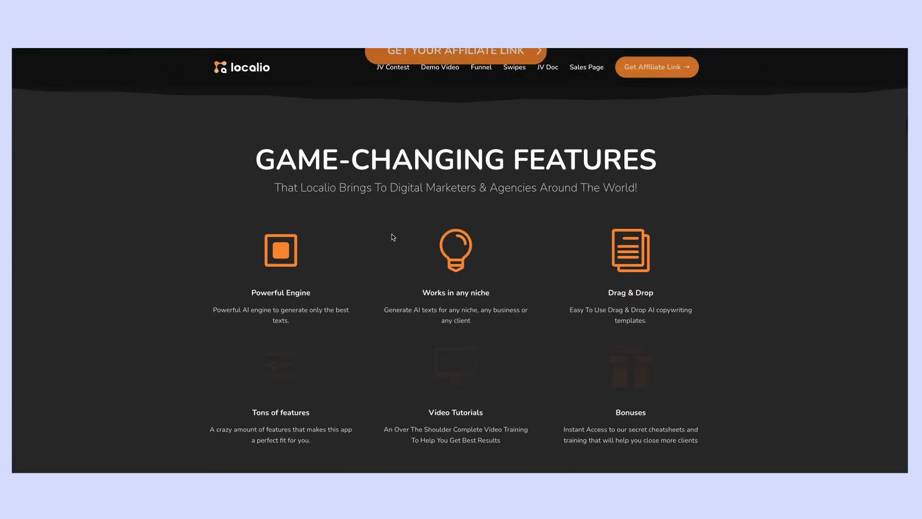
{"action": "scroll", "scroll_direction": "down", "scroll_amount": 3}
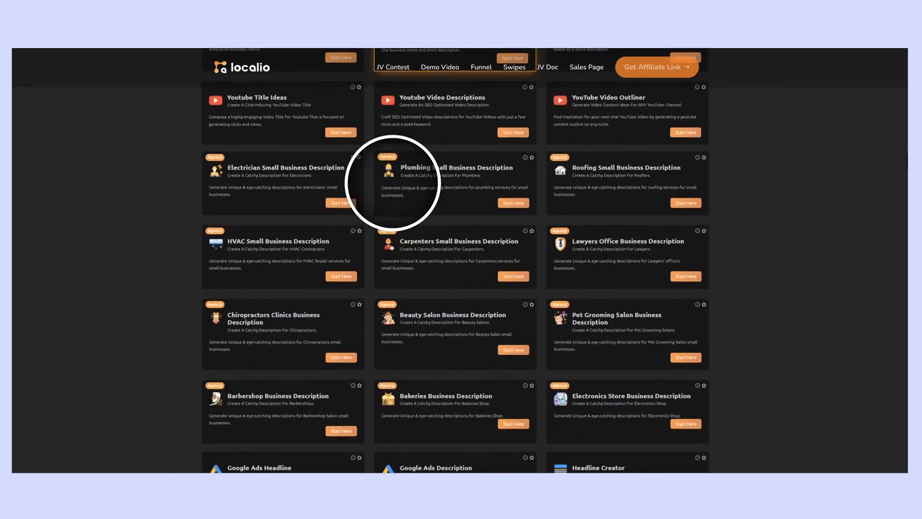
Return to the Localio A.I request page and select the vendor's contact handle in the note.
{"action": "left_click", "coordinate": [656, 67]}
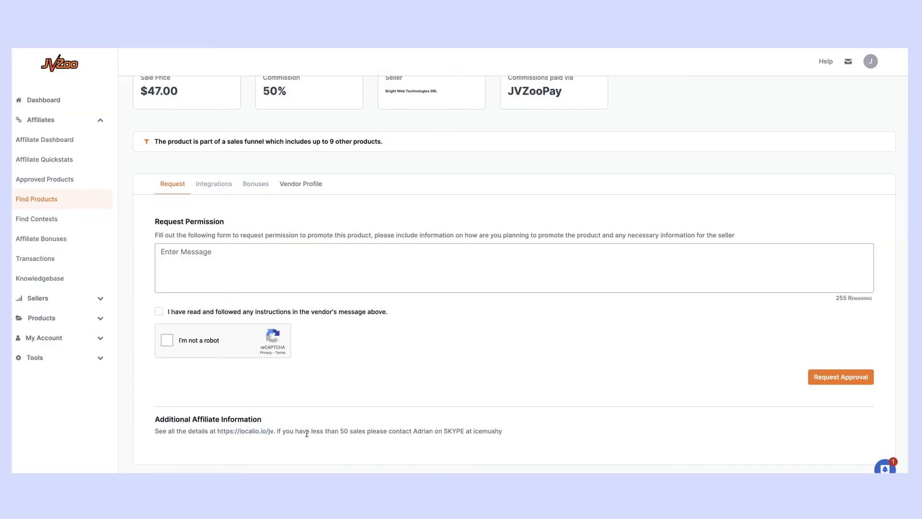
{"action": "mouse_move", "coordinate": [389, 430]}
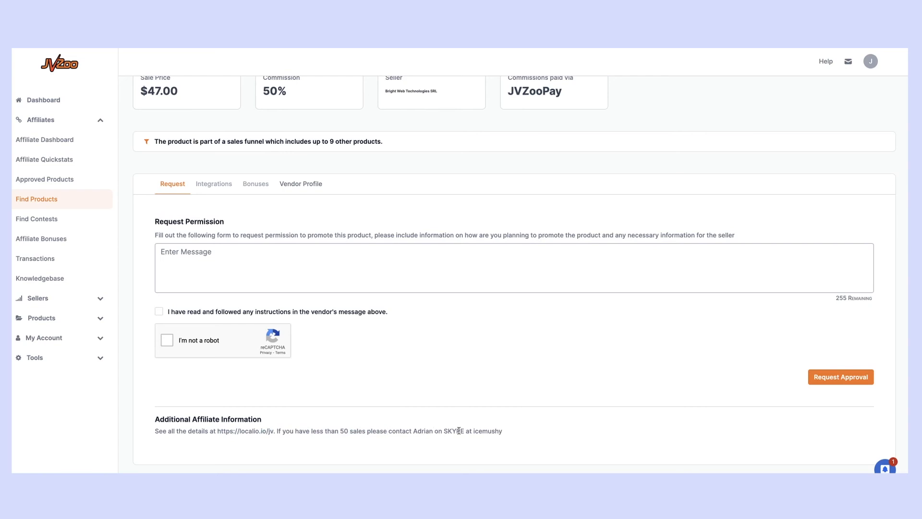
{"action": "double_click", "coordinate": [488, 431]}
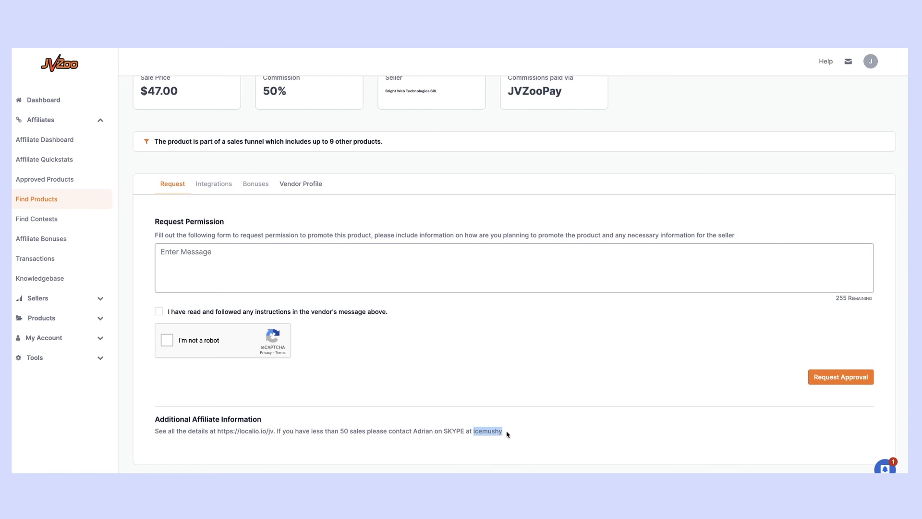
{"action": "mouse_move", "coordinate": [329, 430]}
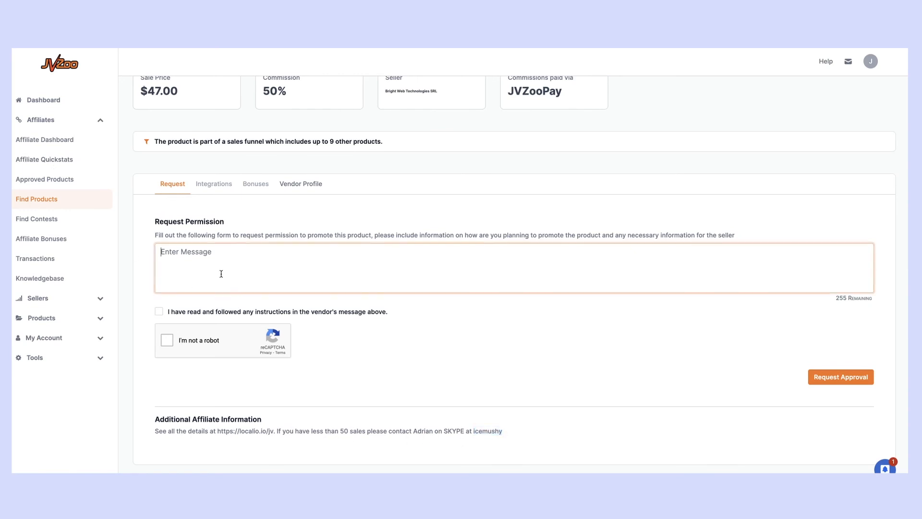
{"action": "mouse_move", "coordinate": [267, 278]}
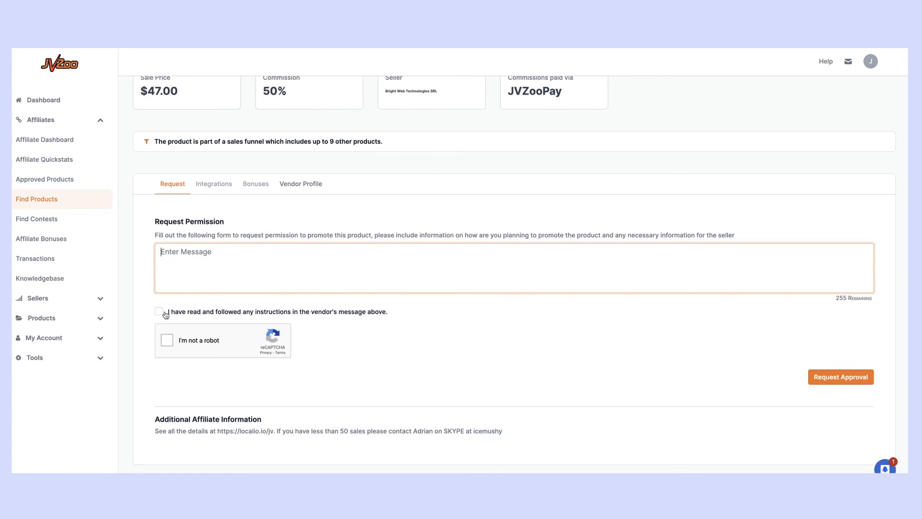
{"action": "mouse_move", "coordinate": [424, 431]}
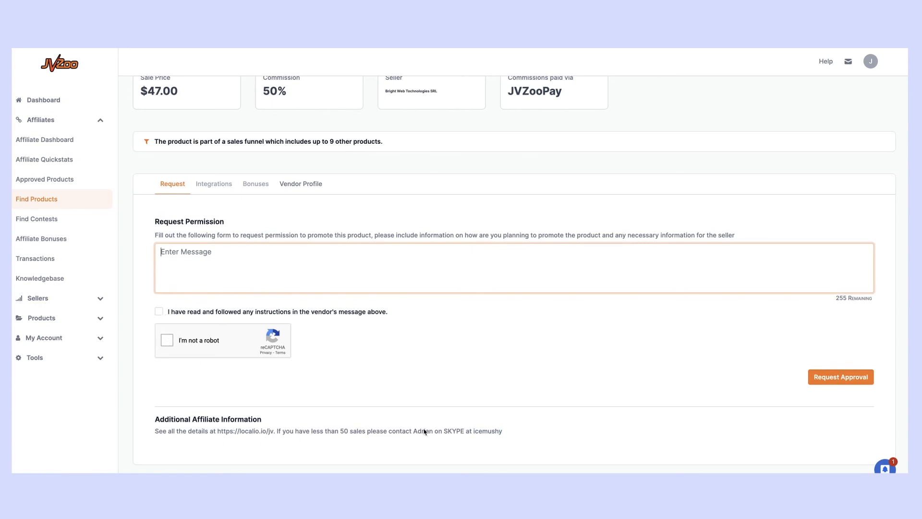
{"action": "mouse_move", "coordinate": [241, 368]}
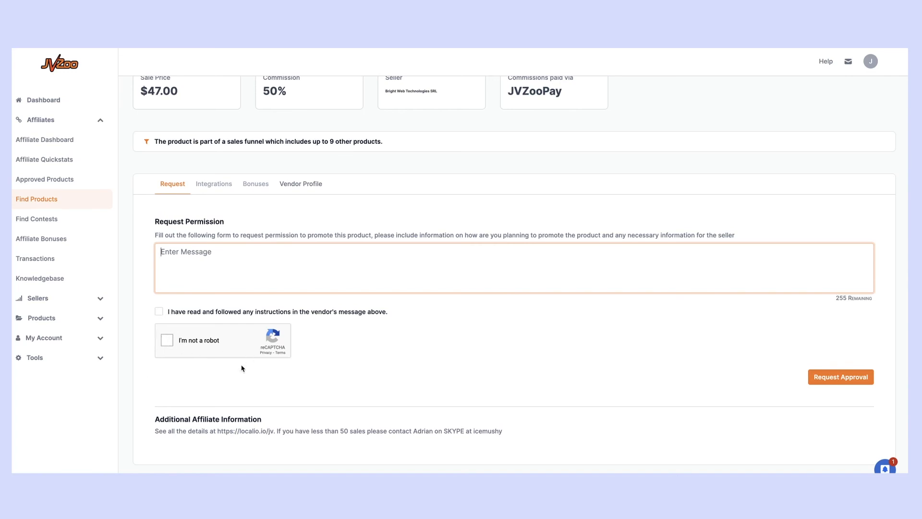
{"action": "scroll", "scroll_direction": "up", "scroll_amount": 3}
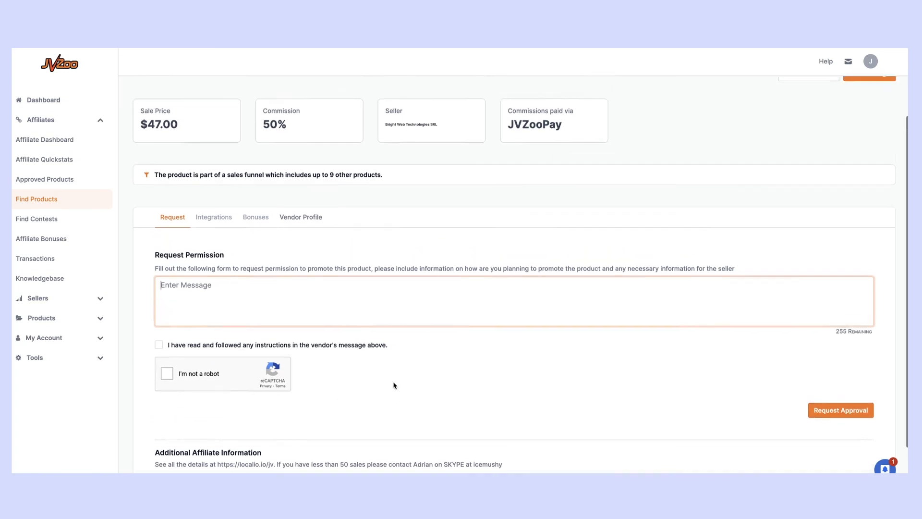
{"action": "scroll", "scroll_direction": "up", "scroll_amount": 3}
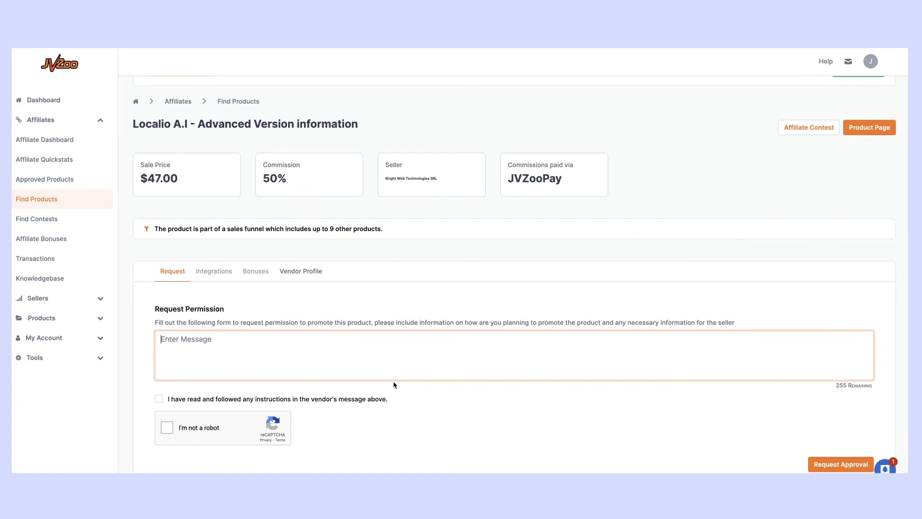
{"action": "mouse_move", "coordinate": [410, 370]}
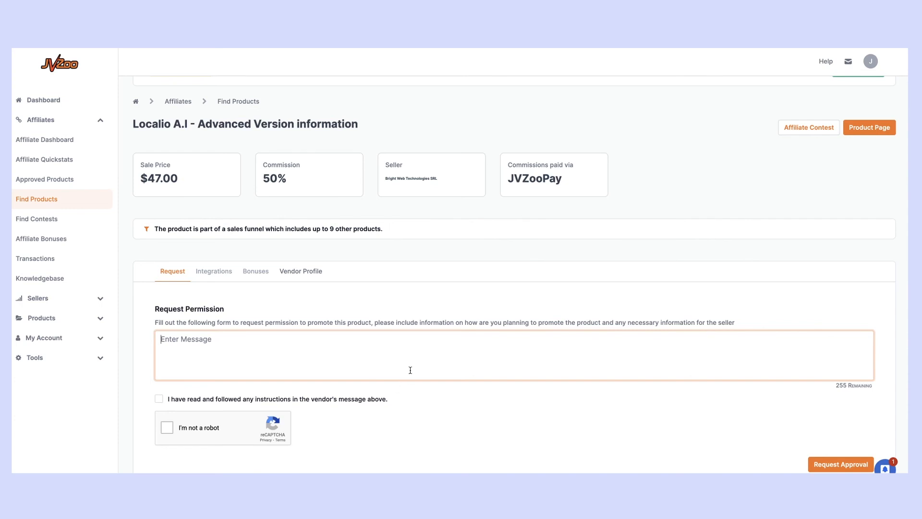
{"action": "mouse_move", "coordinate": [321, 271]}
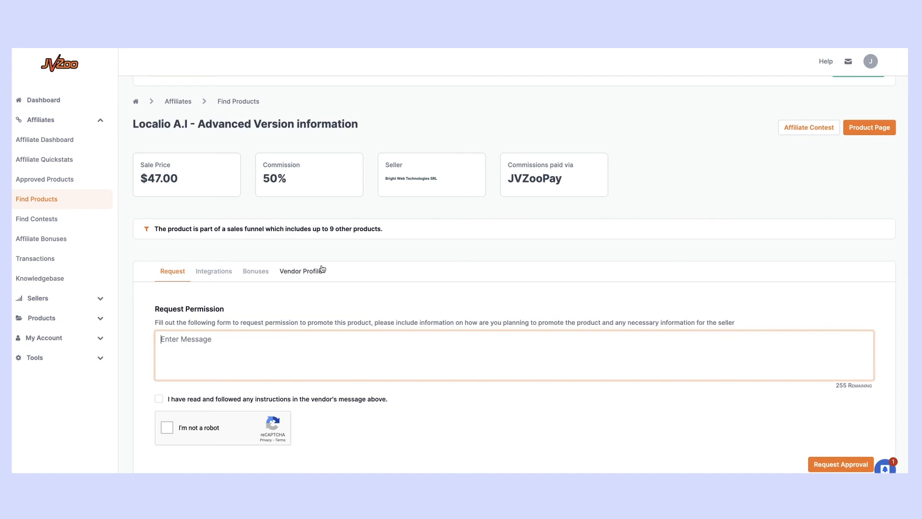
{"action": "mouse_move", "coordinate": [274, 196]}
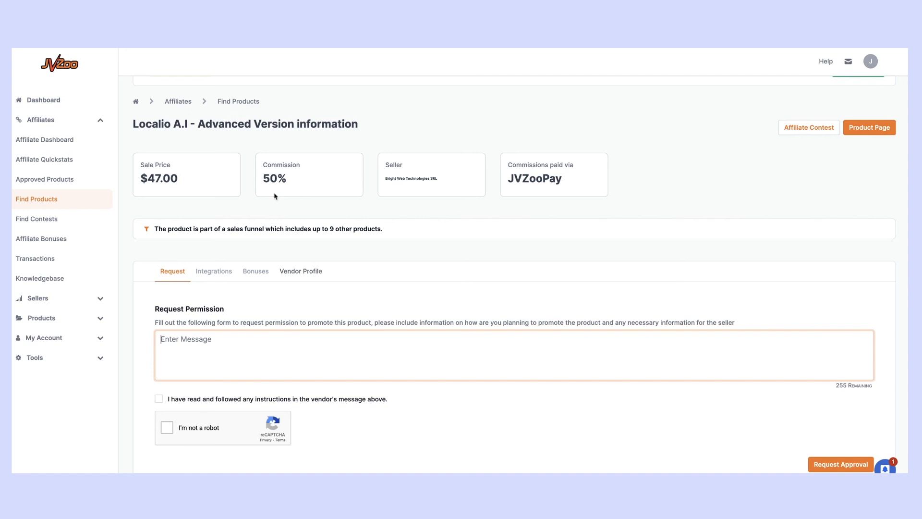
{"action": "mouse_move", "coordinate": [45, 180]}
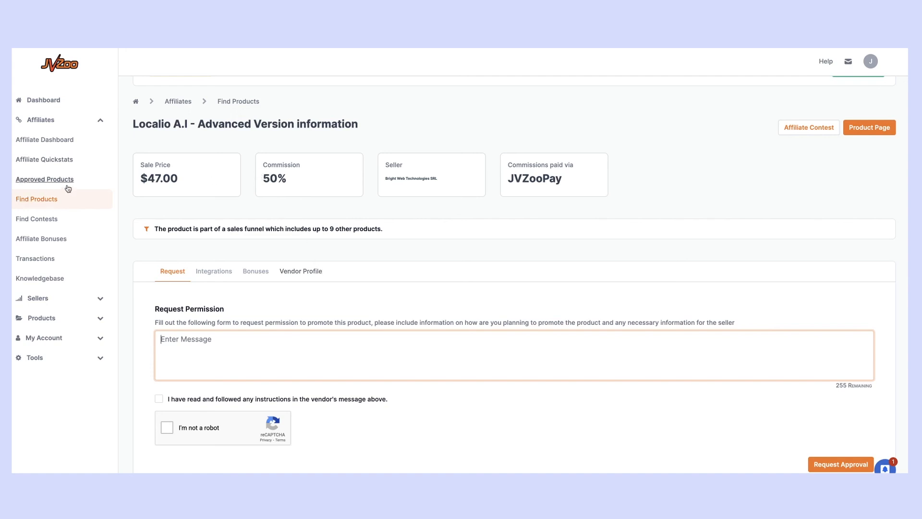
{"action": "mouse_move", "coordinate": [56, 183]}
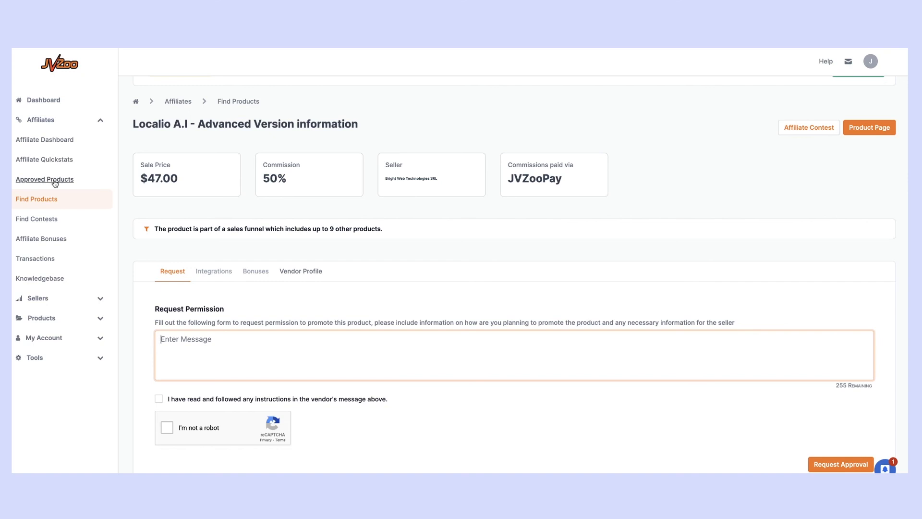
From Approved Products, get Beta New #5's link and copy the affiliate link to the clipboard.
{"action": "left_click", "coordinate": [44, 179]}
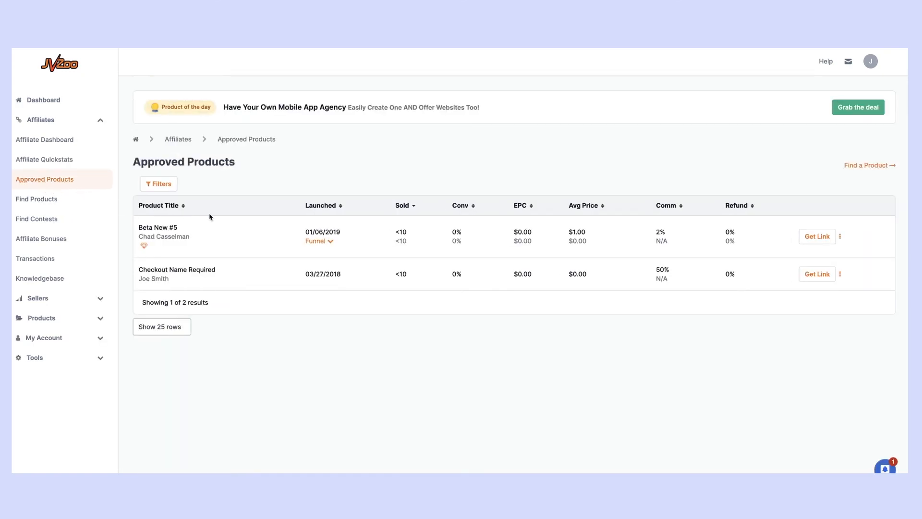
{"action": "mouse_move", "coordinate": [227, 269]}
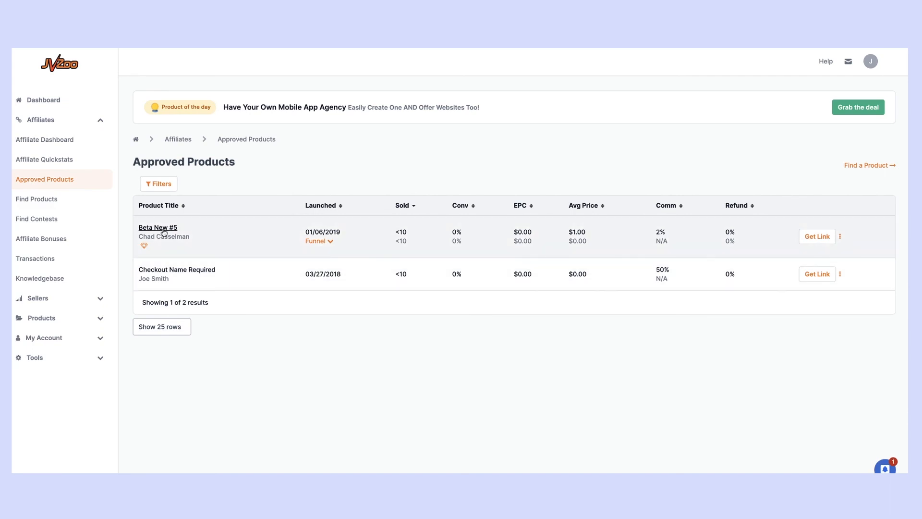
{"action": "mouse_move", "coordinate": [229, 236]}
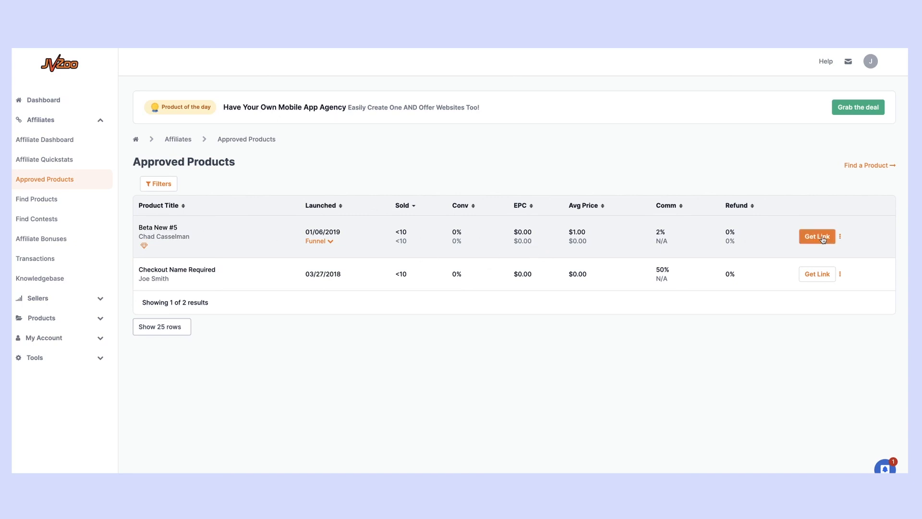
{"action": "left_click", "coordinate": [816, 236]}
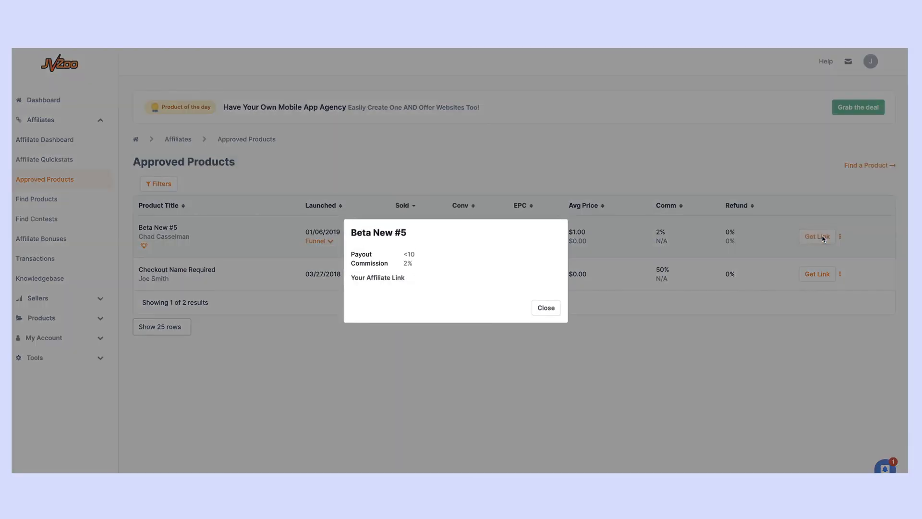
{"action": "mouse_move", "coordinate": [402, 257]}
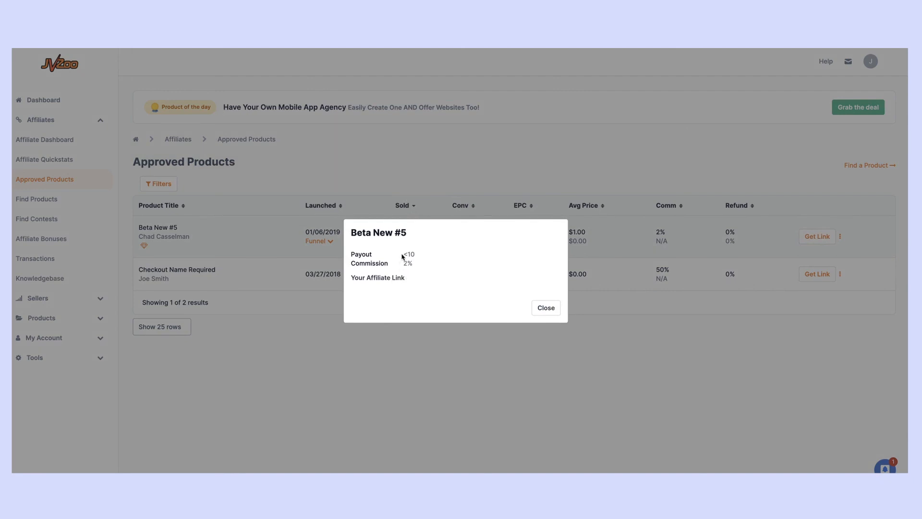
{"action": "left_click", "coordinate": [378, 276]}
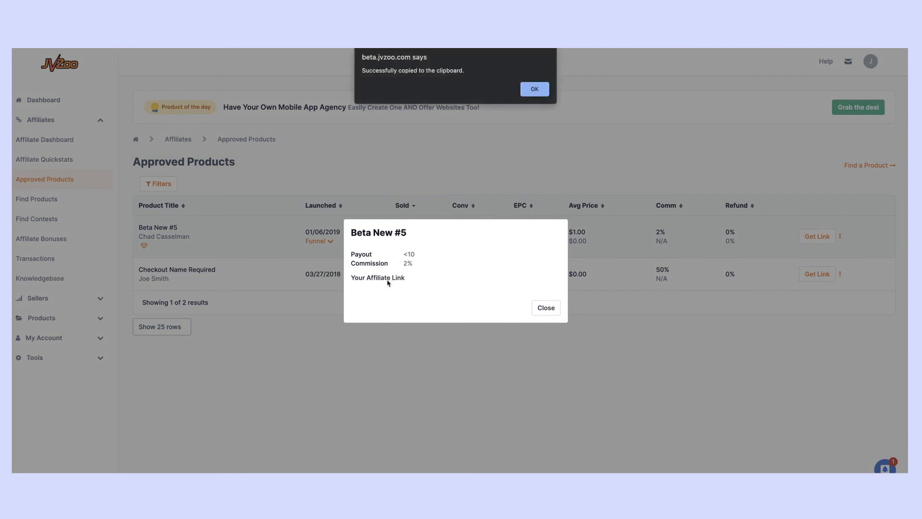
{"action": "mouse_move", "coordinate": [395, 287]}
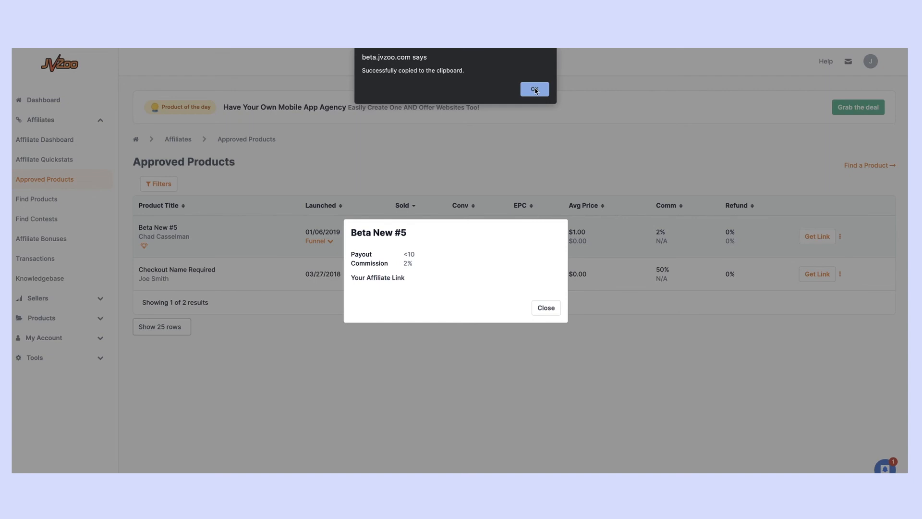
Dismiss the copy confirmation and scroll the Pavo demo site to its $97.00 Buy Now box.
{"action": "left_click", "coordinate": [534, 89]}
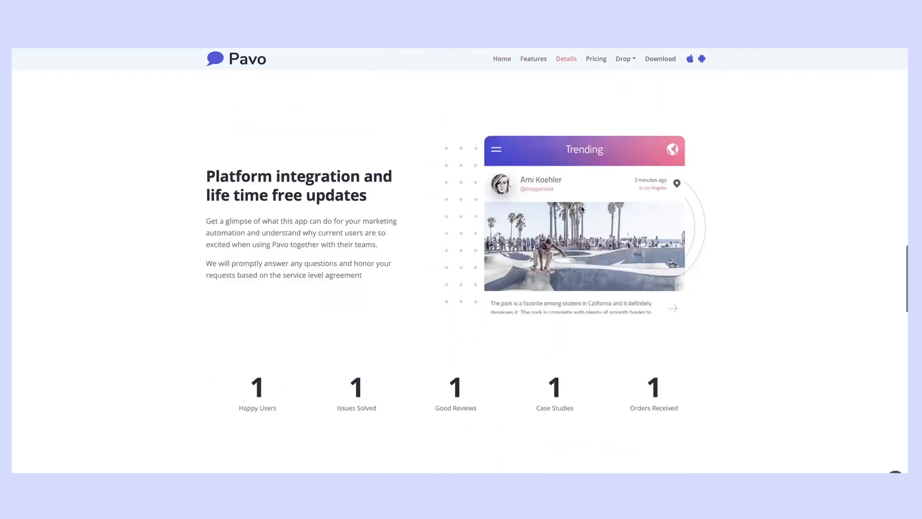
{"action": "scroll", "scroll_direction": "down", "scroll_amount": 3}
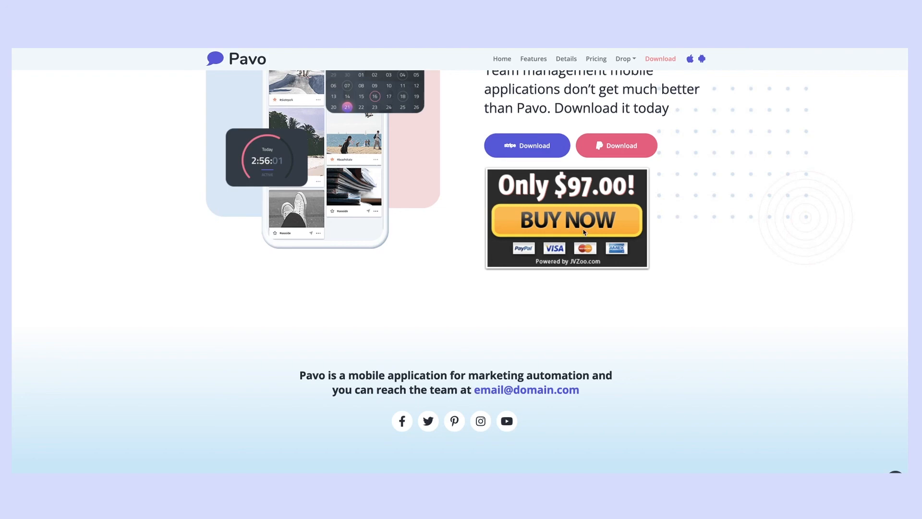
Start checkout from the $97.00 offer, loading the JVZoo checkout showing the referring affiliate.
{"action": "left_click", "coordinate": [566, 221]}
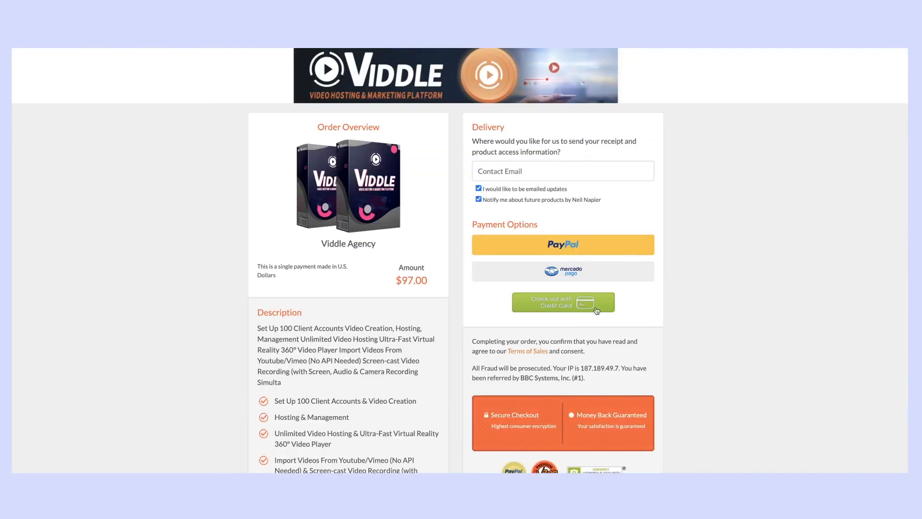
{"action": "scroll", "scroll_direction": "down", "scroll_amount": 3}
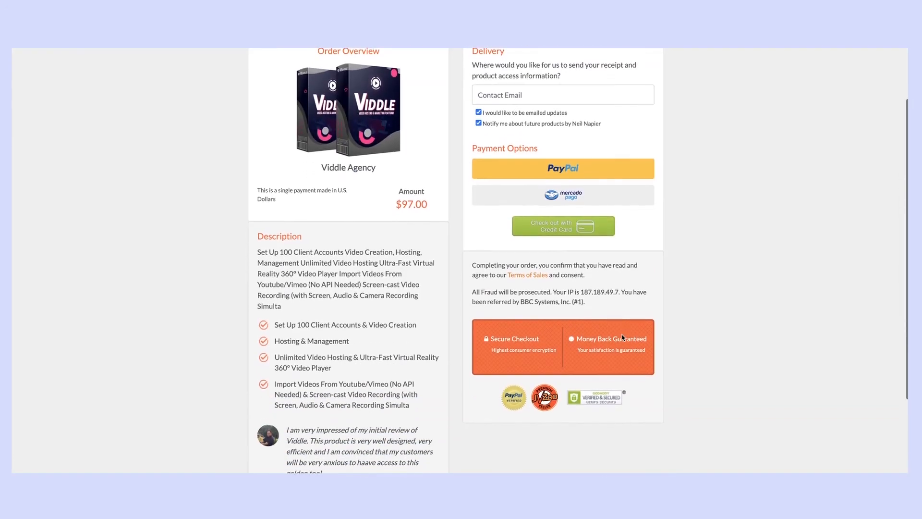
{"action": "scroll", "scroll_direction": "up", "scroll_amount": 3}
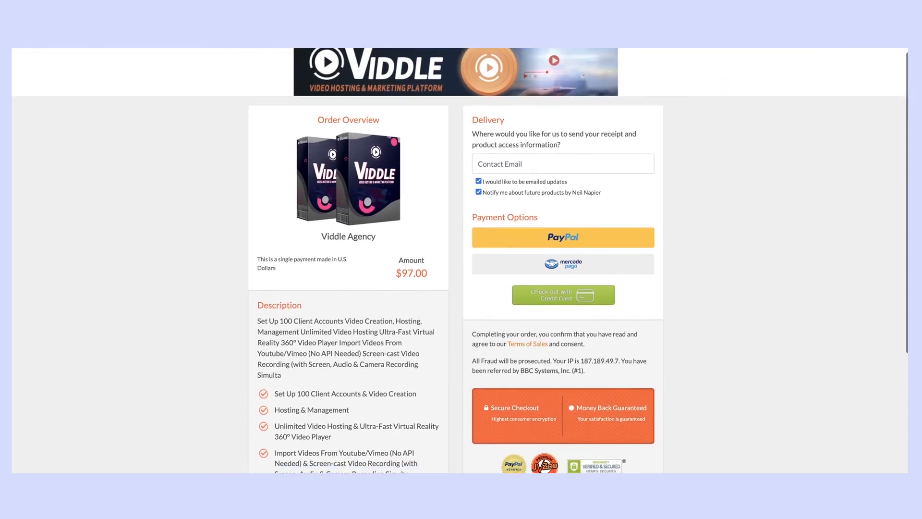